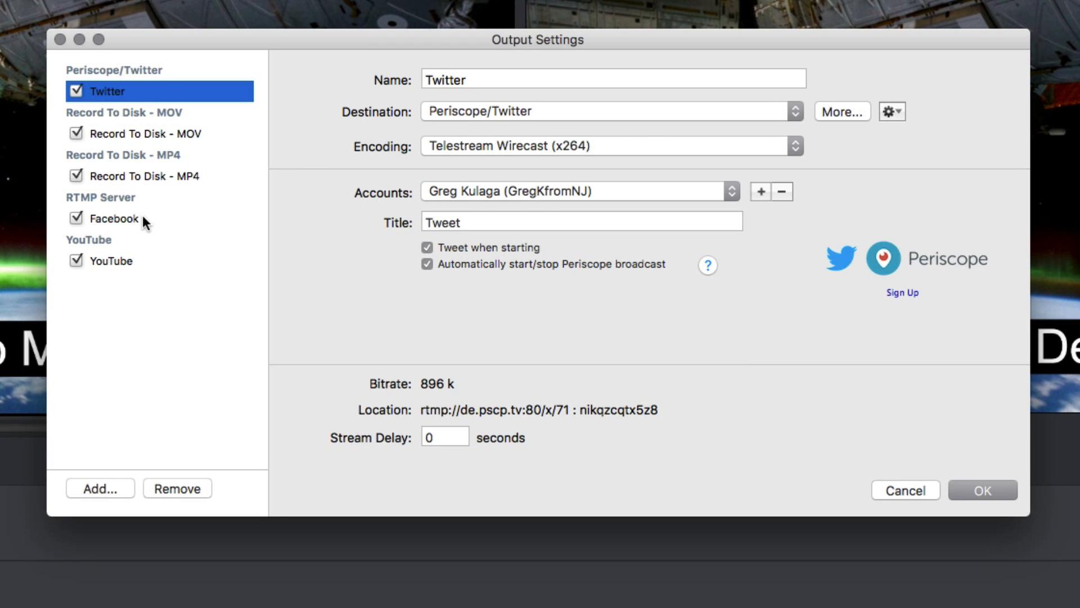
- Show the YouTube output's destination and encoding details in Output Settings
{"action": "left_click", "coordinate": [111, 260]}
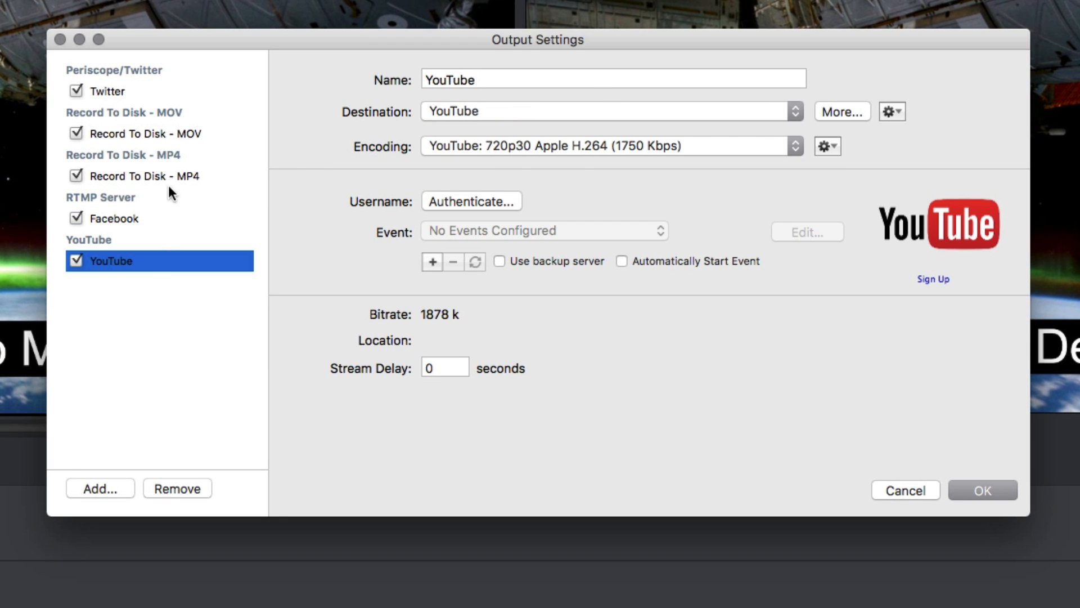
{"action": "left_click", "coordinate": [144, 175]}
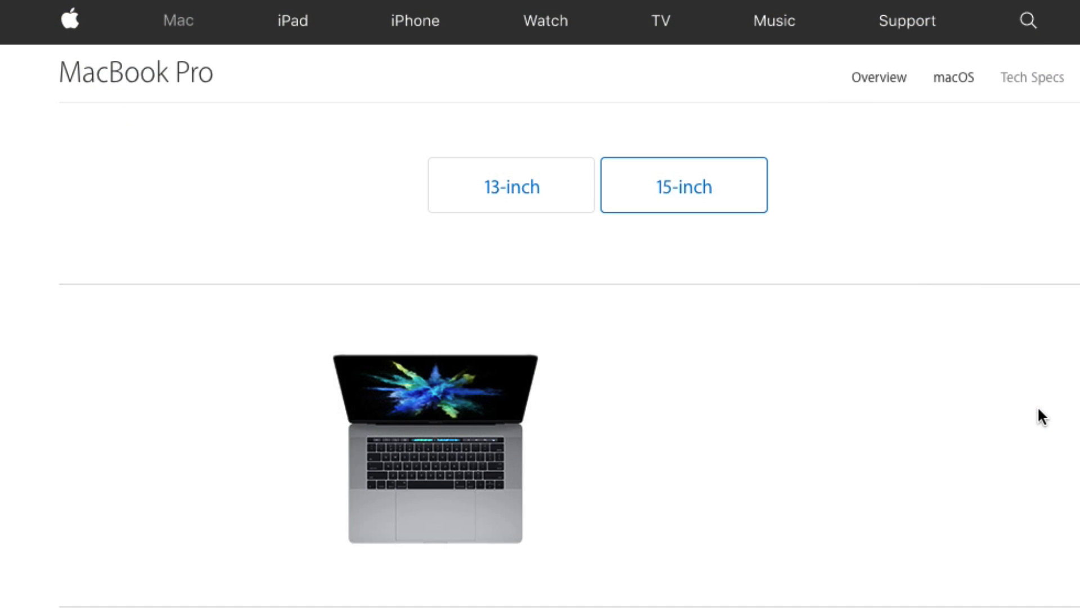
- Review the MacBook Pro processor and graphics specs, then switch to the Alienware 17 page
{"action": "scroll", "scroll_direction": "down", "scroll_amount": 3}
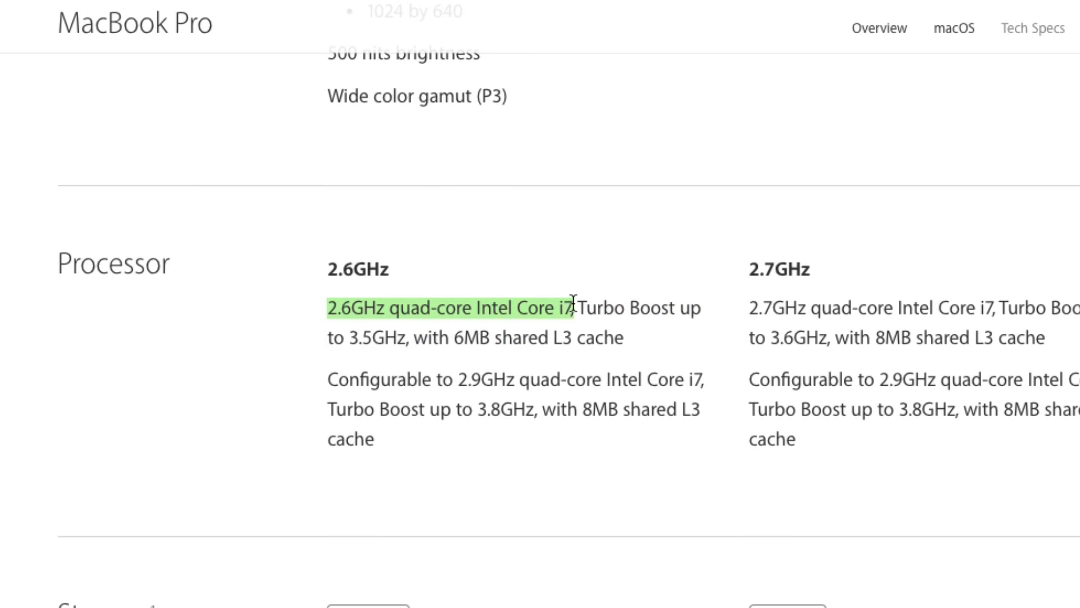
{"action": "scroll", "scroll_direction": "down", "scroll_amount": 3}
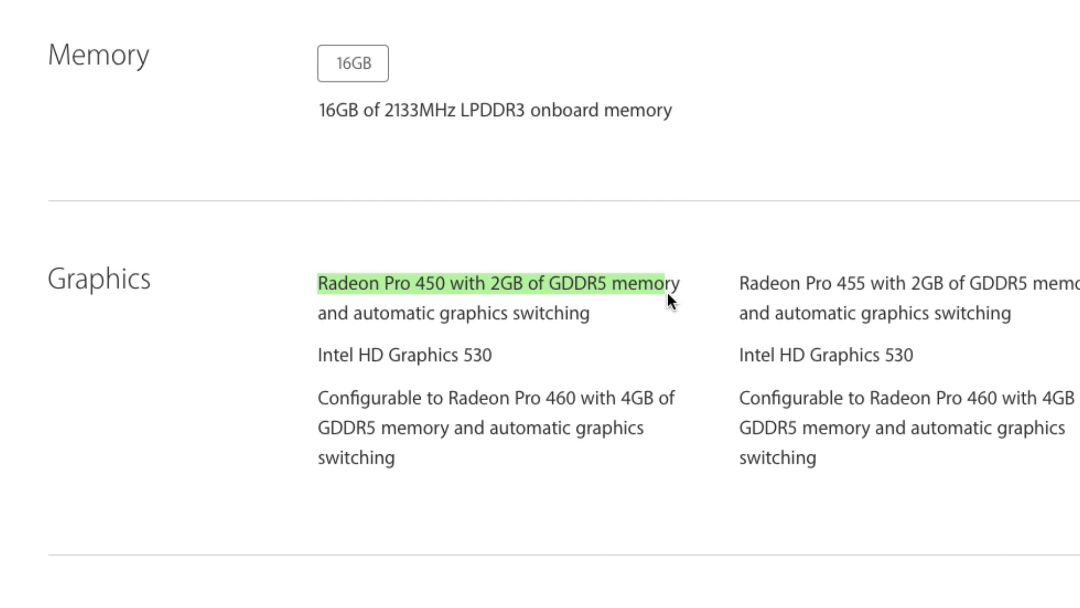
{"action": "left_click", "coordinate": [121, 26]}
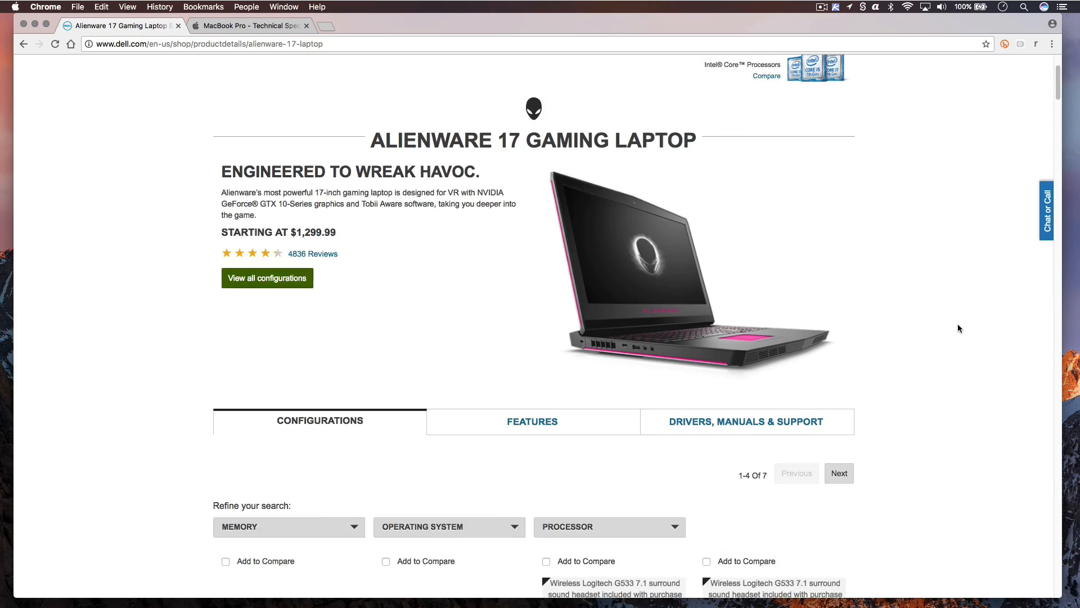
{"action": "scroll", "scroll_direction": "down", "scroll_amount": 3}
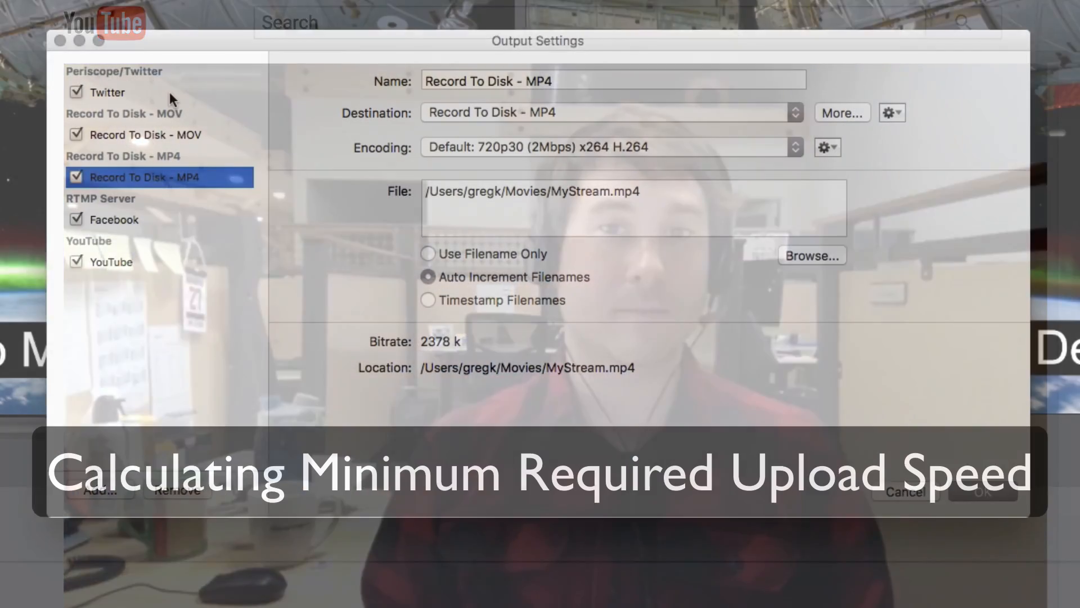
- Check the Twitter output's 896 k bitrate and the Facebook output's 2378 k bitrate
{"action": "left_click", "coordinate": [108, 91]}
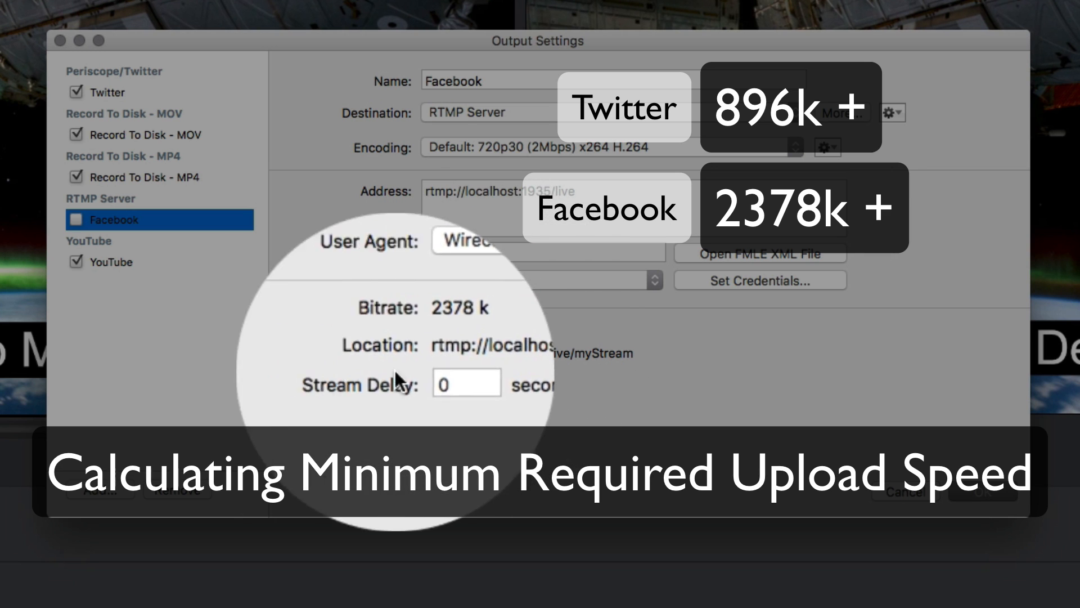
{"action": "left_click", "coordinate": [116, 262]}
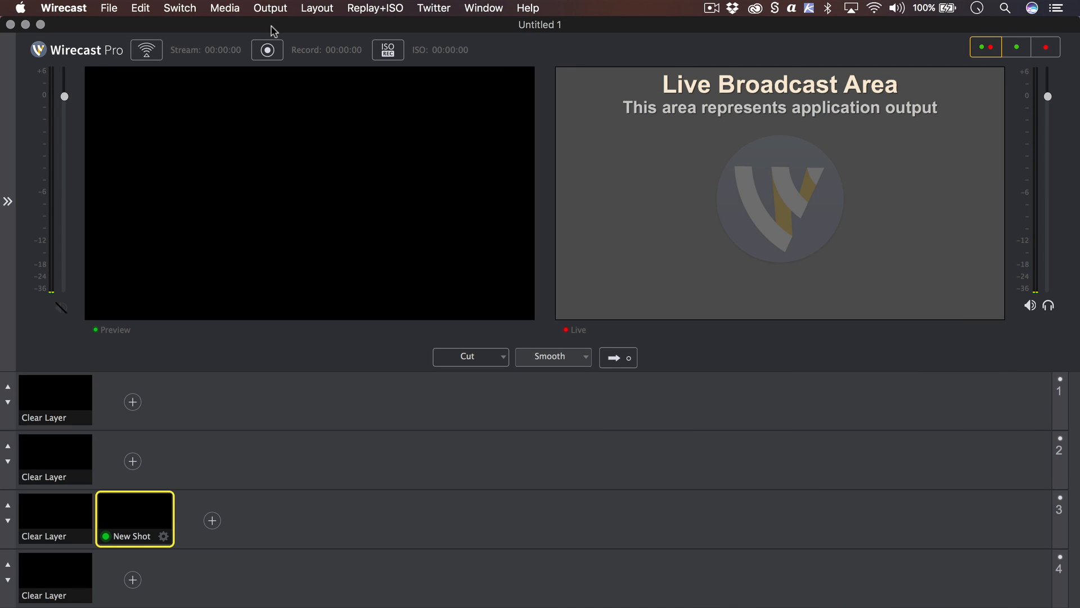
- Bring up the empty Output Settings window from the Output menu
{"action": "left_click", "coordinate": [270, 8]}
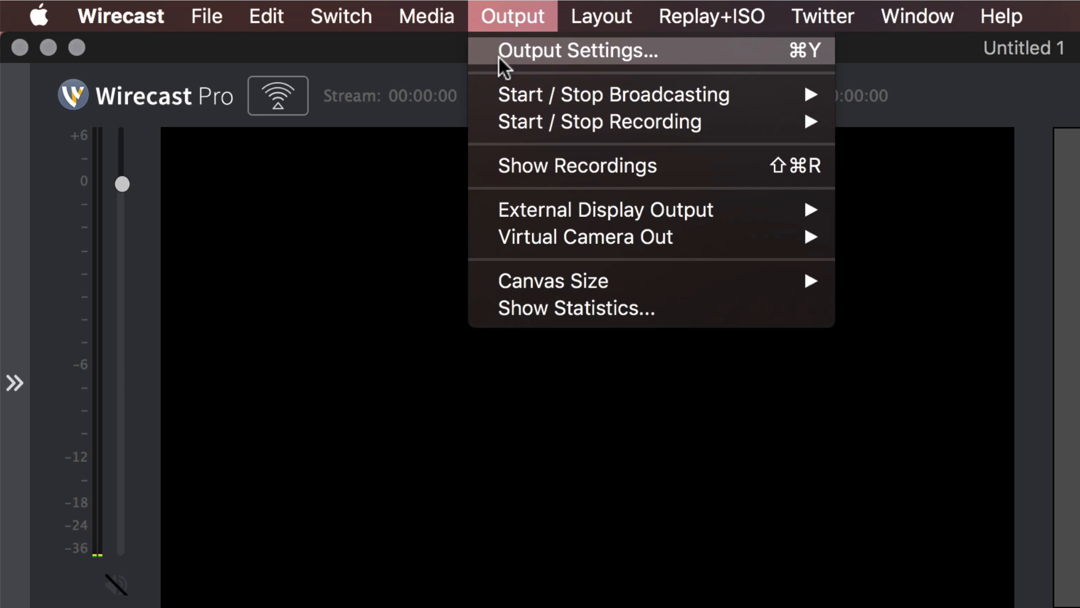
{"action": "left_click", "coordinate": [577, 50]}
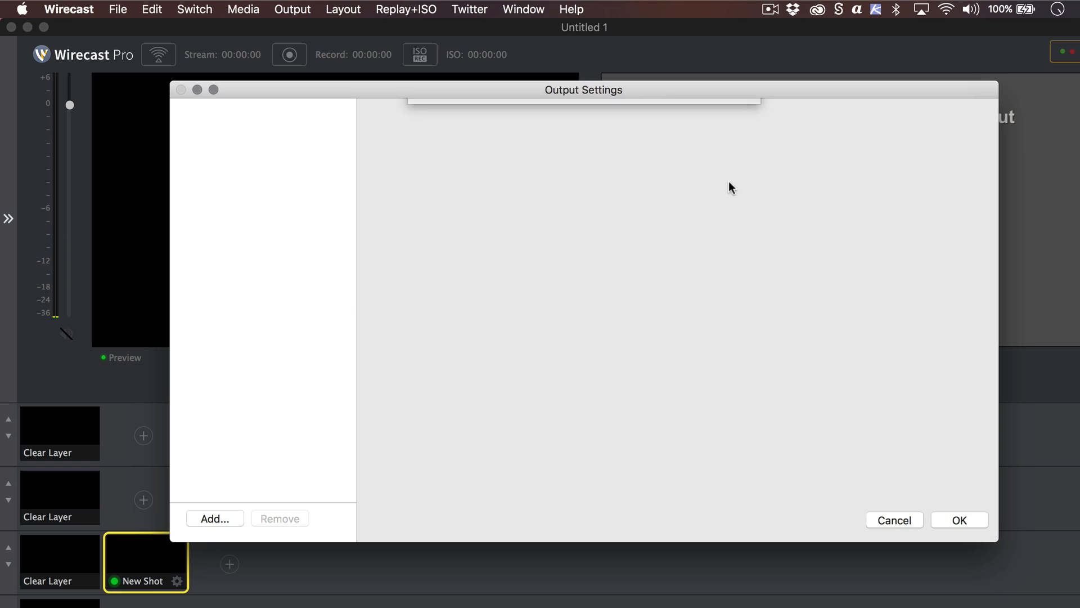
- Add a YouTube output named 'Greg's 1080p60 YouTube Stream' with 1080p60 Apple H.264 (9000 Kbps) encoding
{"action": "left_click", "coordinate": [214, 517]}
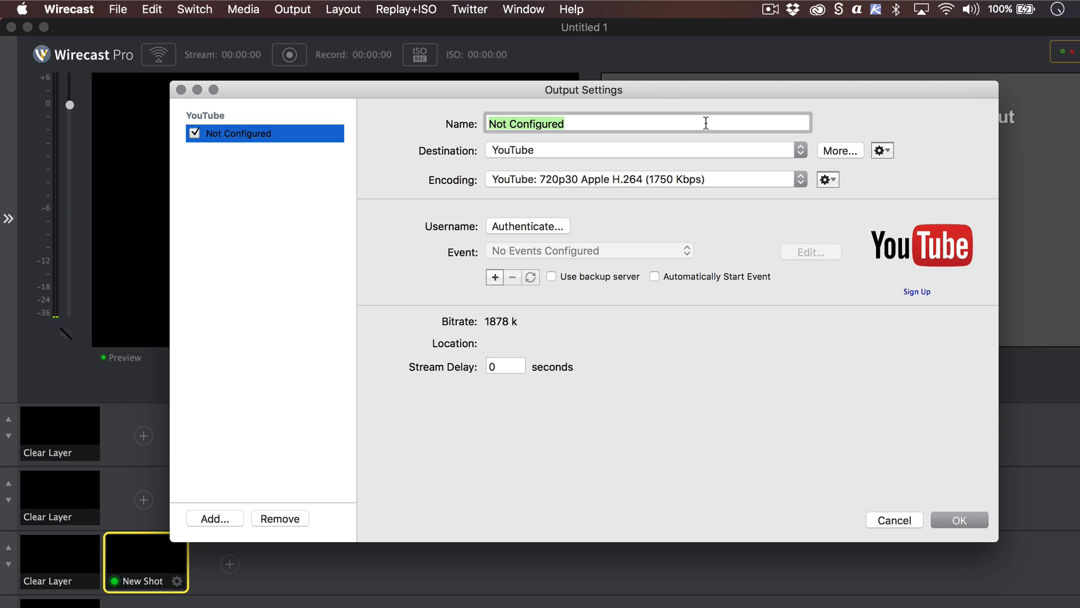
{"action": "type", "text": "Greg"}
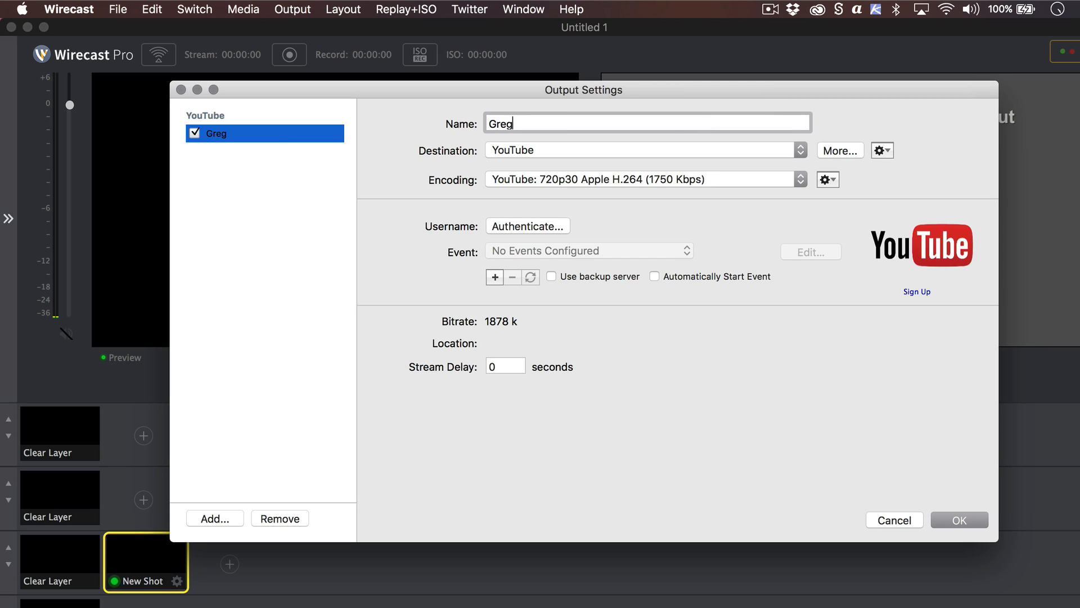
{"action": "type", "text": "'s 10"}
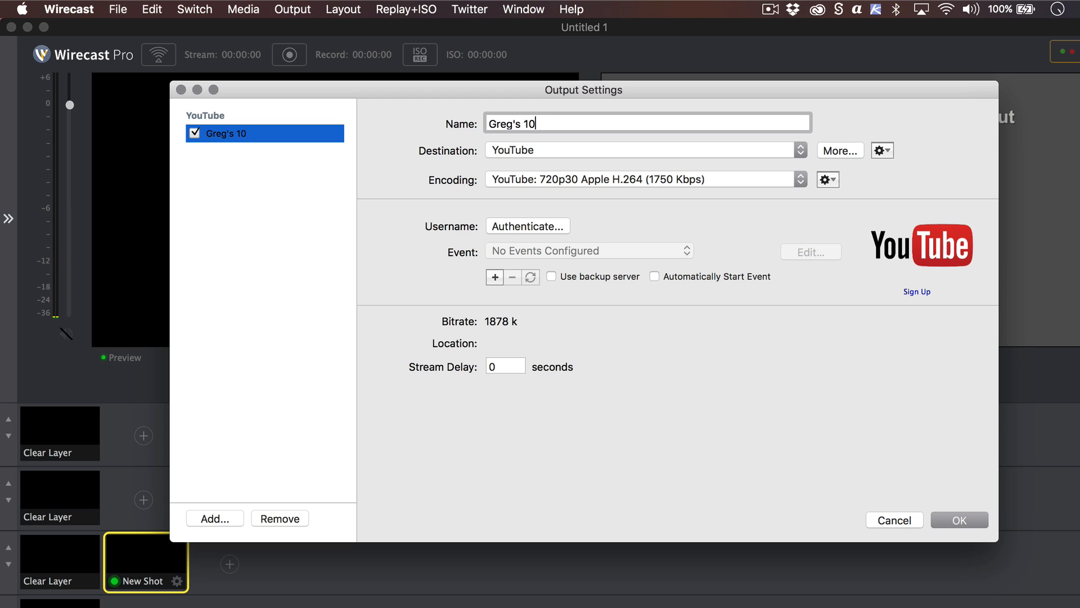
{"action": "type", "text": "80p60"}
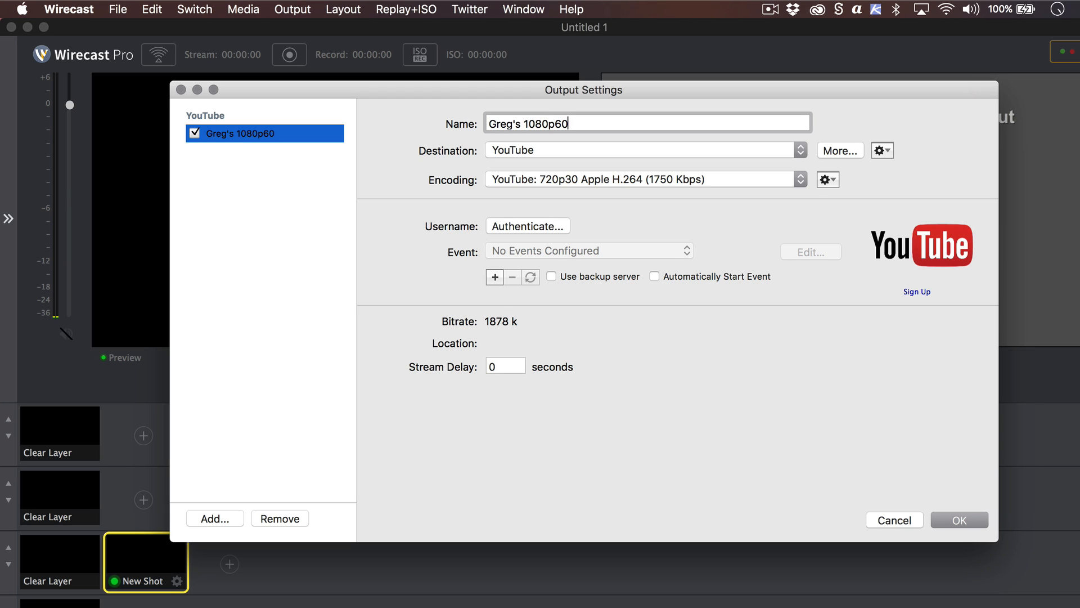
{"action": "type", "text": "YouTube Stre"}
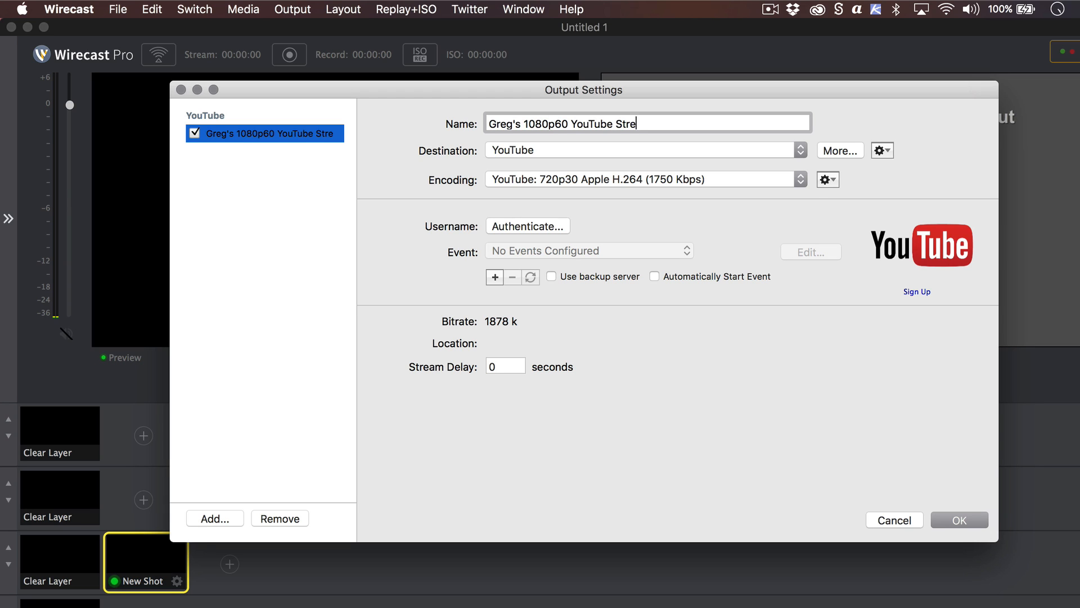
{"action": "type", "text": "am"}
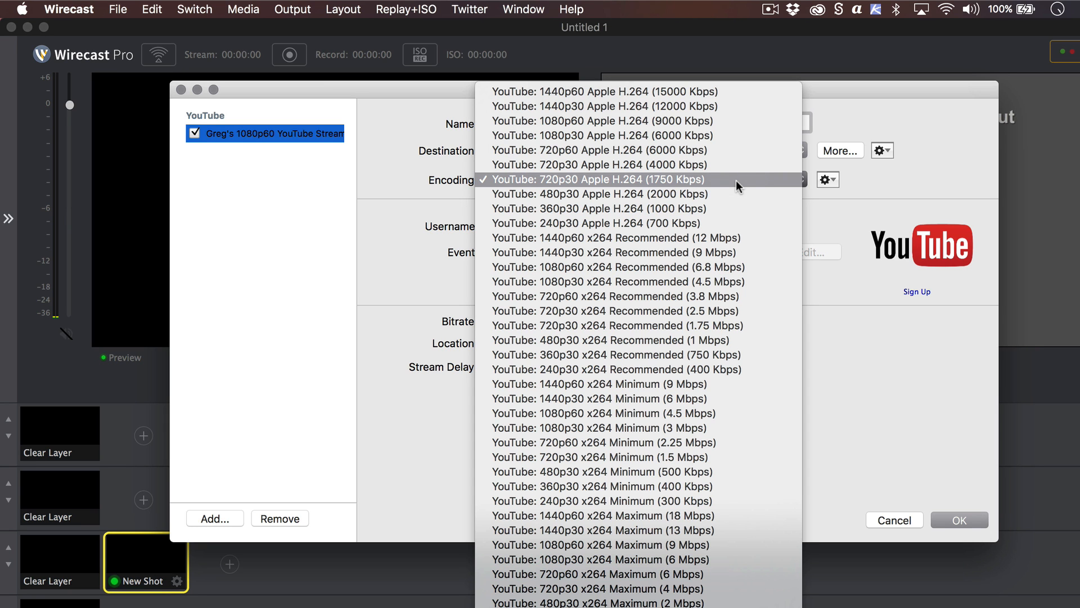
{"action": "mouse_move", "coordinate": [749, 128]}
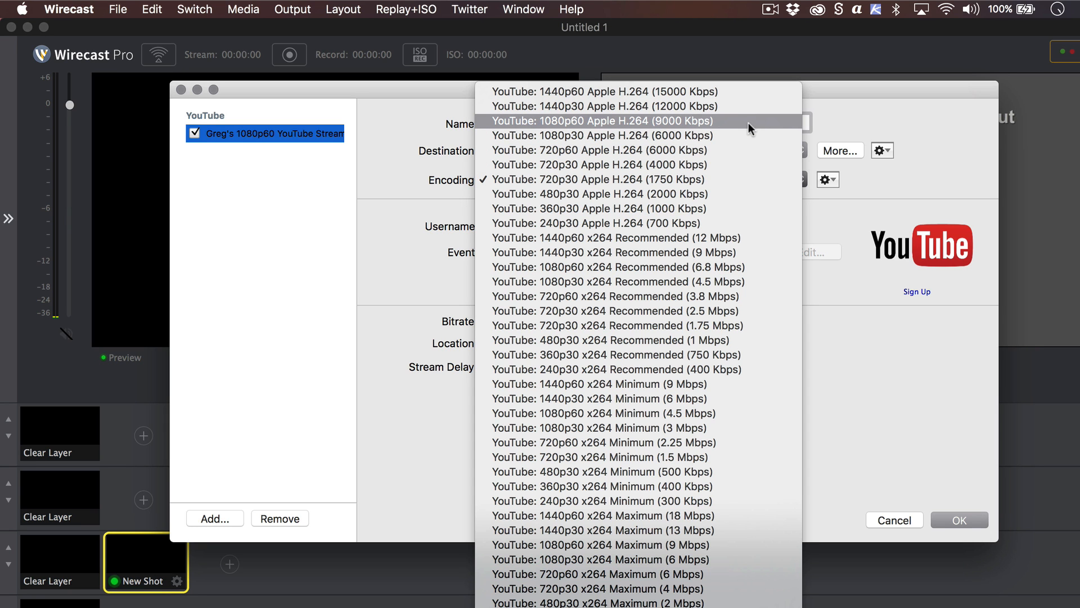
{"action": "left_click", "coordinate": [608, 120]}
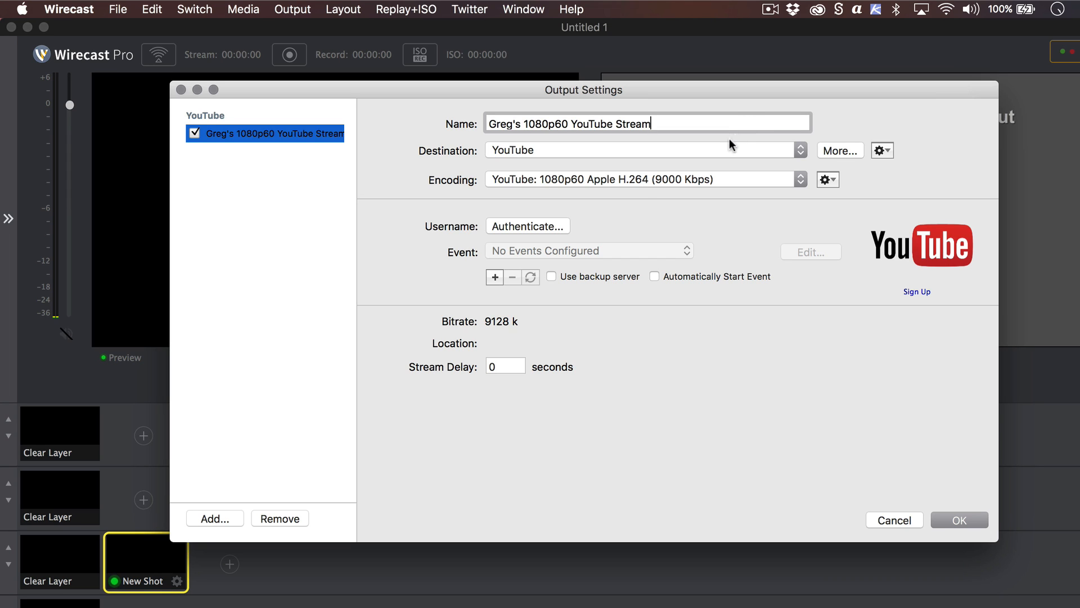
- Authenticate the YouTube output with the Google account and allow channel management
{"action": "left_click", "coordinate": [526, 226]}
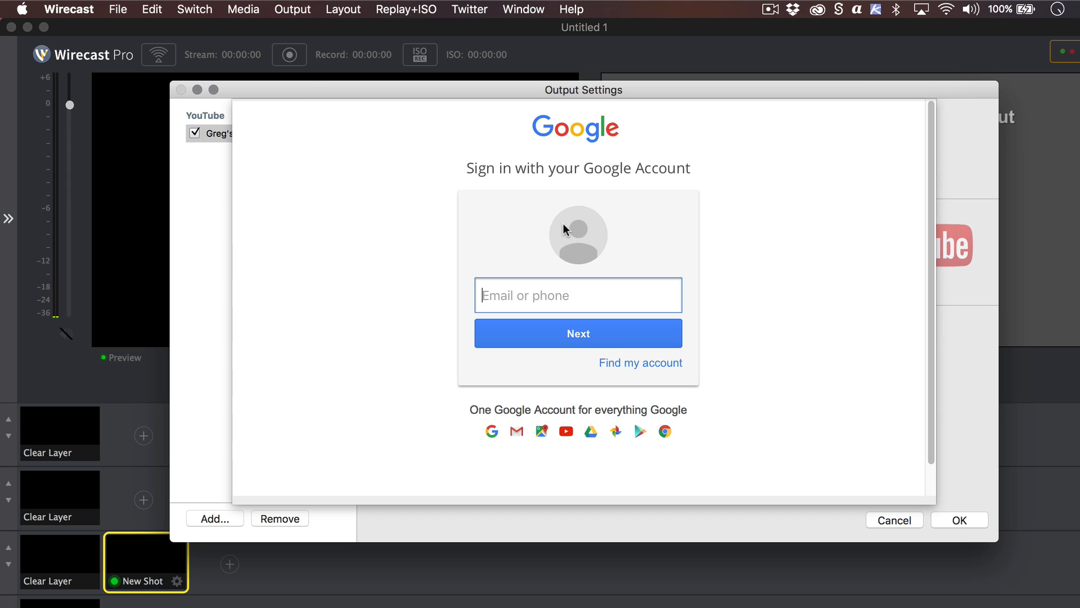
{"action": "mouse_move", "coordinate": [751, 243]}
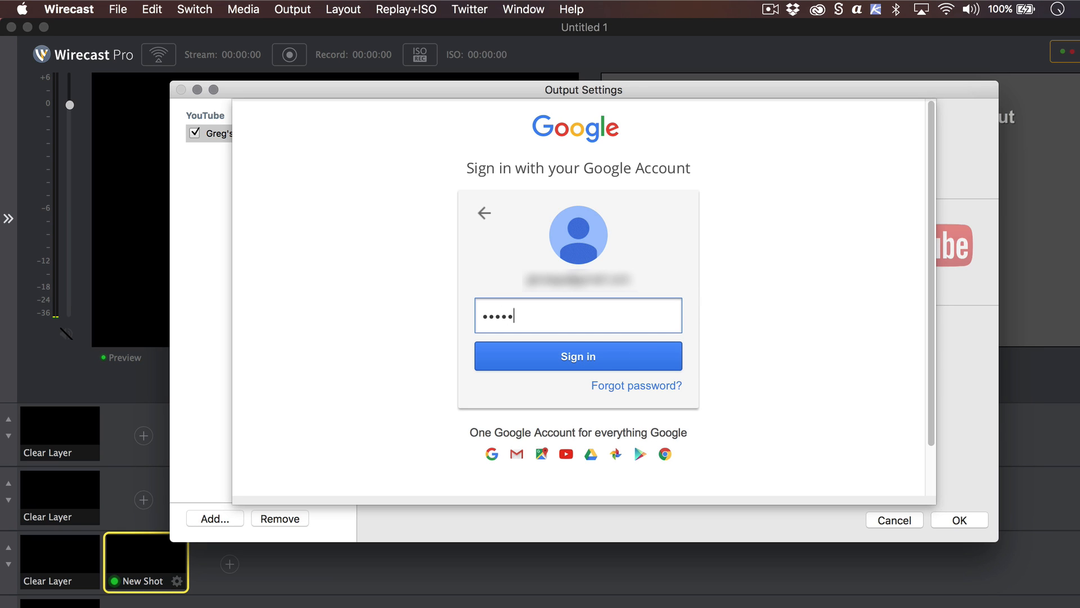
{"action": "left_click", "coordinate": [577, 357]}
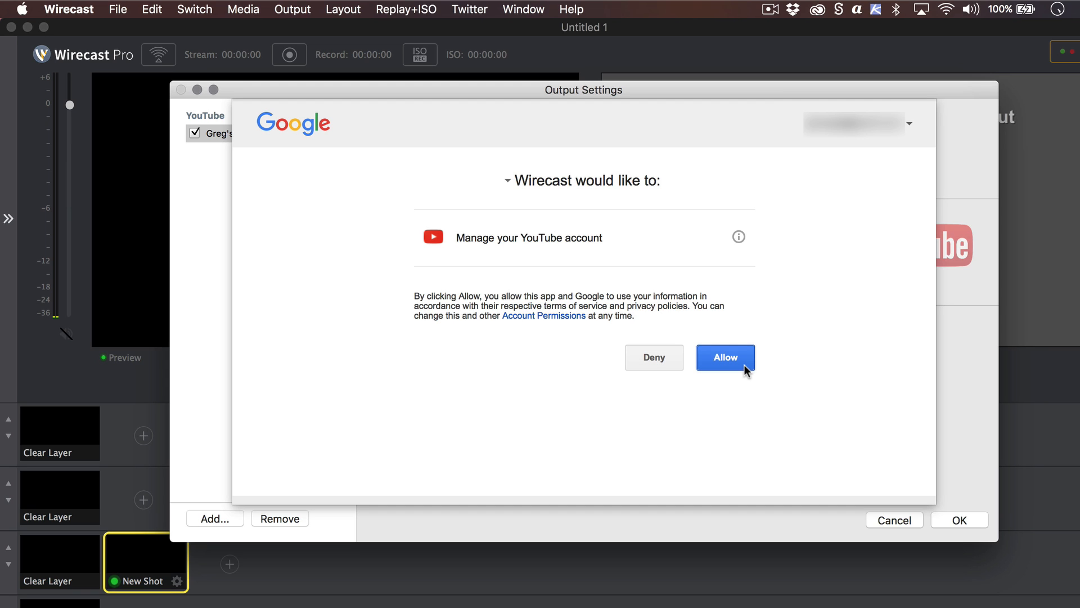
{"action": "left_click", "coordinate": [724, 358]}
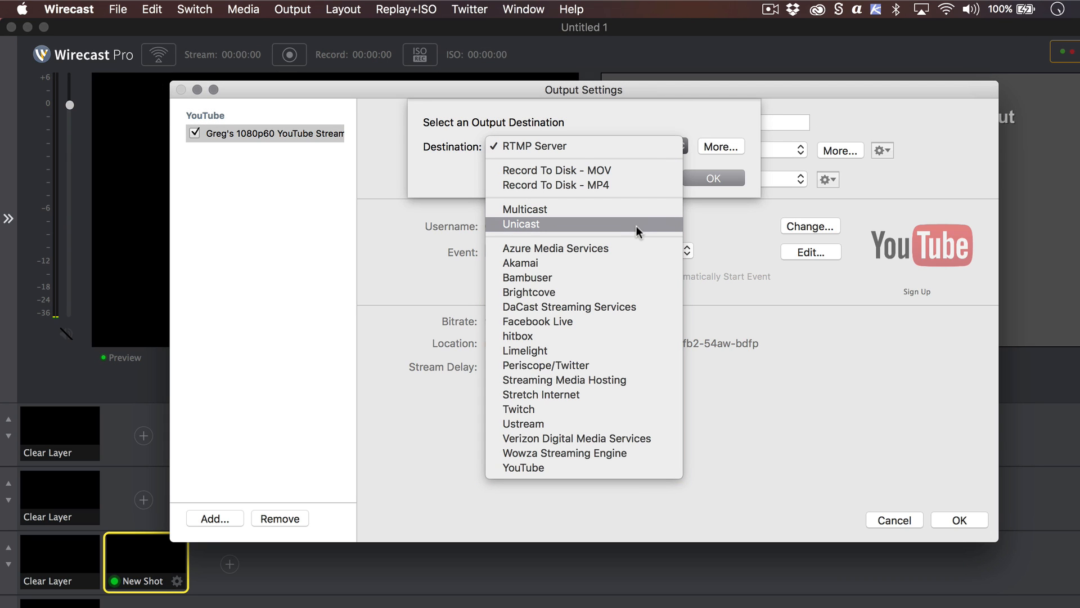
{"action": "mouse_move", "coordinate": [651, 176]}
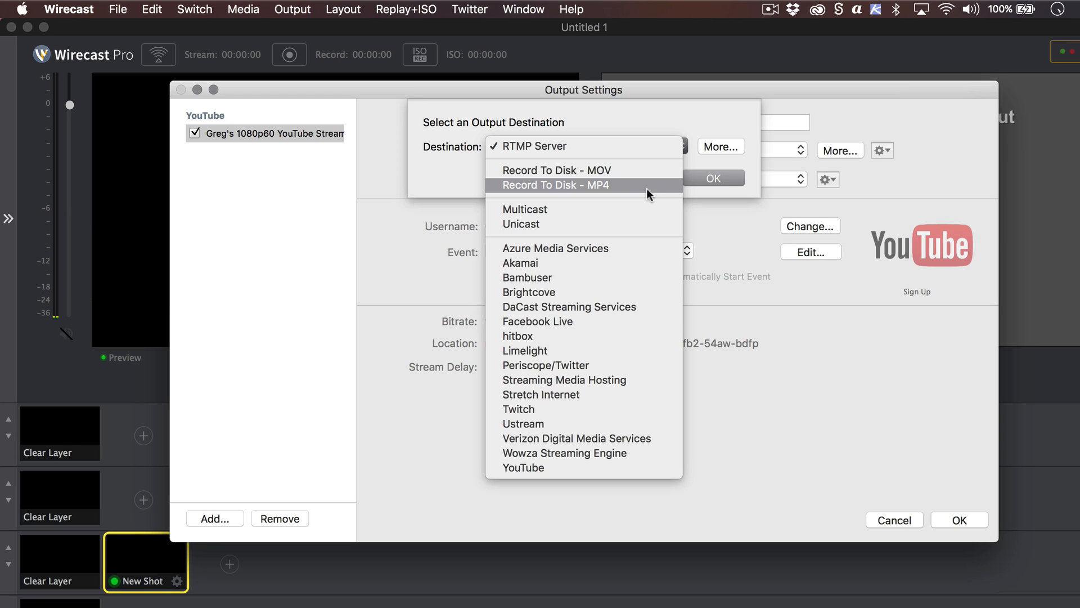
{"action": "mouse_move", "coordinate": [624, 452]}
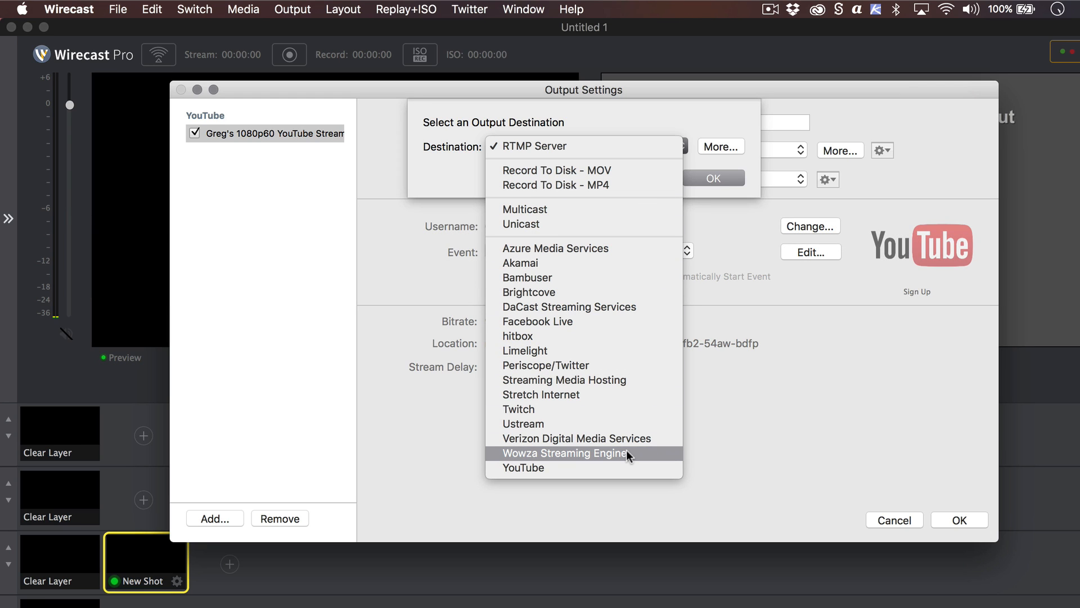
- Choose Wowza Streaming Engine as the new output's destination
{"action": "left_click", "coordinate": [562, 453]}
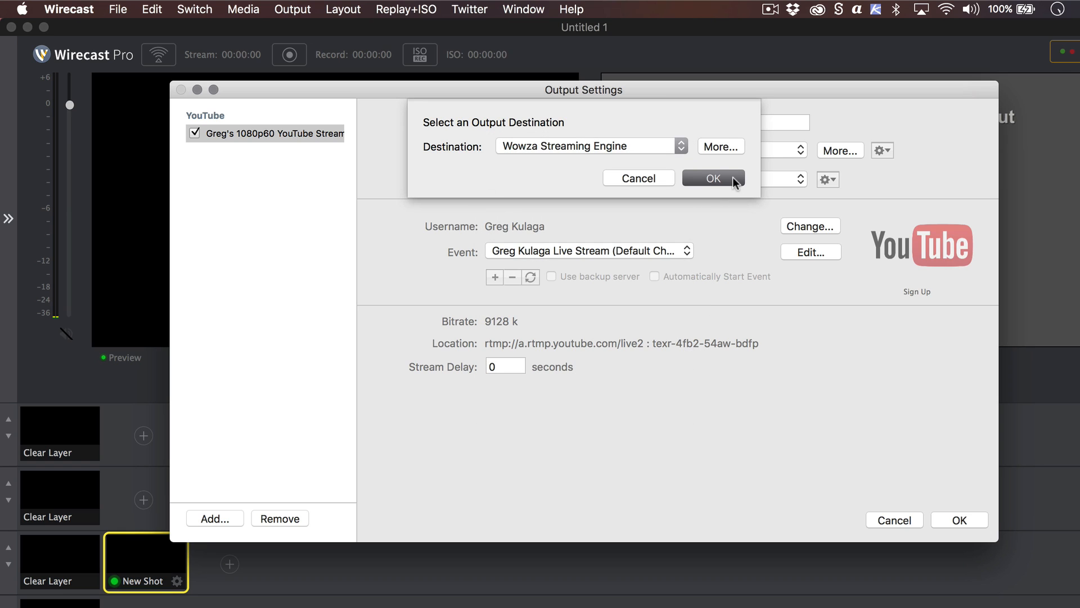
- Confirm the Wowza output, name it, and add a second Wowza Streaming Engine output
{"action": "left_click", "coordinate": [713, 177]}
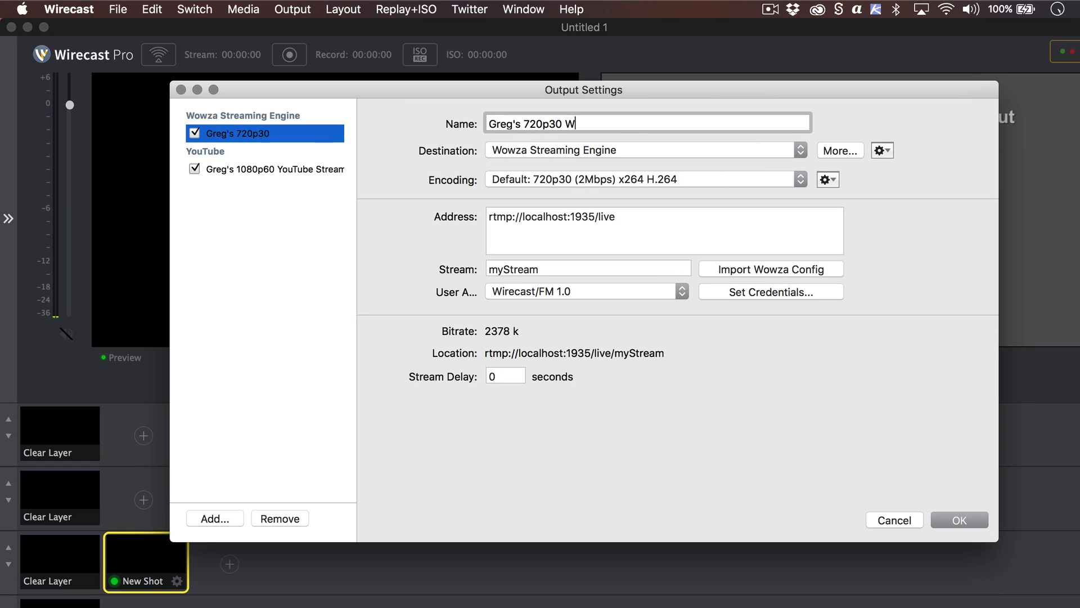
{"action": "type", "text": "owza Stream"}
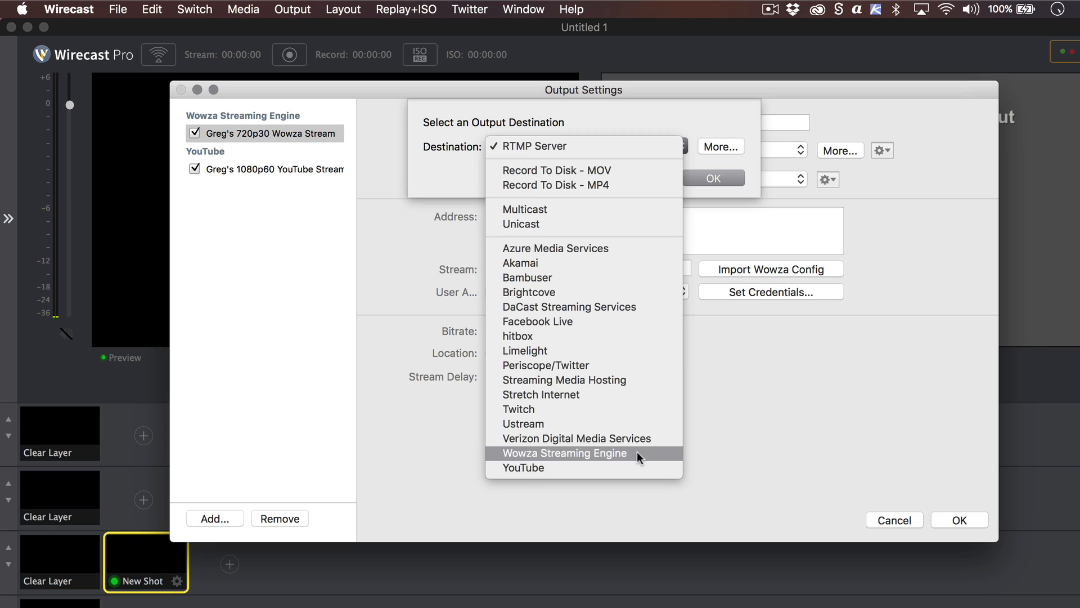
{"action": "left_click", "coordinate": [564, 453]}
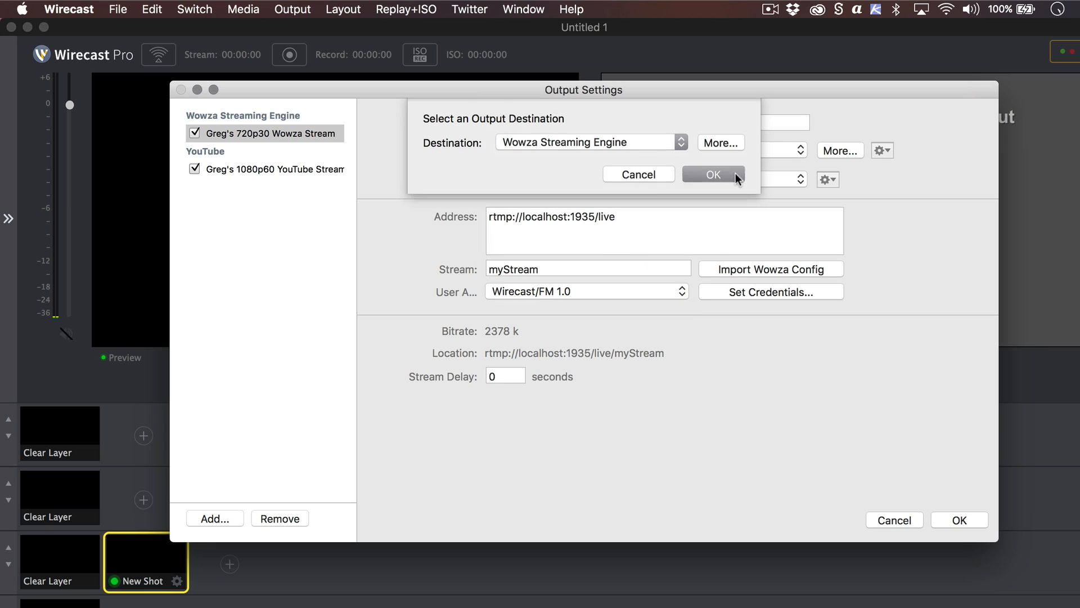
{"action": "left_click", "coordinate": [714, 173]}
{"action": "type", "text": "Greg's 1080p60 Wowza Stream"}
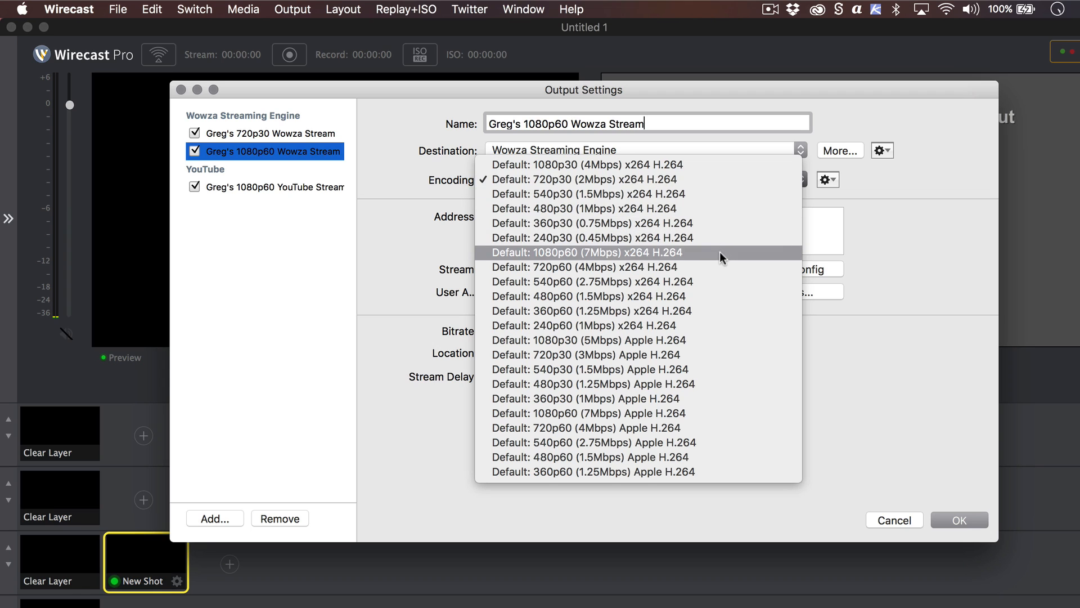
{"action": "left_click", "coordinate": [581, 252]}
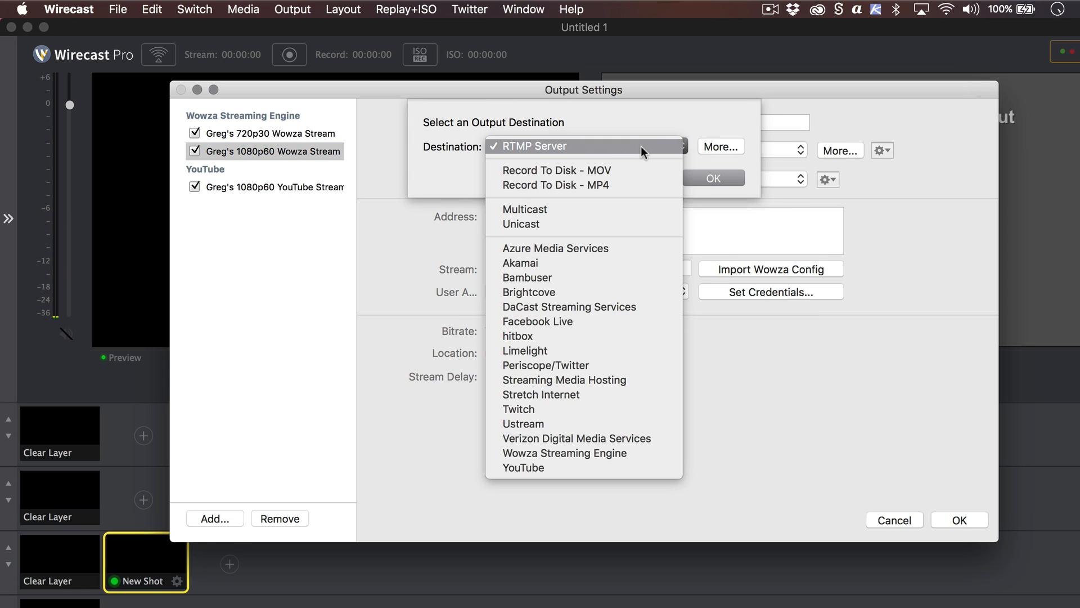
{"action": "mouse_move", "coordinate": [651, 247]}
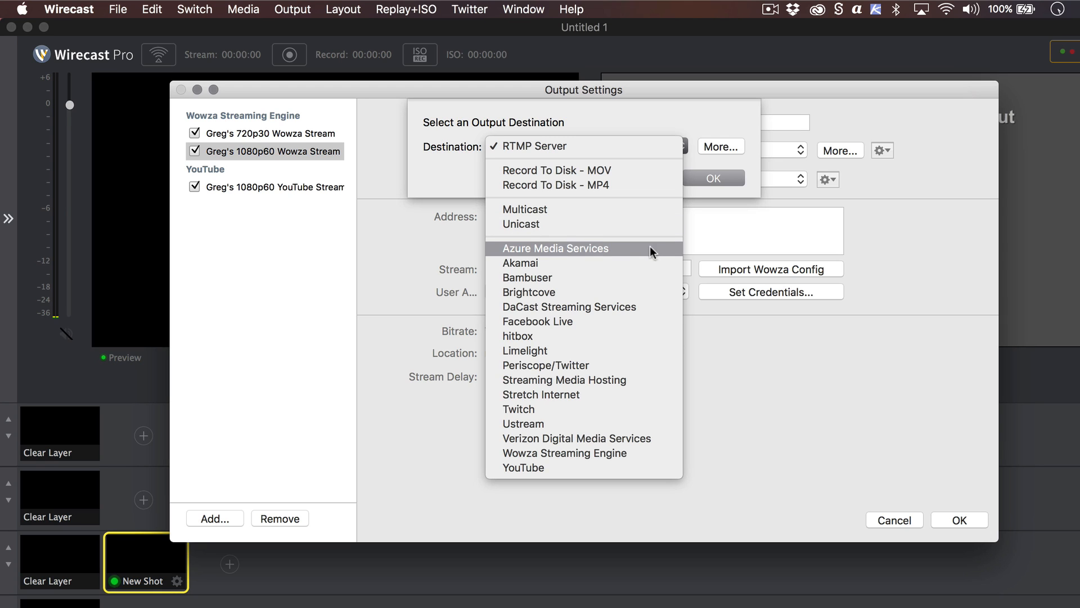
{"action": "mouse_move", "coordinate": [652, 315]}
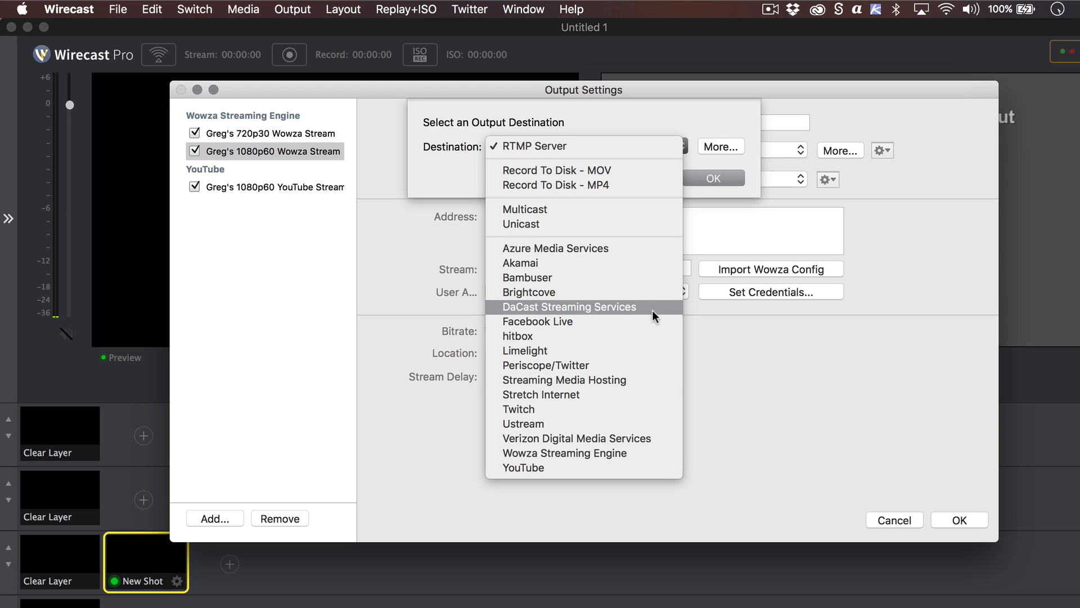
{"action": "mouse_move", "coordinate": [707, 118]}
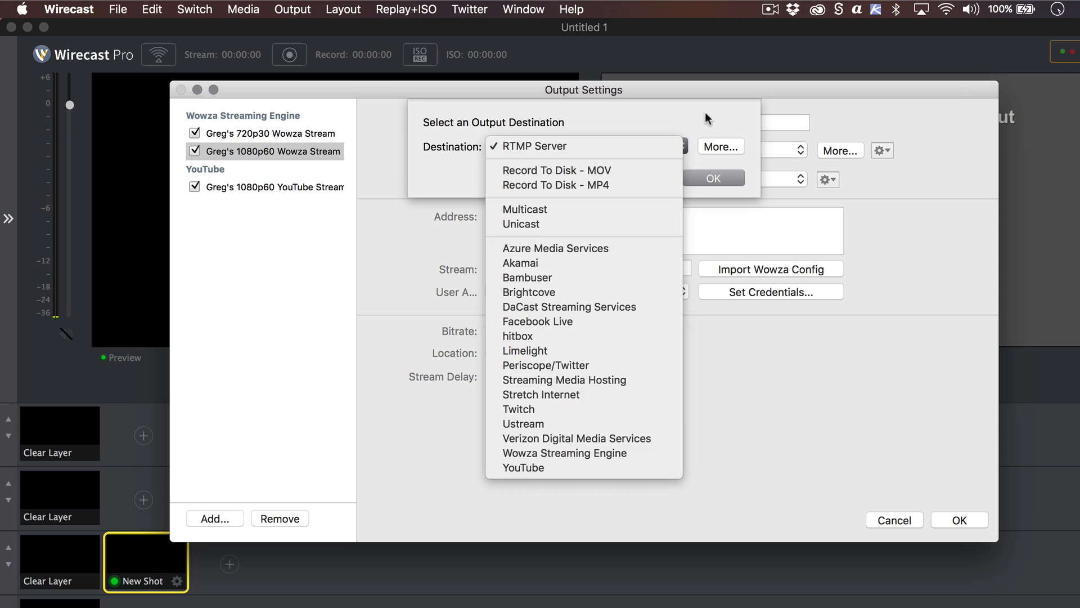
{"action": "left_click", "coordinate": [529, 145]}
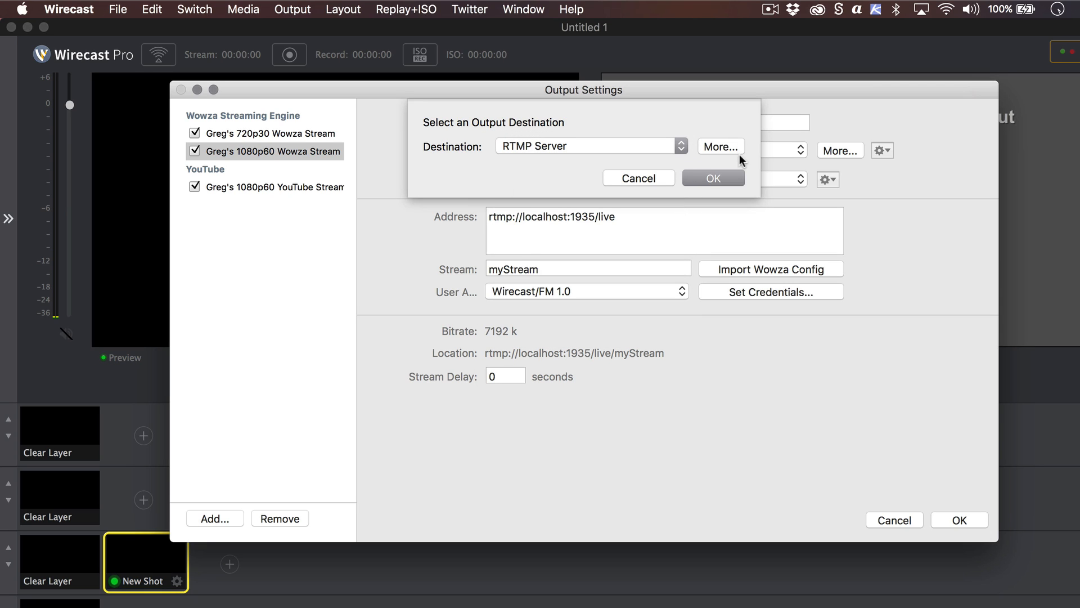
- Make The Cube visible in the destination list via Edit Visible Destinations
{"action": "left_click", "coordinate": [720, 147]}
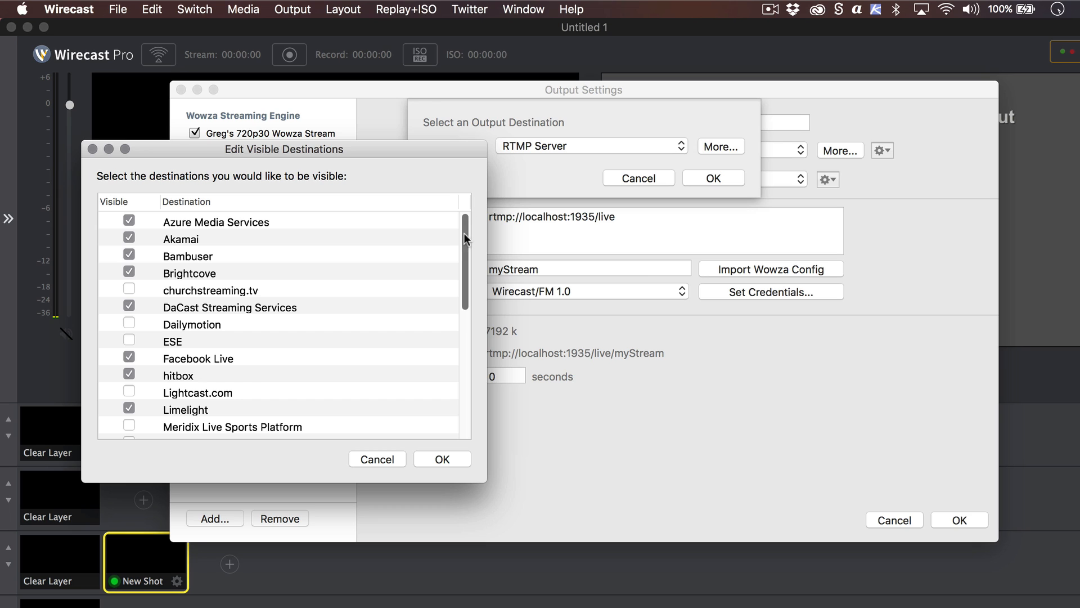
{"action": "scroll", "scroll_direction": "down", "scroll_amount": 3}
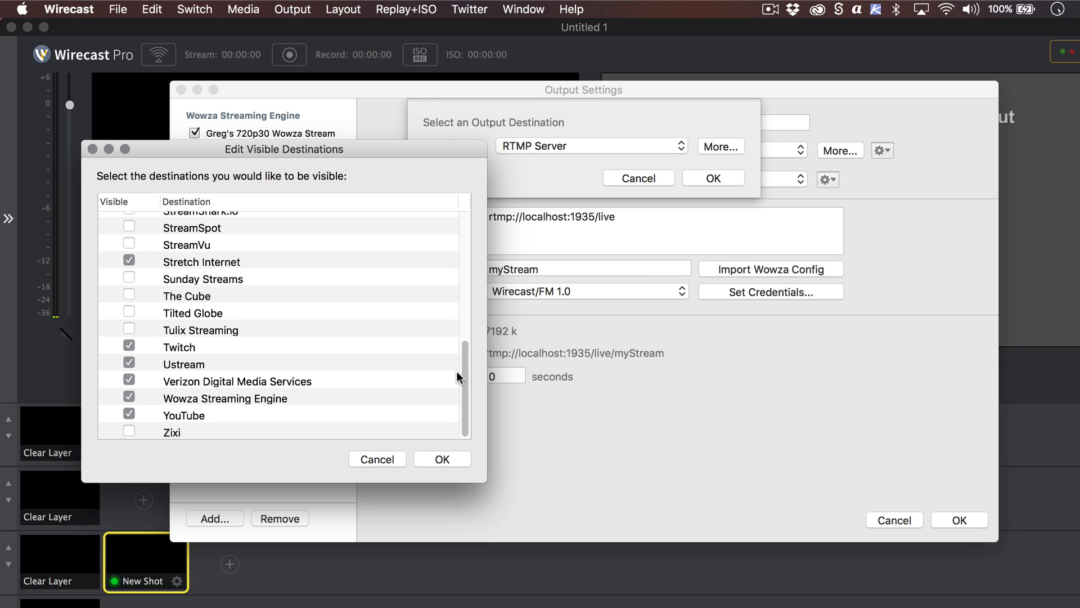
{"action": "left_click", "coordinate": [129, 296]}
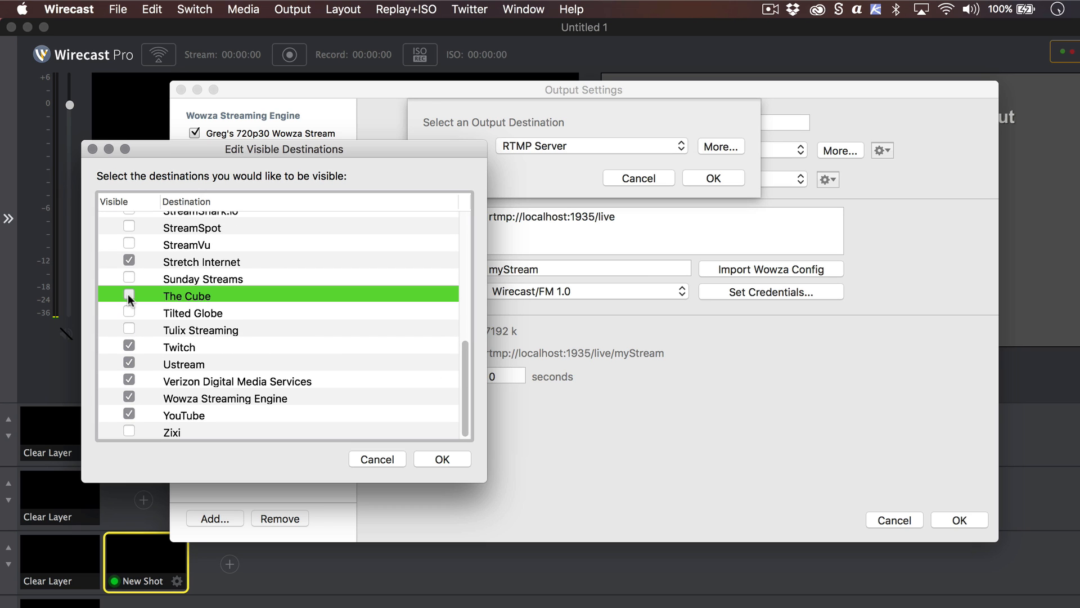
{"action": "left_click", "coordinate": [128, 296]}
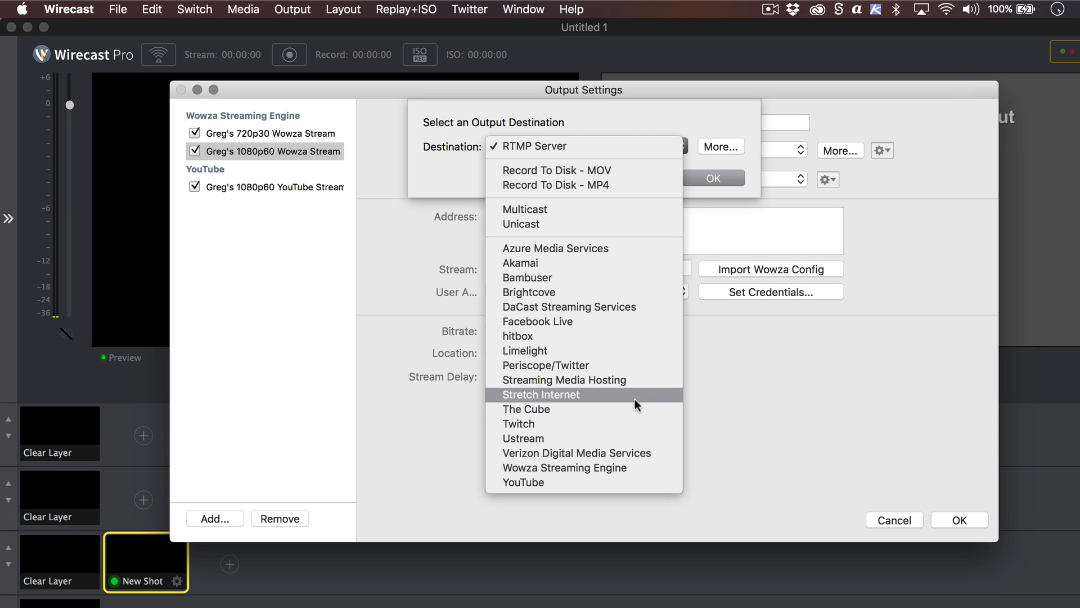
{"action": "mouse_move", "coordinate": [636, 412]}
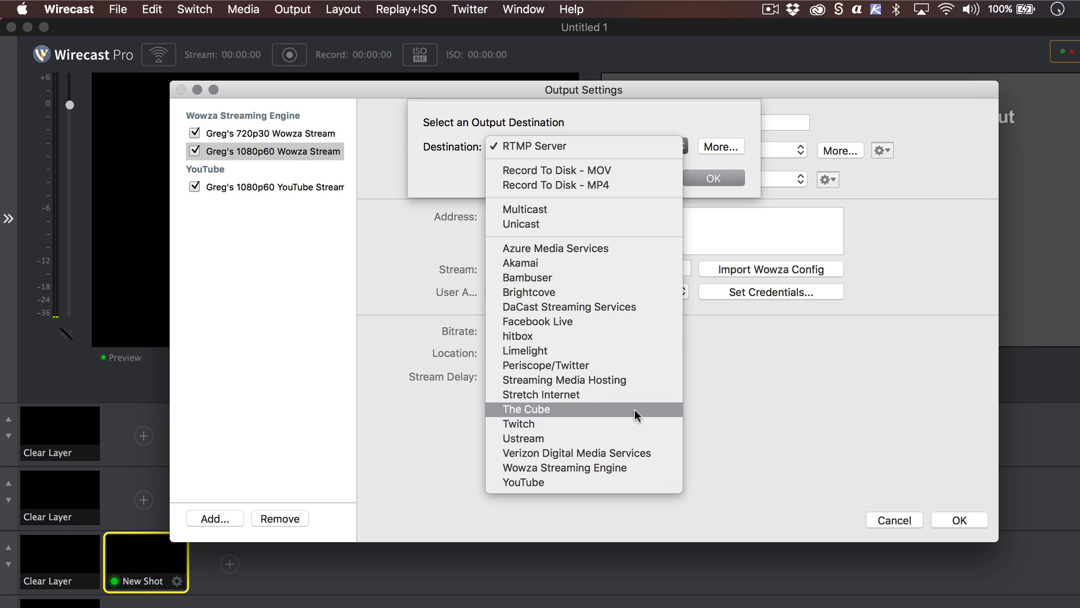
{"action": "mouse_move", "coordinate": [627, 146]}
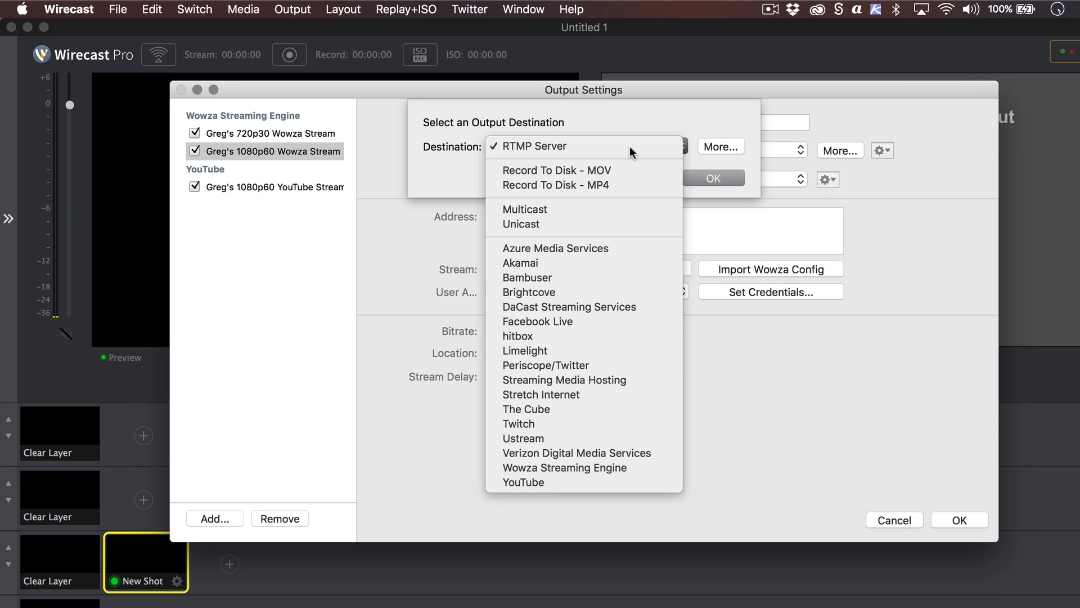
- Keep RTMP Server as the destination and confirm it
{"action": "left_click", "coordinate": [530, 145]}
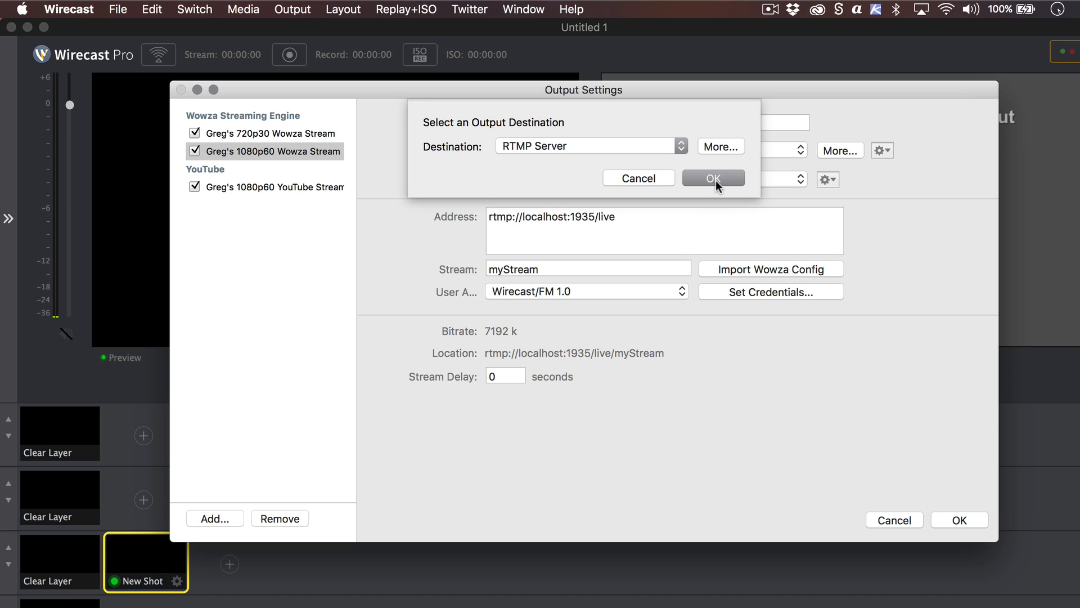
{"action": "left_click", "coordinate": [714, 178]}
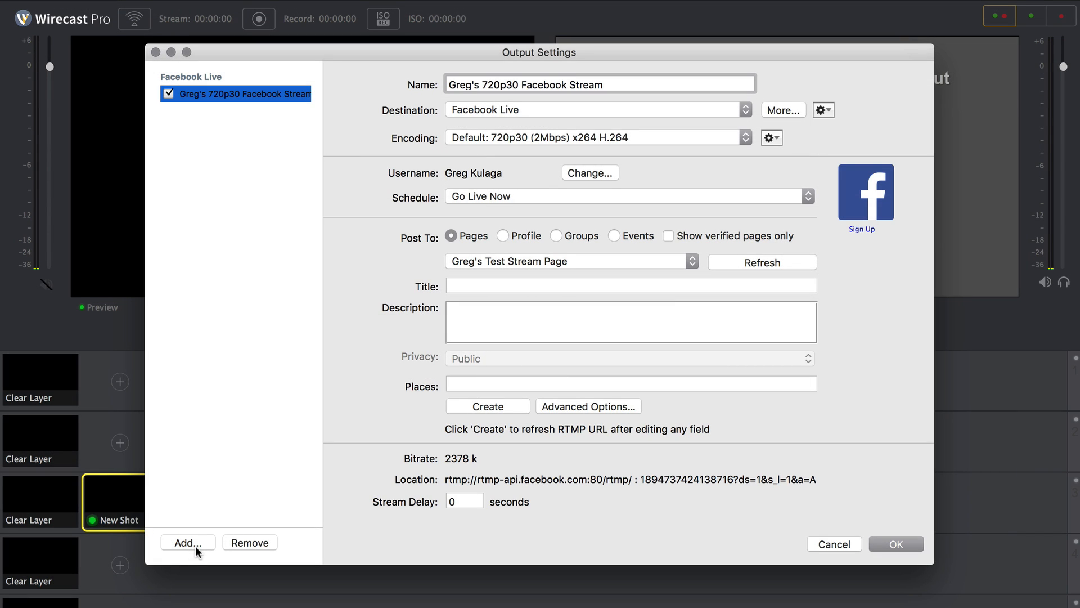
- Add a YouTube live stream destination alongside Facebook Live
{"action": "left_click", "coordinate": [187, 542]}
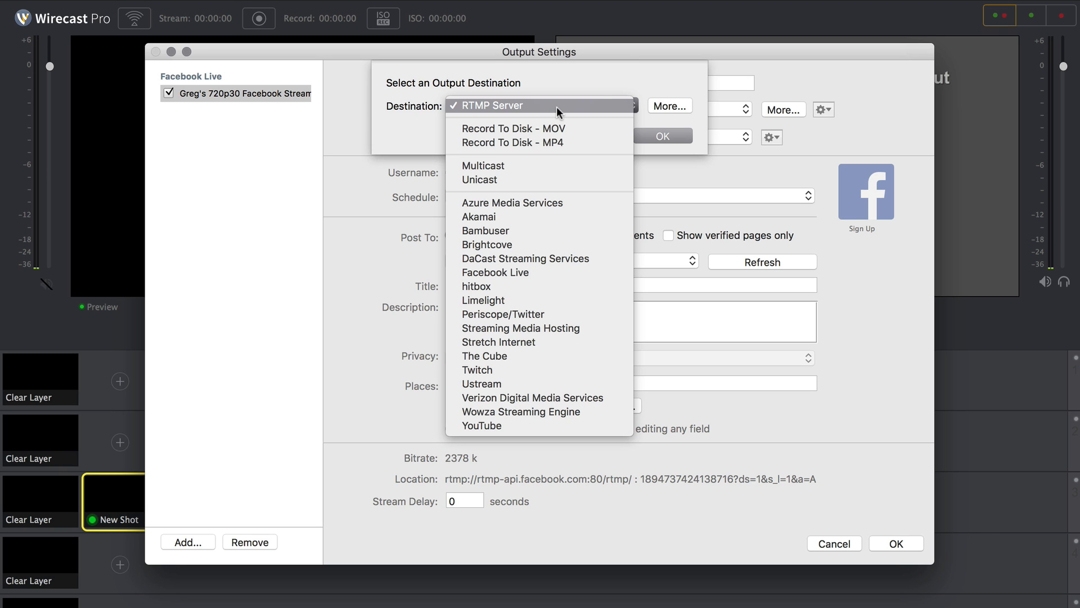
{"action": "left_click", "coordinate": [495, 272]}
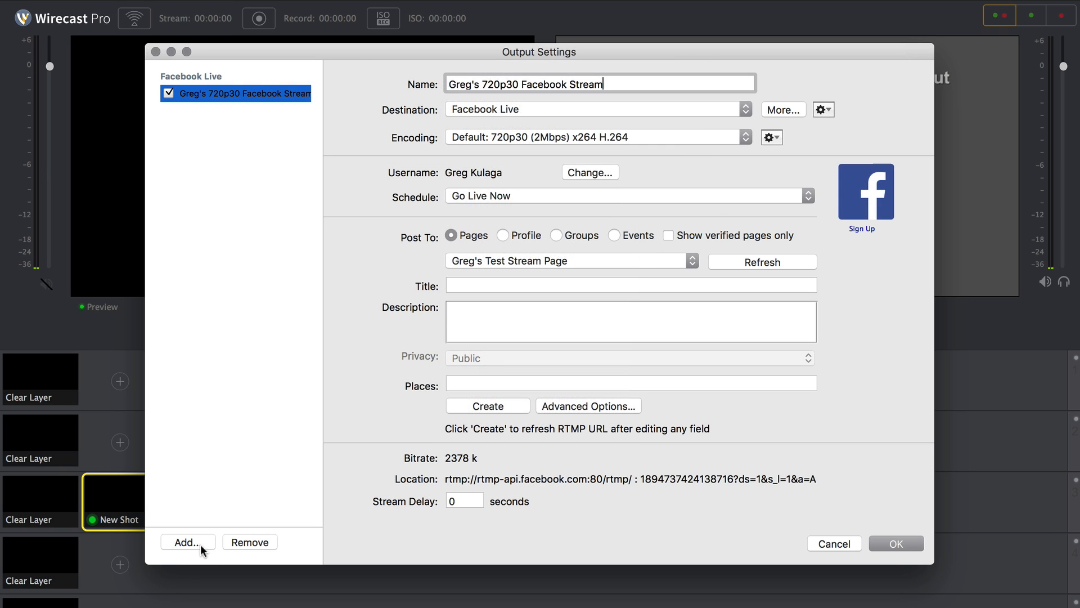
{"action": "left_click", "coordinate": [183, 541]}
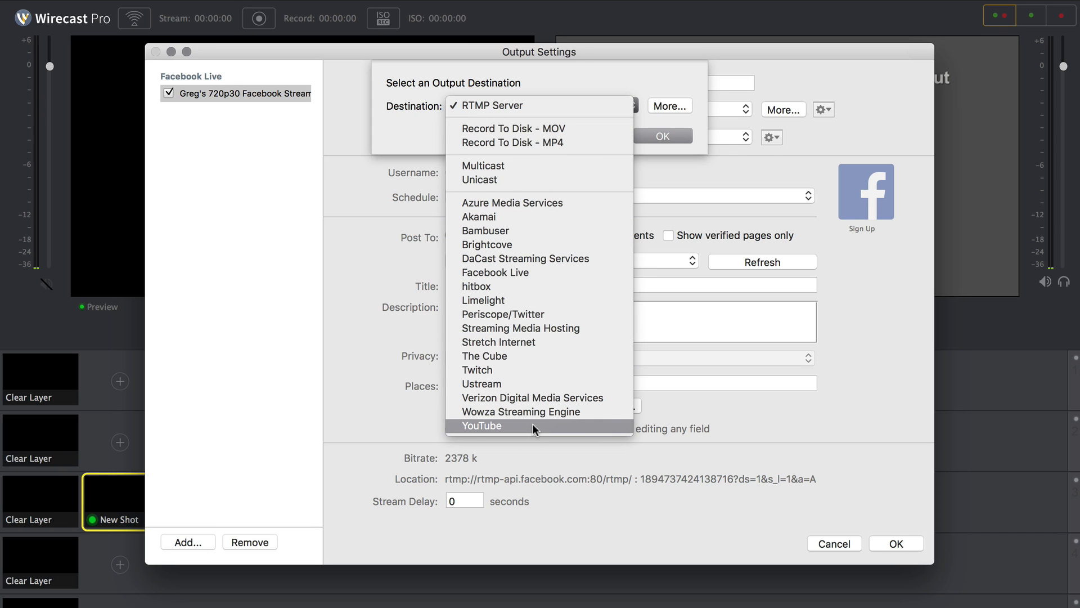
{"action": "left_click", "coordinate": [495, 272]}
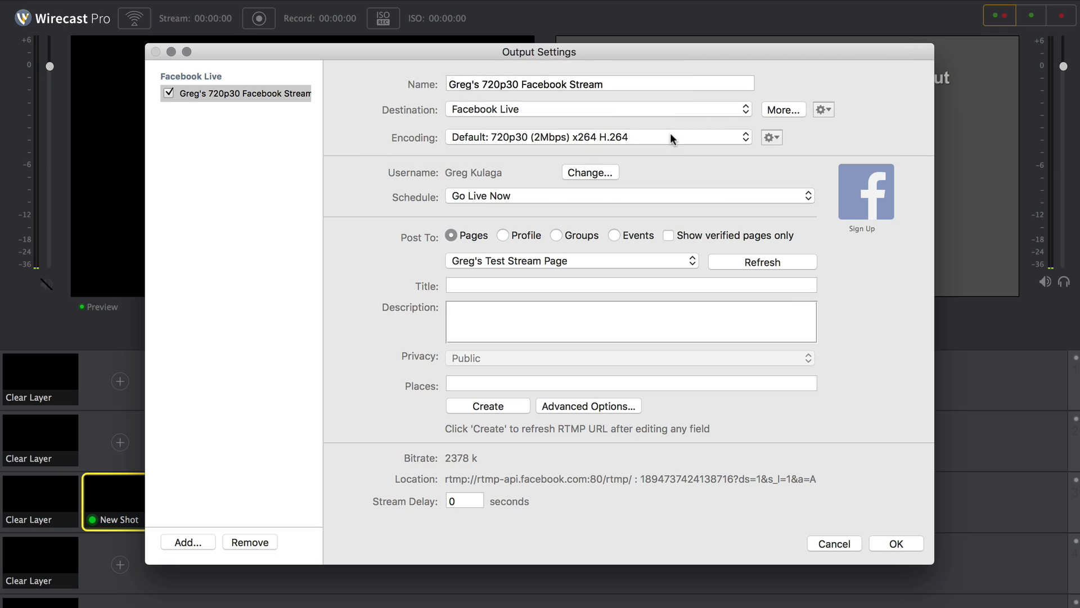
{"action": "left_click", "coordinate": [187, 541]}
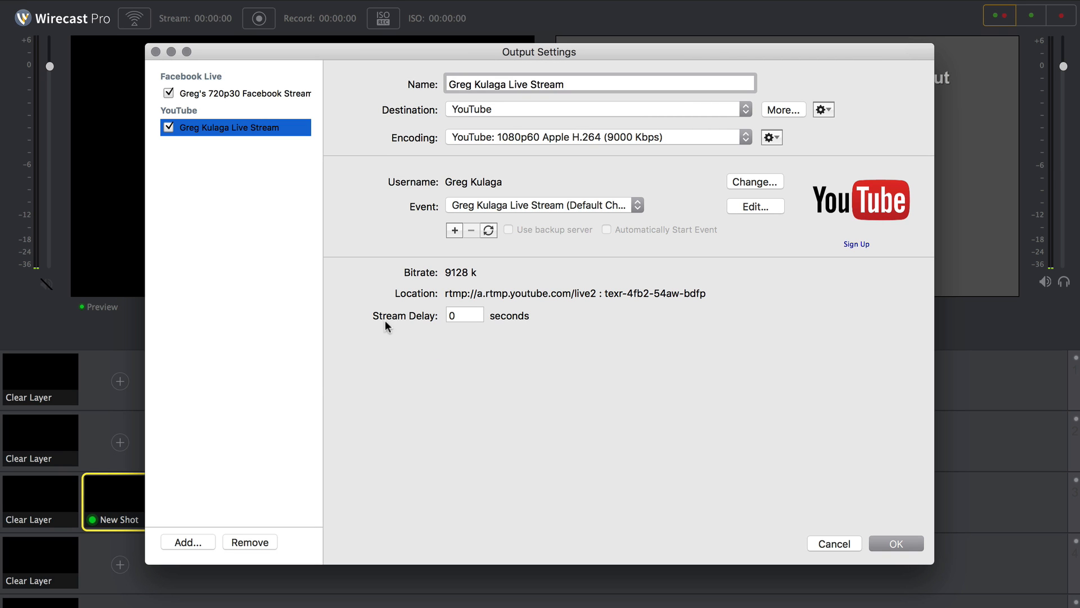
- Add a Periscope/Twitter stream destination as a third output
{"action": "left_click", "coordinate": [183, 541]}
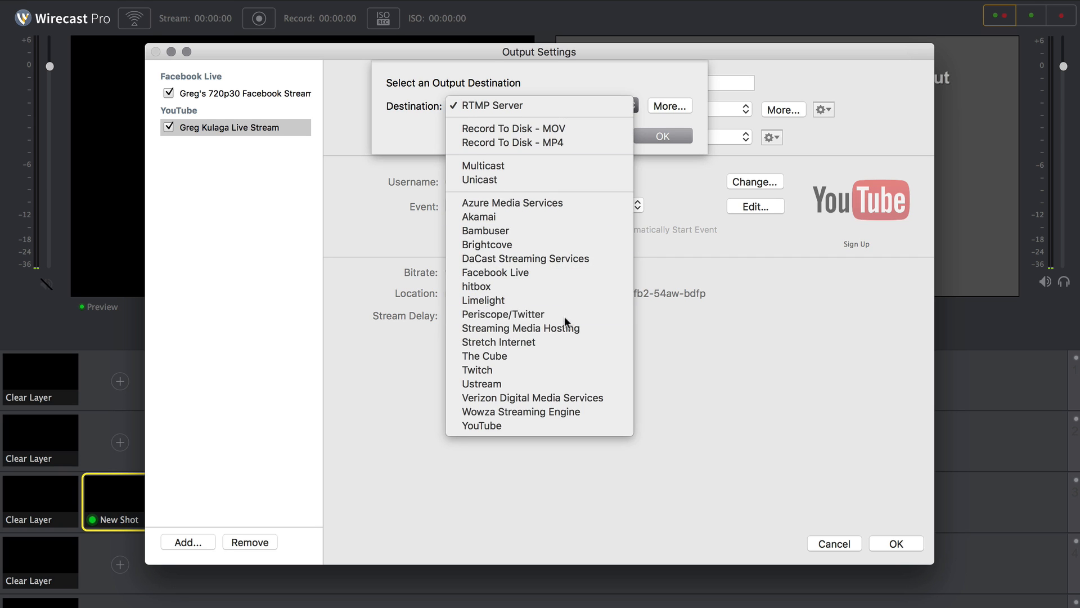
{"action": "left_click", "coordinate": [502, 314]}
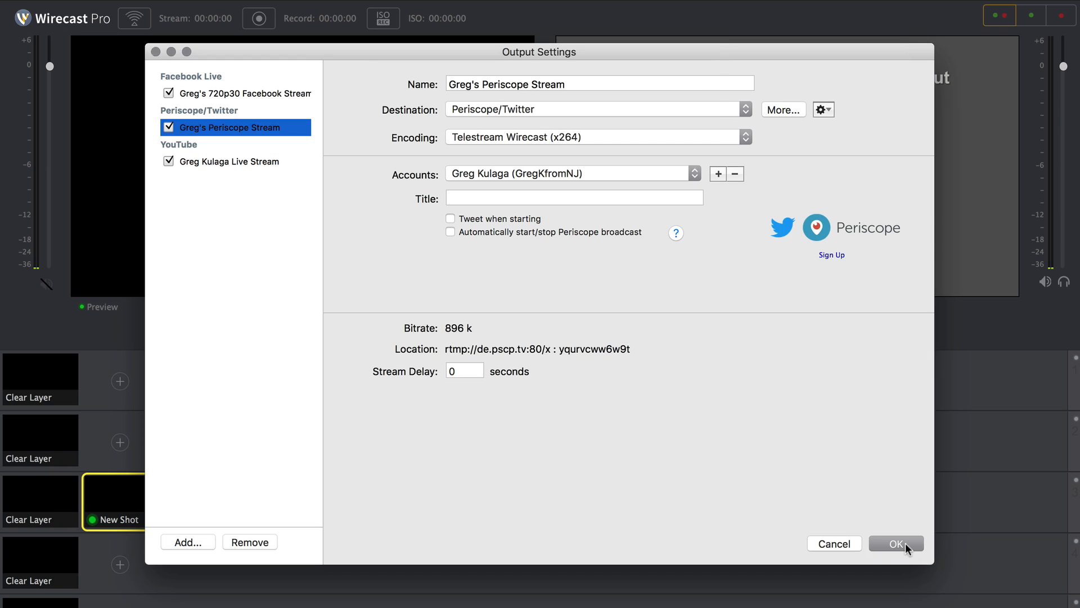
- Save the output settings and dismiss Facebook's multiple-destinations warning
{"action": "left_click", "coordinate": [895, 542]}
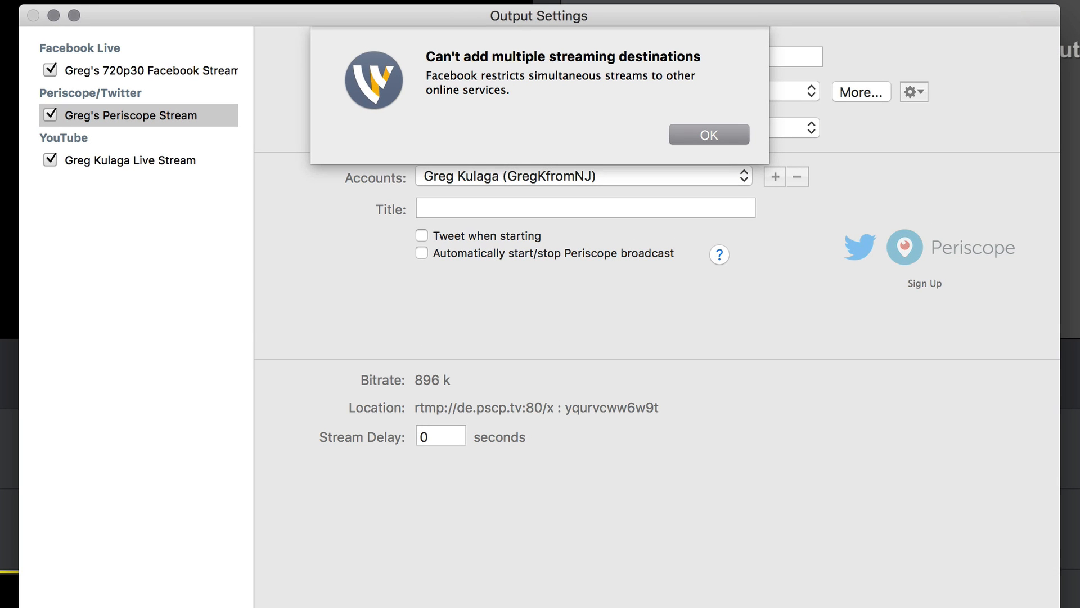
{"action": "left_click", "coordinate": [708, 134]}
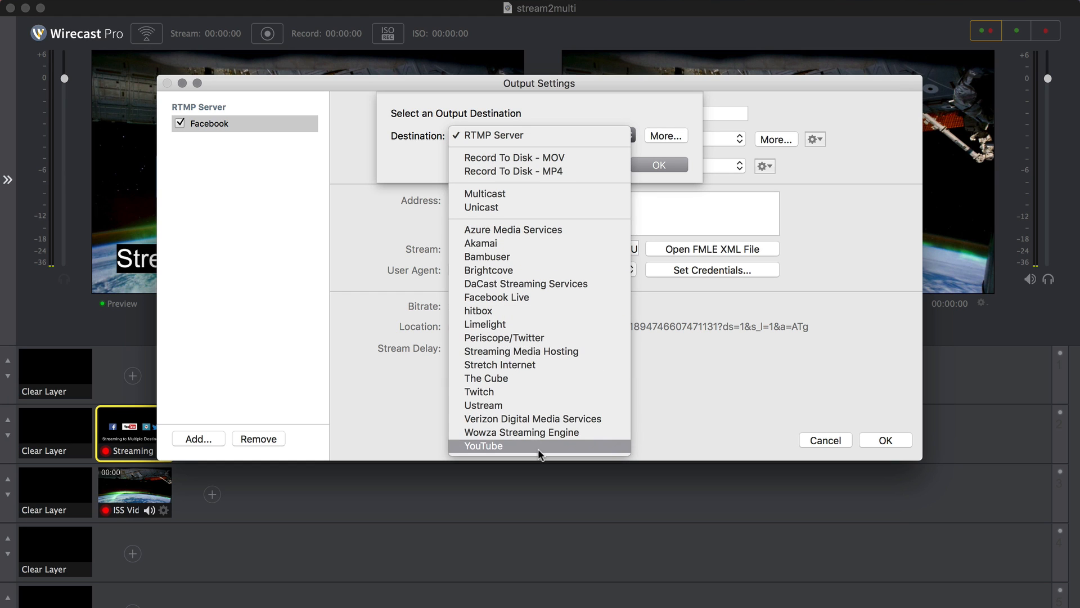
- Add YouTube and Periscope/Twitter destinations beside the RTMP Facebook output, then switch to the Facebook page
{"action": "left_click", "coordinate": [493, 134]}
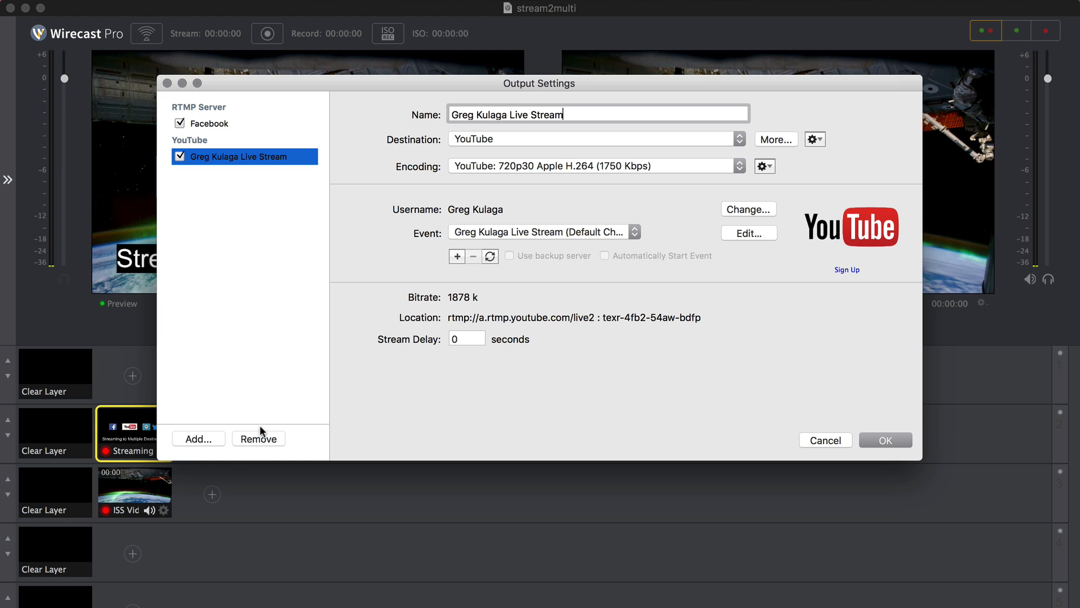
{"action": "left_click", "coordinate": [198, 437]}
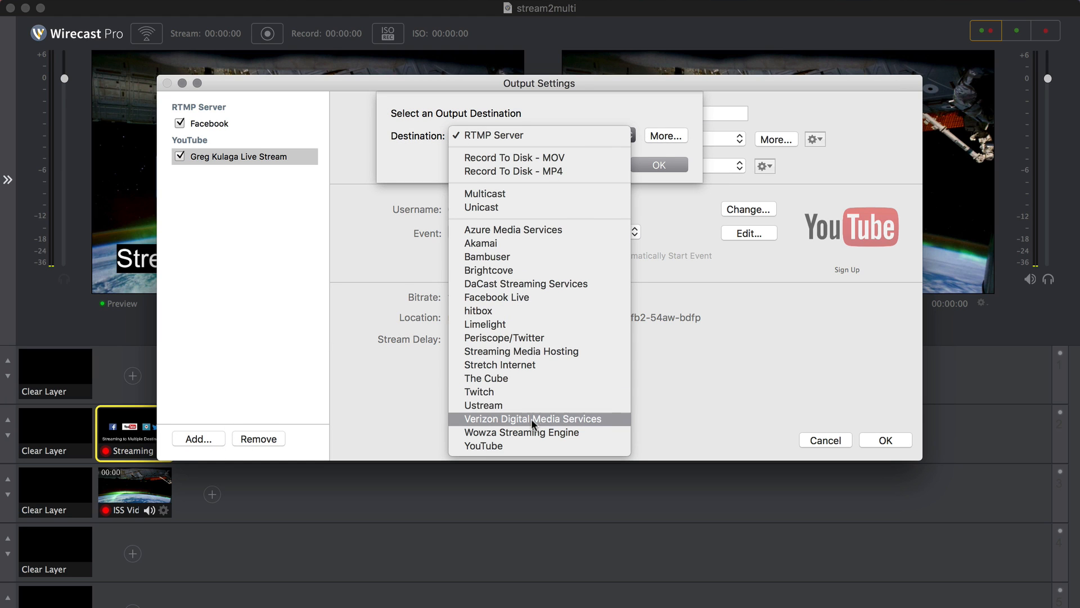
{"action": "left_click", "coordinate": [504, 336]}
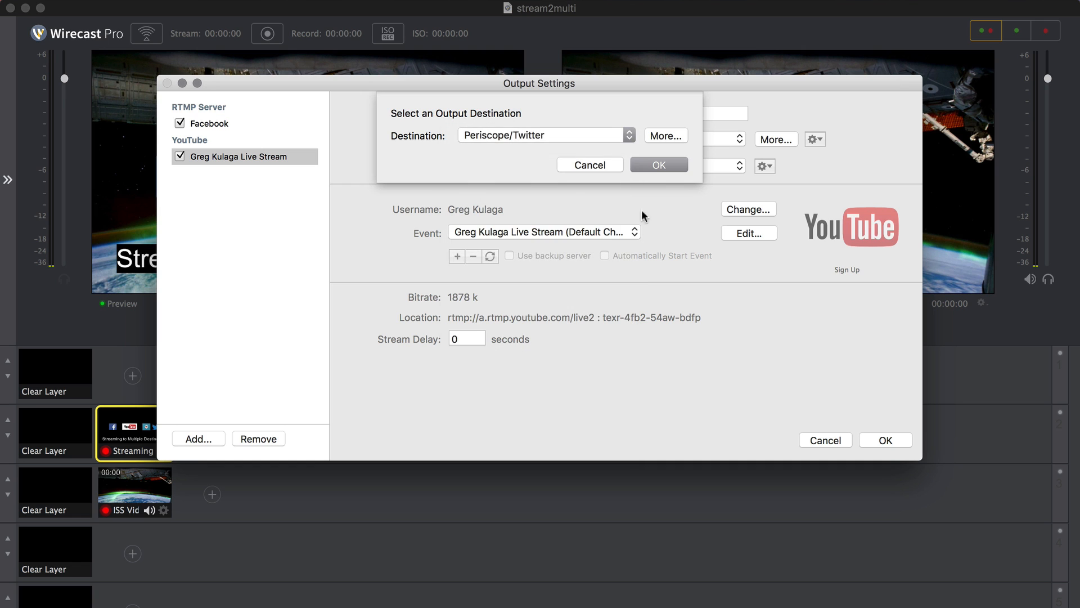
{"action": "left_click", "coordinate": [658, 164]}
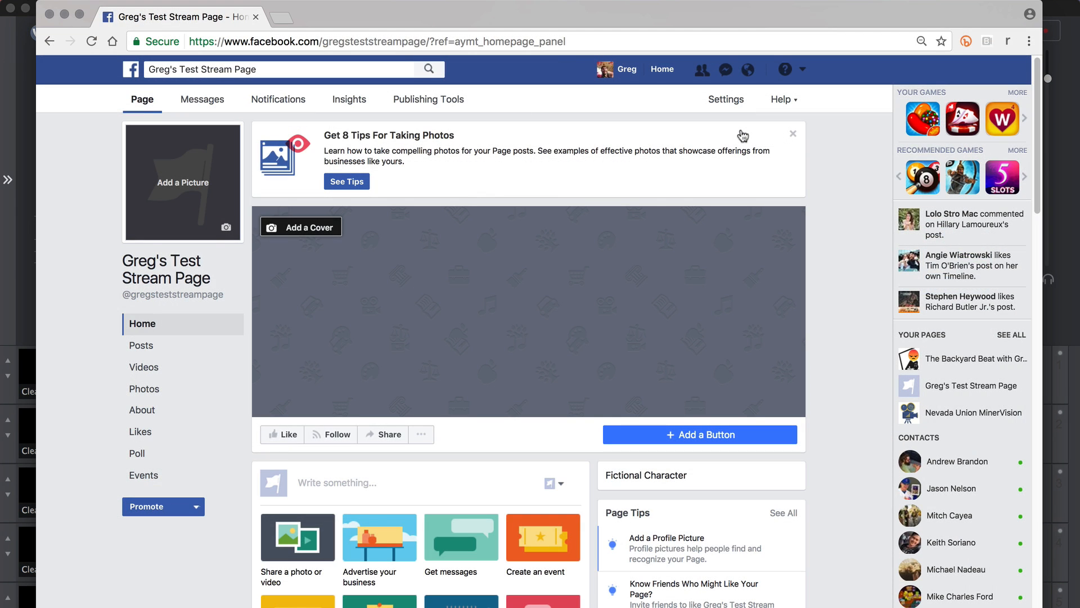
{"action": "mouse_move", "coordinate": [707, 134]}
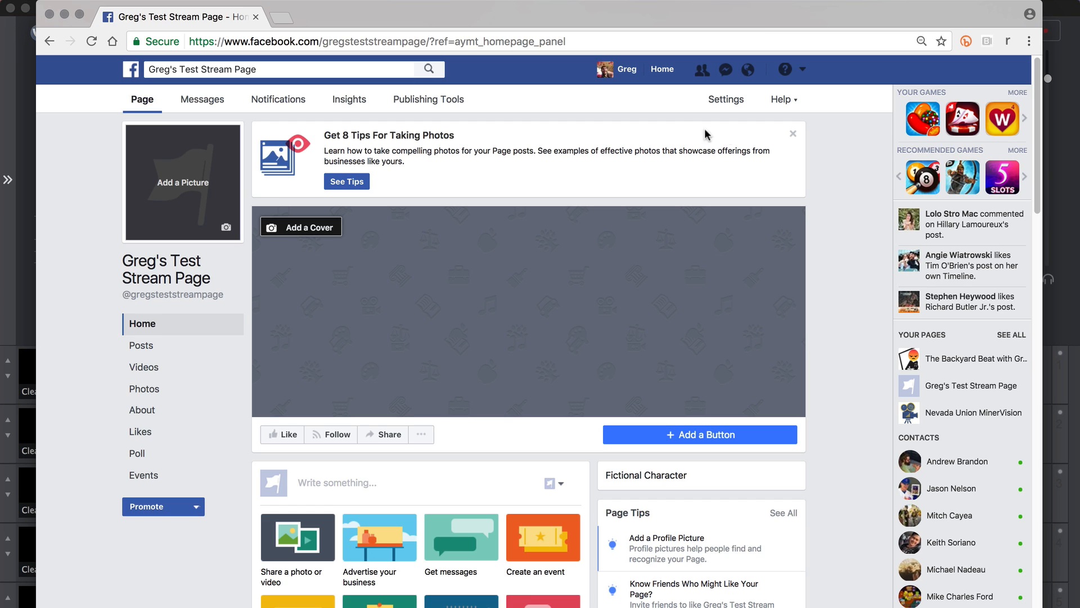
- Create a new Facebook live video from the Video Library and select its server URL
{"action": "left_click", "coordinate": [427, 99]}
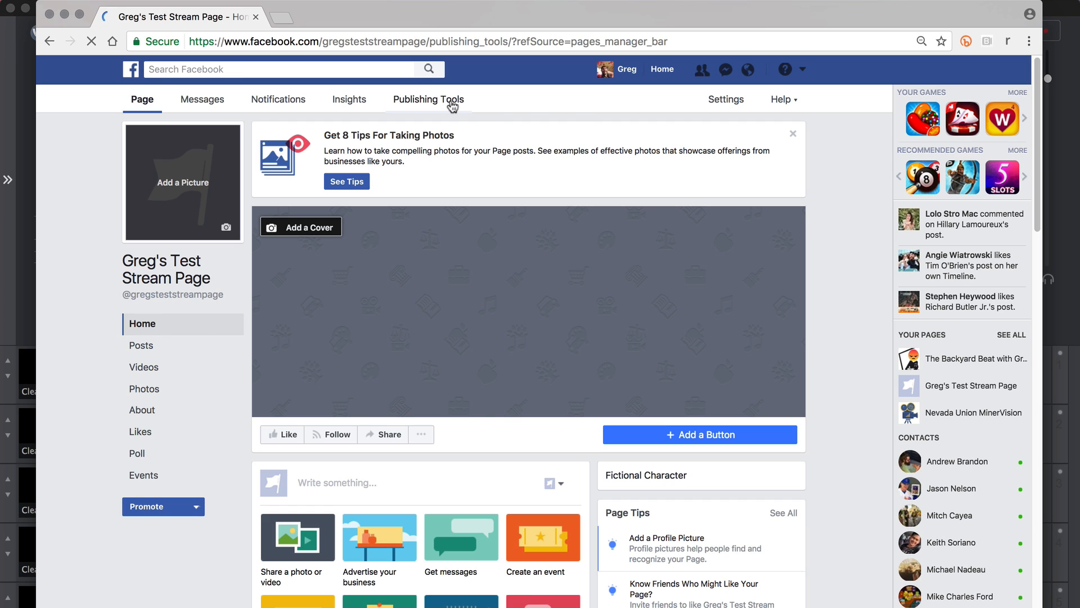
{"action": "left_click", "coordinate": [428, 99]}
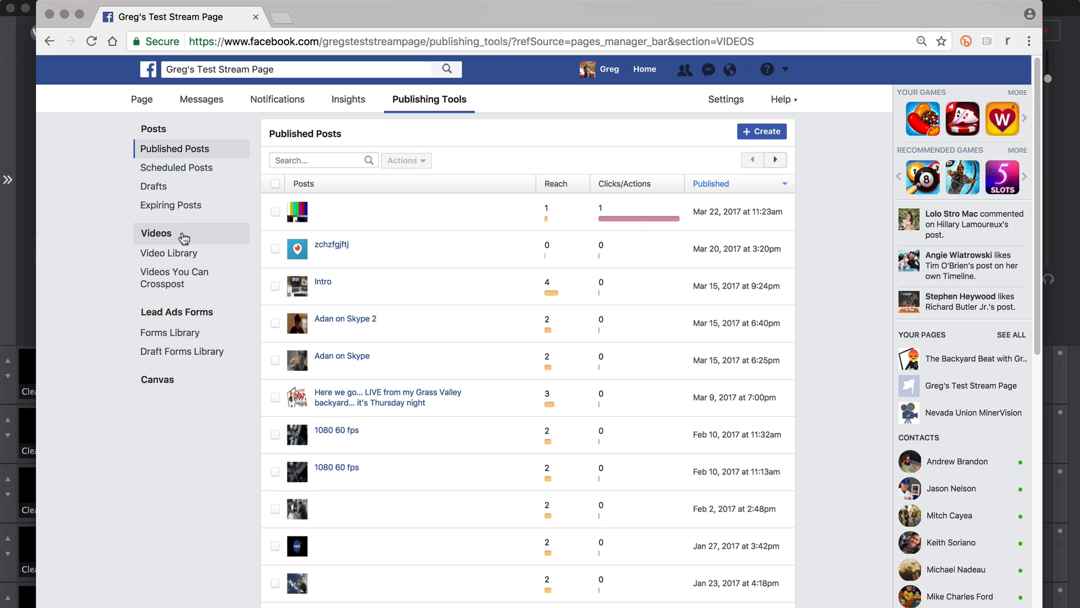
{"action": "left_click", "coordinate": [169, 253]}
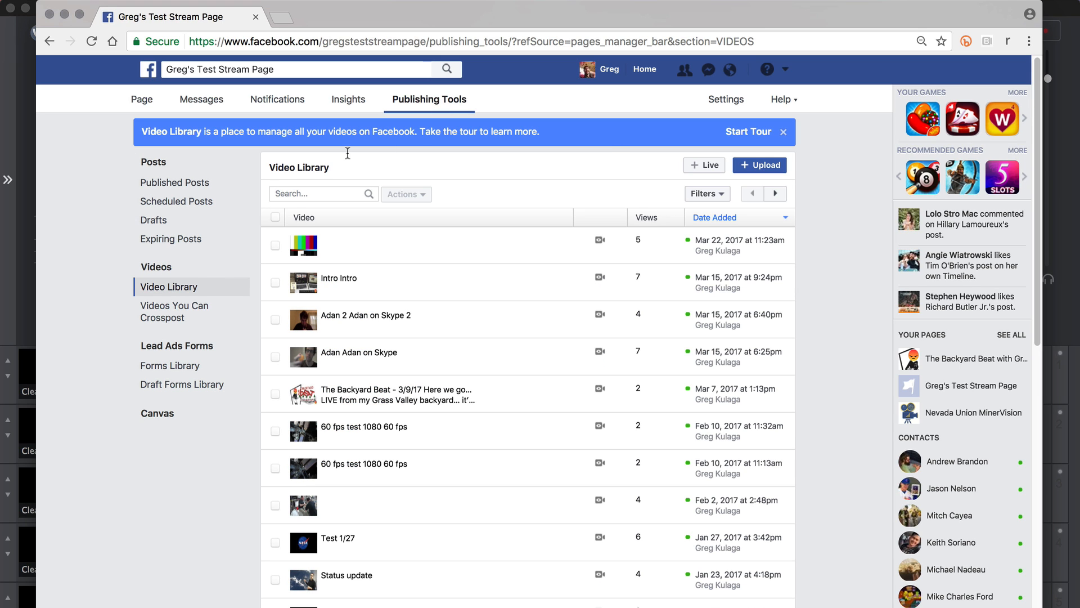
{"action": "left_click", "coordinate": [702, 164]}
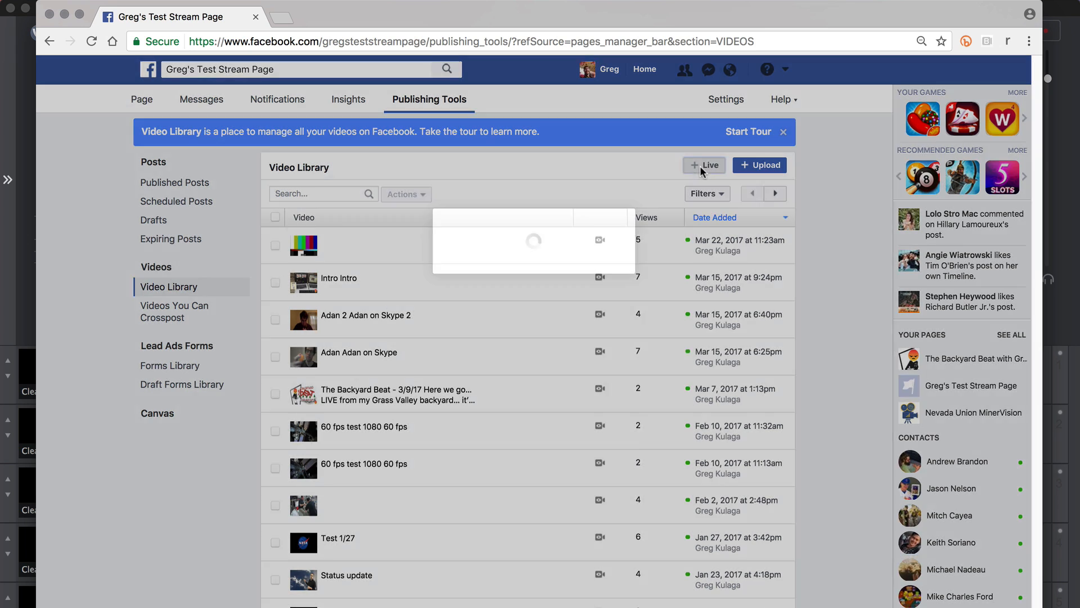
{"action": "left_click", "coordinate": [703, 164]}
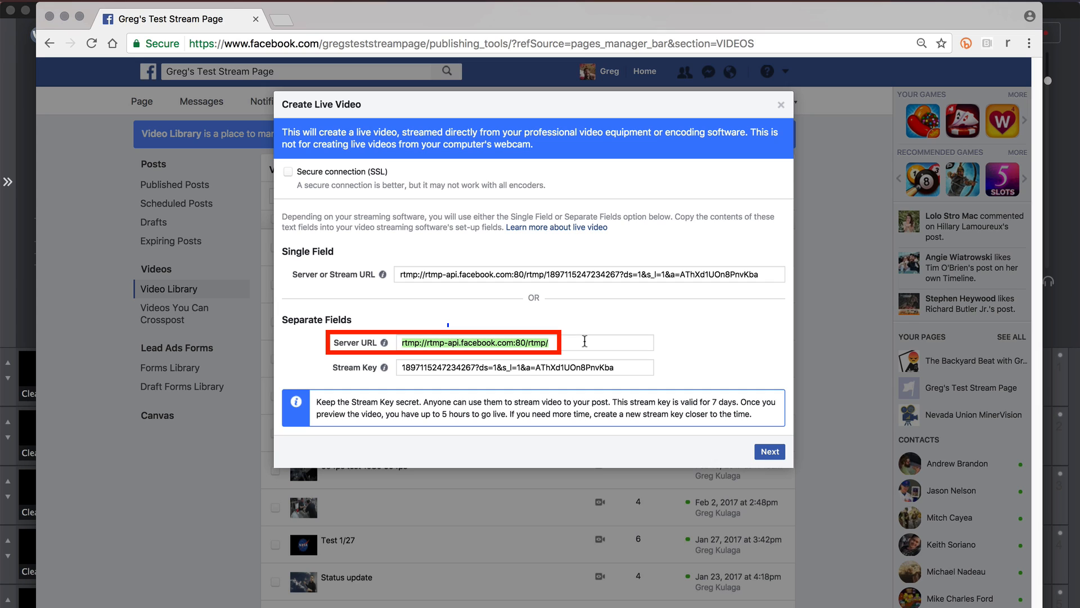
{"action": "left_click", "coordinate": [523, 367]}
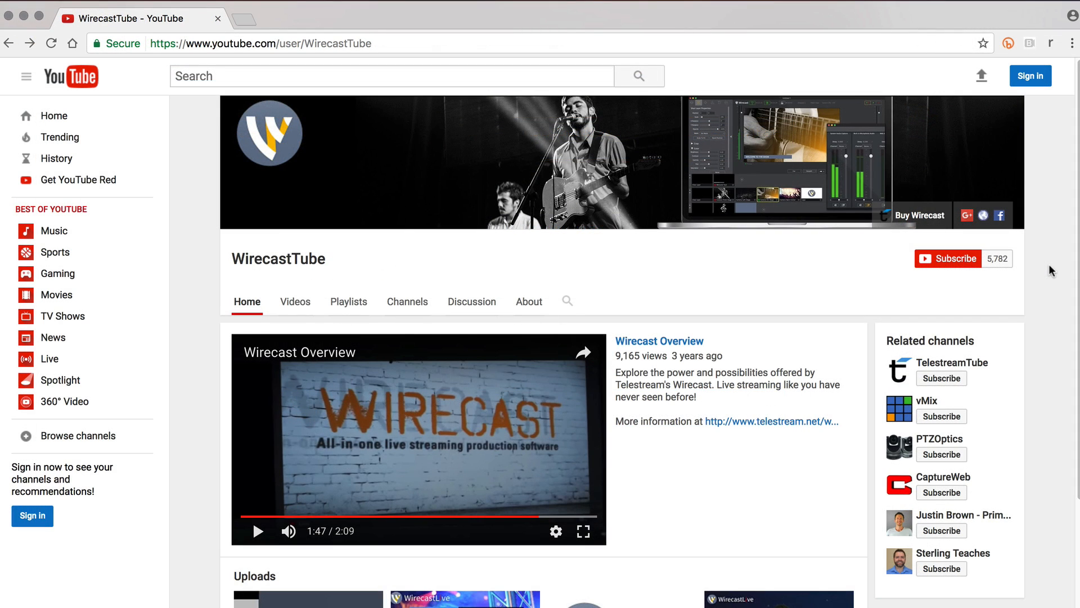
- Sign in to YouTube and enter Creator Studio from the account menu
{"action": "left_click", "coordinate": [1030, 76]}
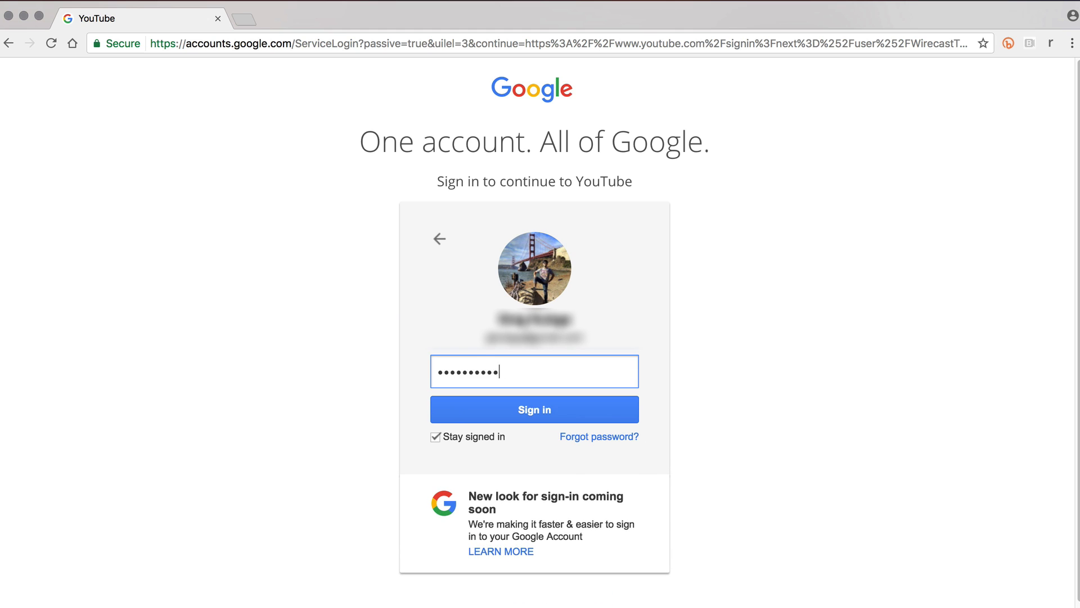
{"action": "left_click", "coordinate": [534, 409]}
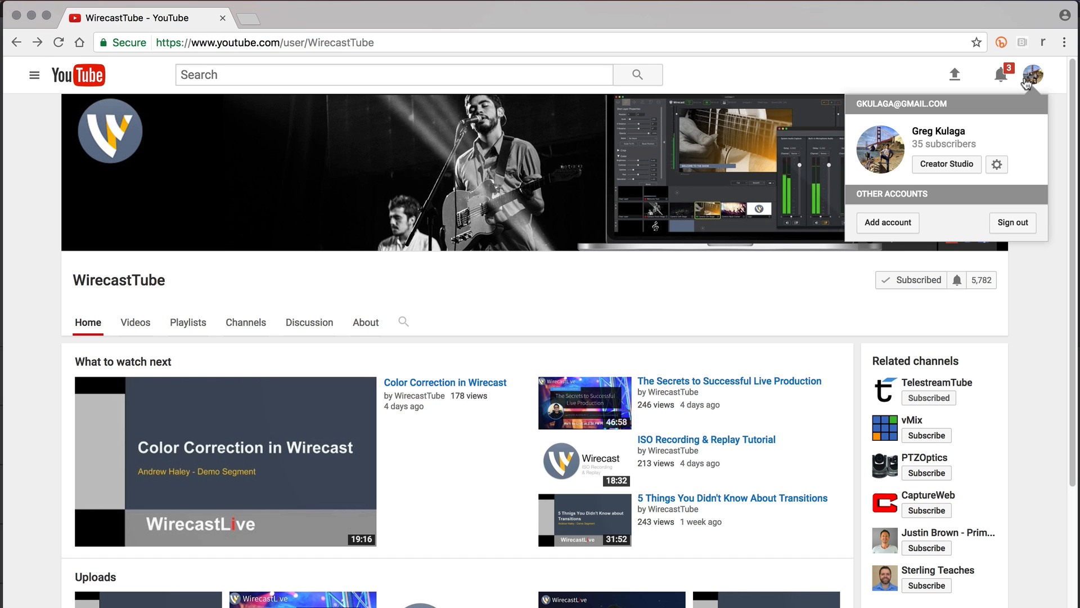
{"action": "left_click", "coordinate": [945, 164]}
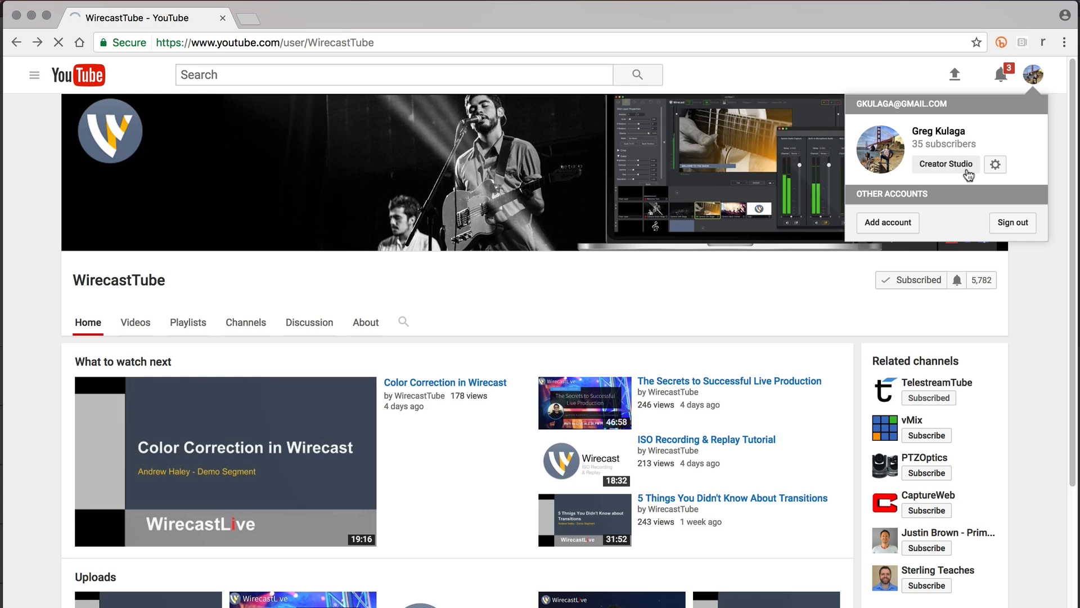
{"action": "left_click", "coordinate": [945, 165]}
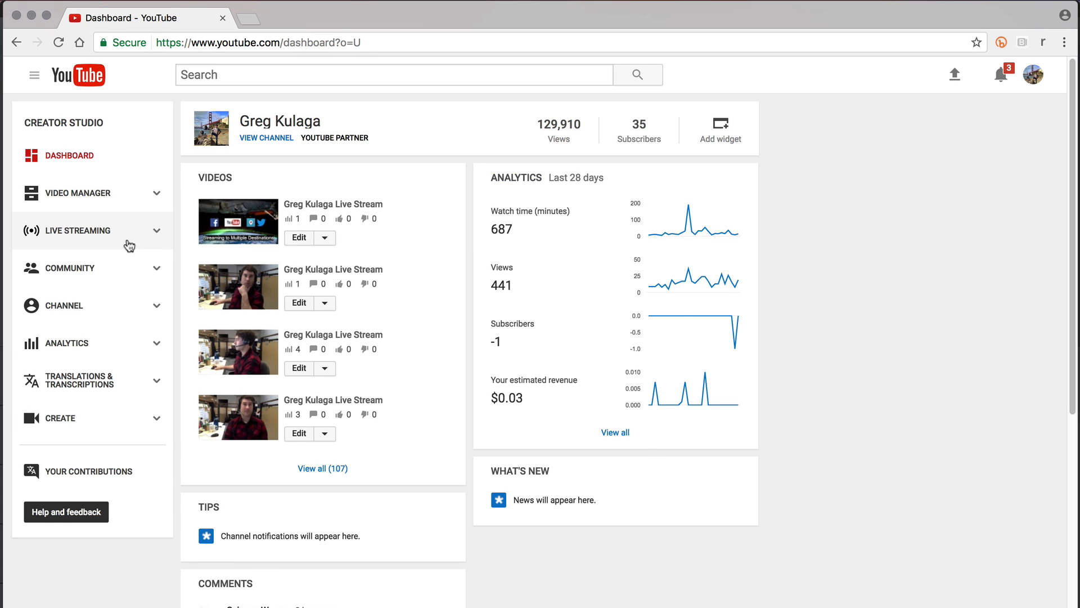
- In the Live Streaming dashboard, select the YouTube encoder server URL
{"action": "left_click", "coordinate": [77, 230]}
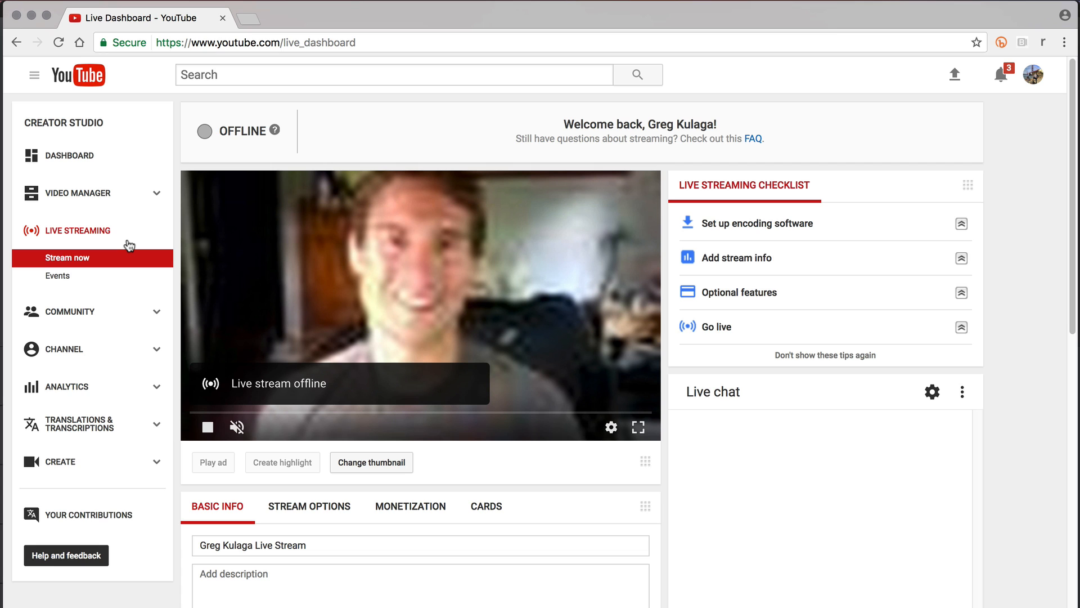
{"action": "scroll", "scroll_direction": "down", "scroll_amount": 3}
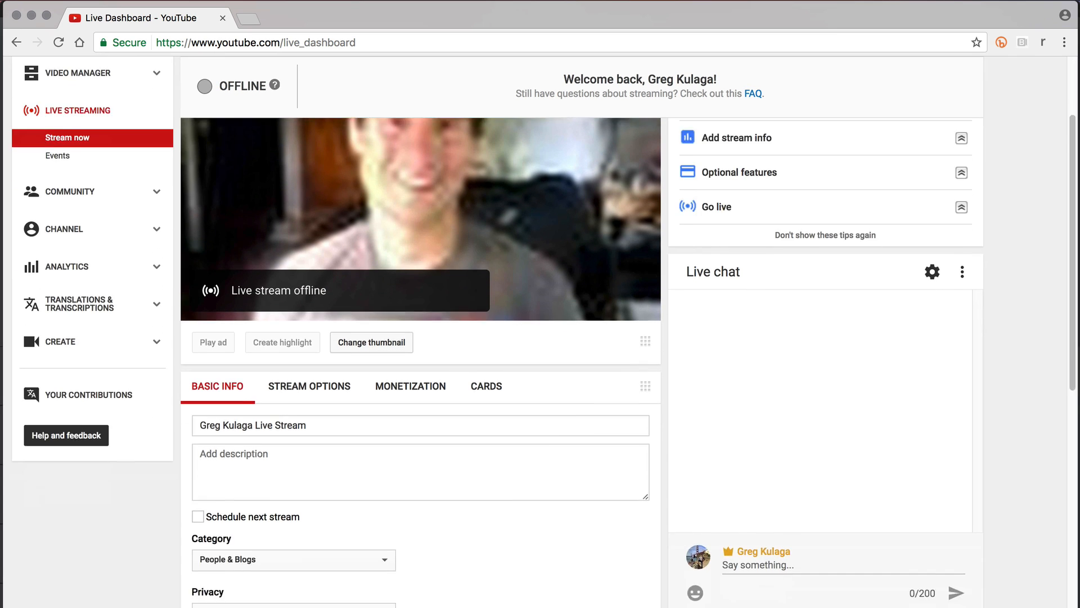
{"action": "scroll", "scroll_direction": "down", "scroll_amount": 3}
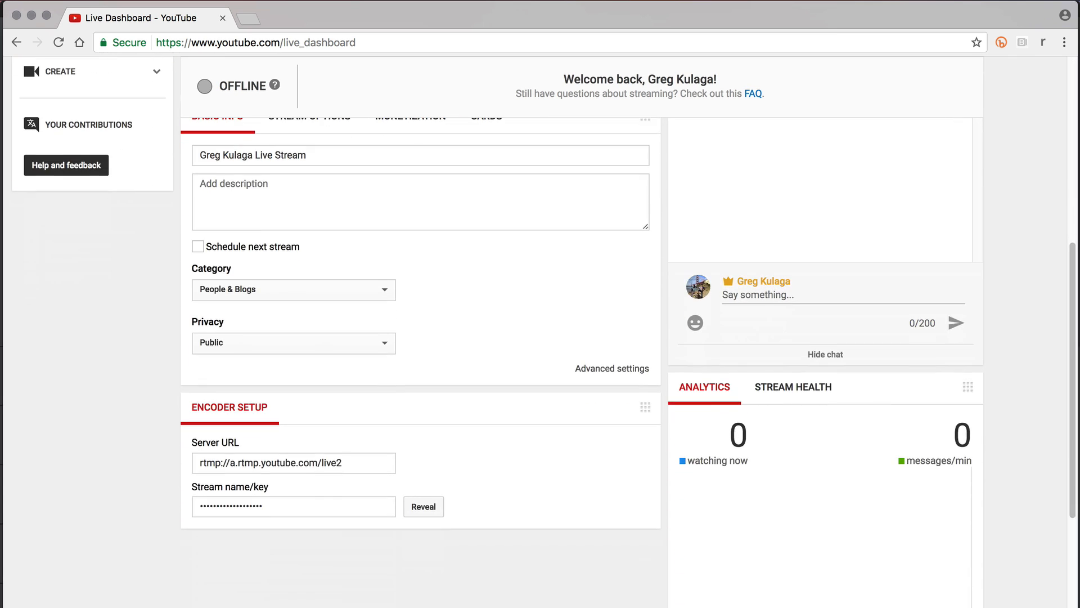
{"action": "scroll", "scroll_direction": "down", "scroll_amount": 3}
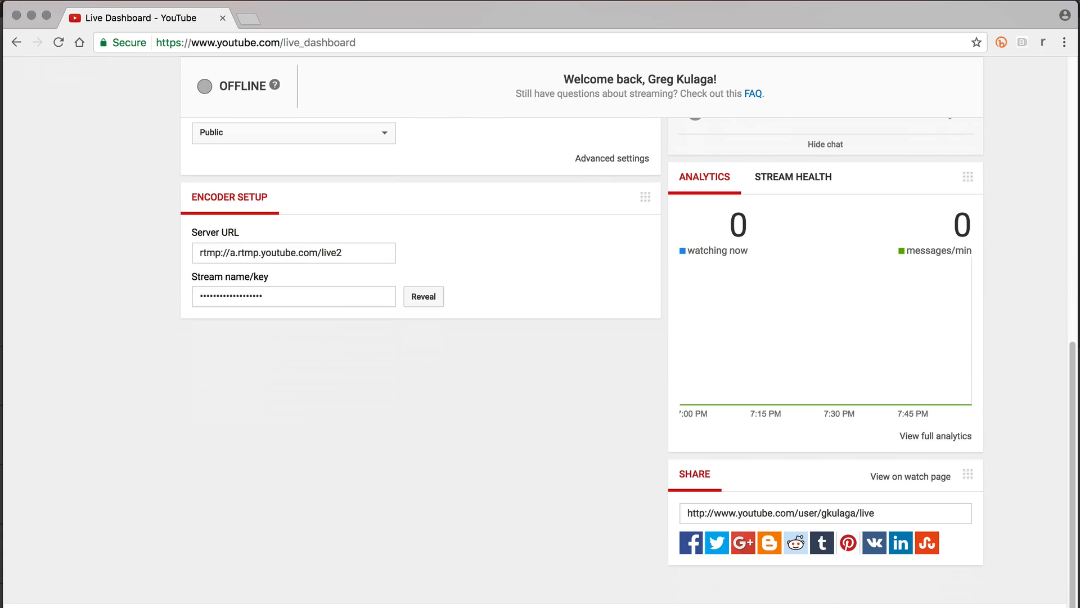
{"action": "triple_click", "coordinate": [293, 252]}
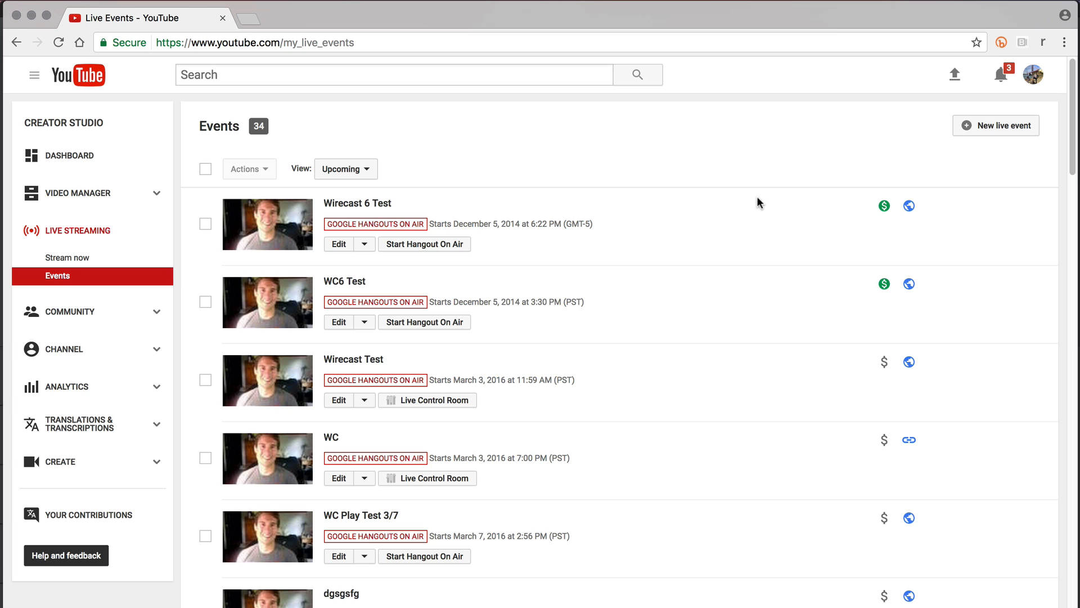
- Create the live event 'Streaming to Multiple Destinations with Wirecast'
{"action": "left_click", "coordinate": [996, 125]}
{"action": "type", "text": "Streaming to Multiple Destinations wit"}
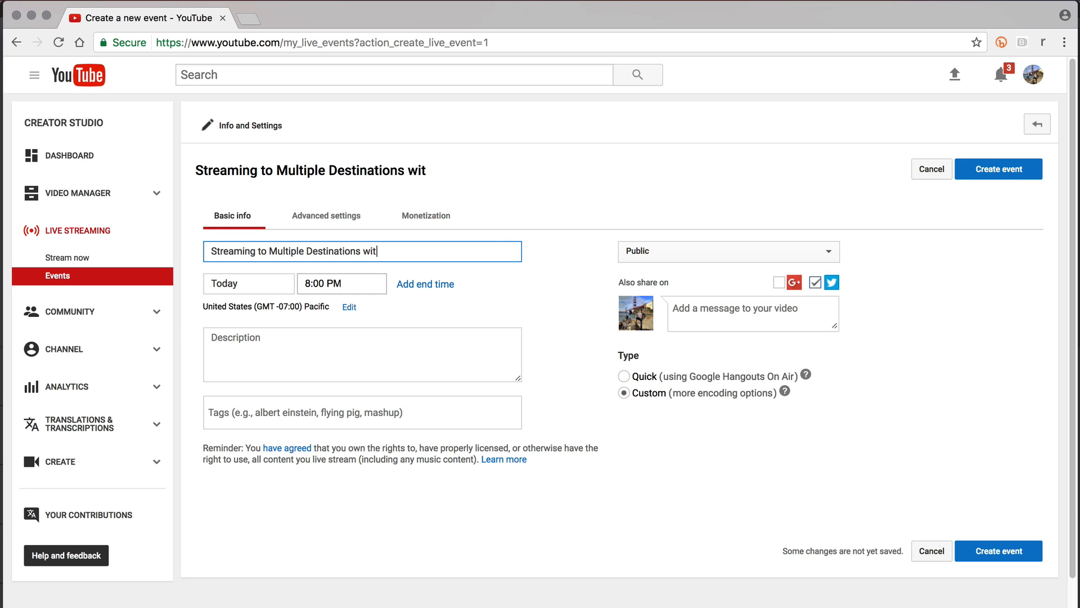
{"action": "type", "text": "h Wirecast"}
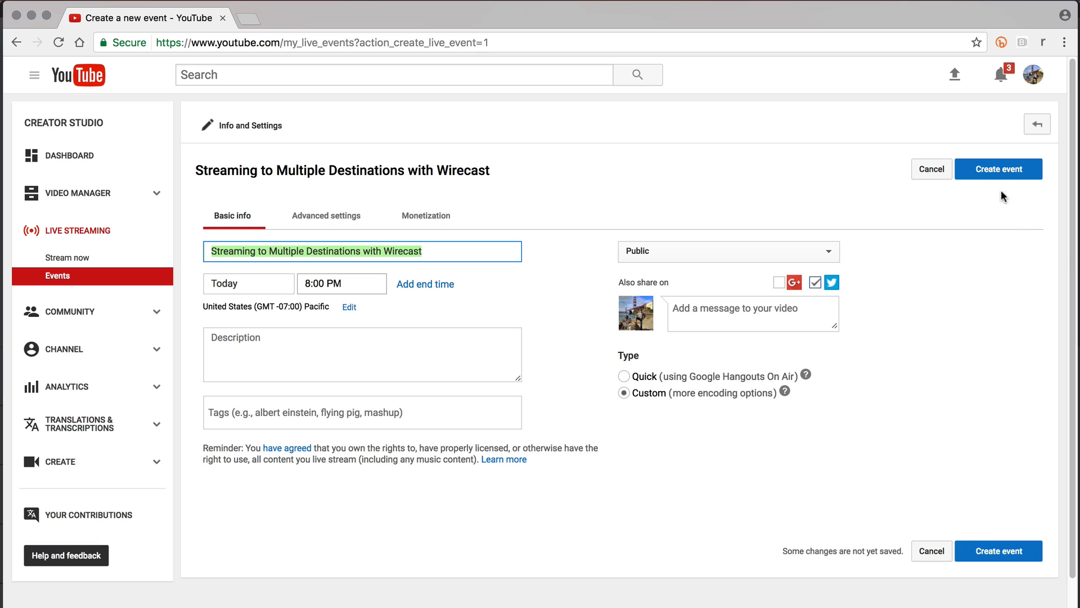
{"action": "left_click", "coordinate": [998, 169]}
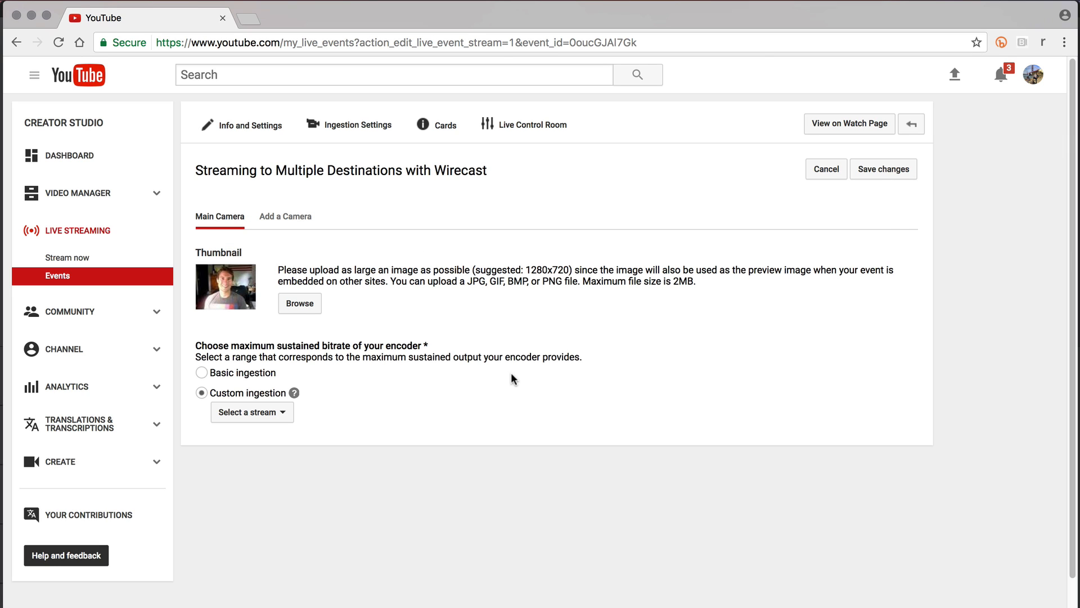
- Create and save a new custom 1080p ingestion stream for the event
{"action": "left_click", "coordinate": [251, 411]}
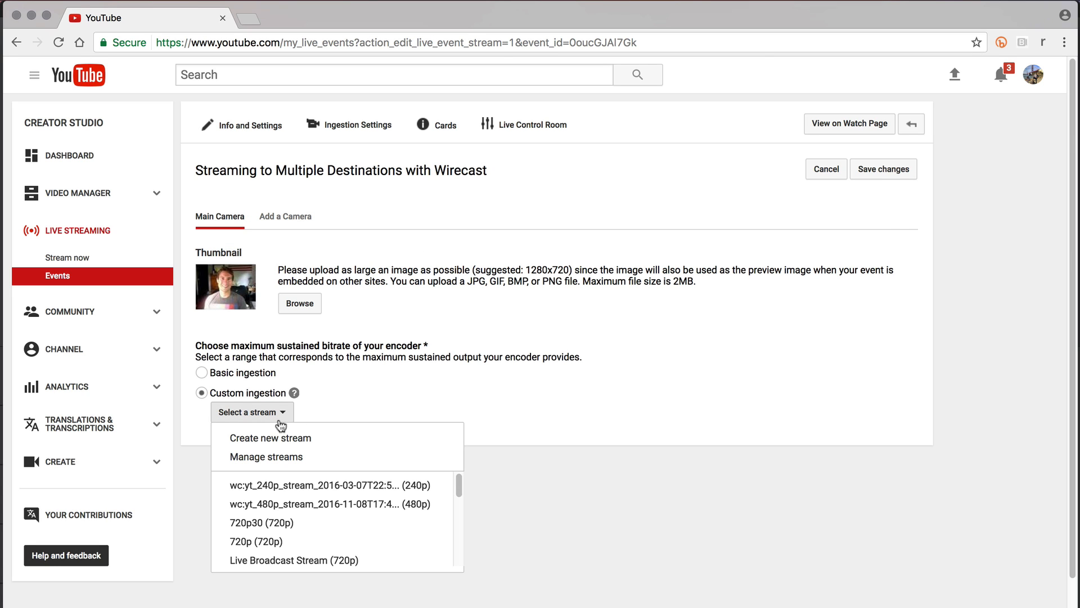
{"action": "left_click", "coordinate": [270, 437]}
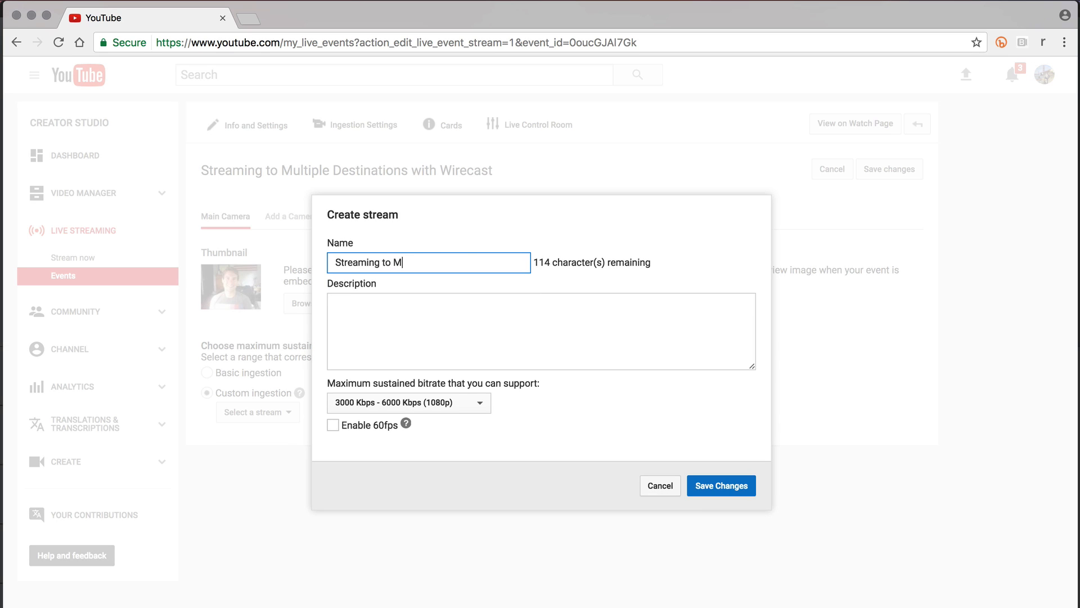
{"action": "type", "text": "ultiple Destinations"}
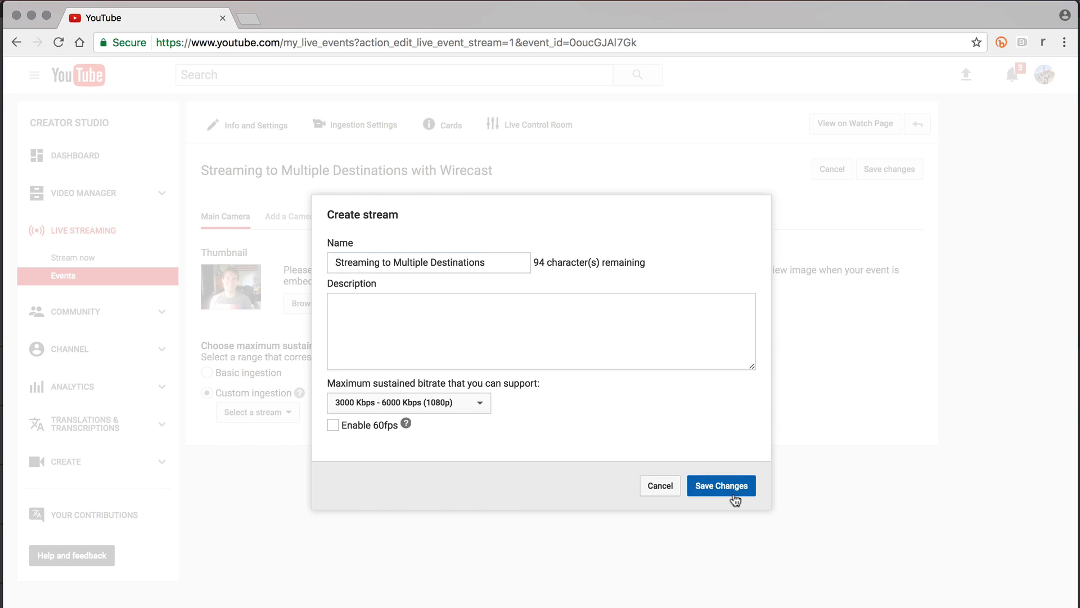
{"action": "left_click", "coordinate": [720, 485]}
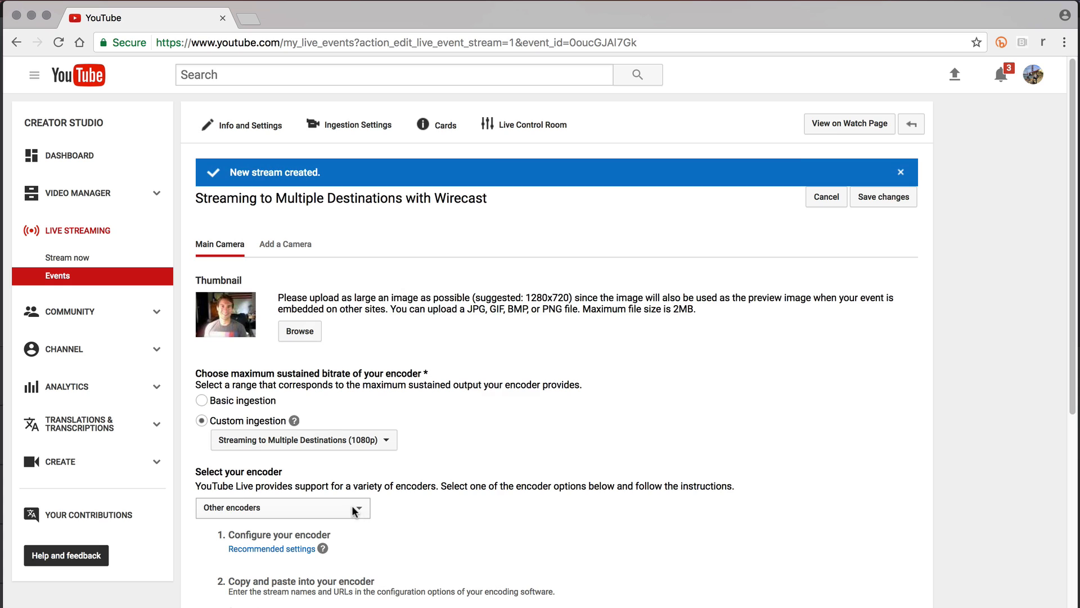
- Keep Other encoders as the encoder type and return to Wirecast's output settings
{"action": "left_click", "coordinate": [281, 508]}
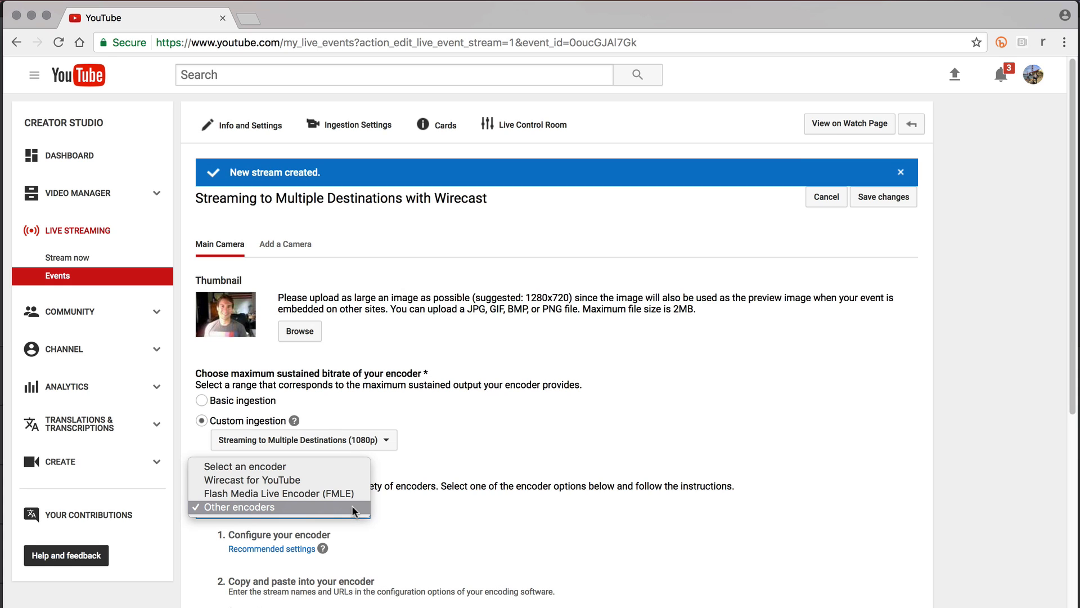
{"action": "left_click", "coordinate": [256, 508]}
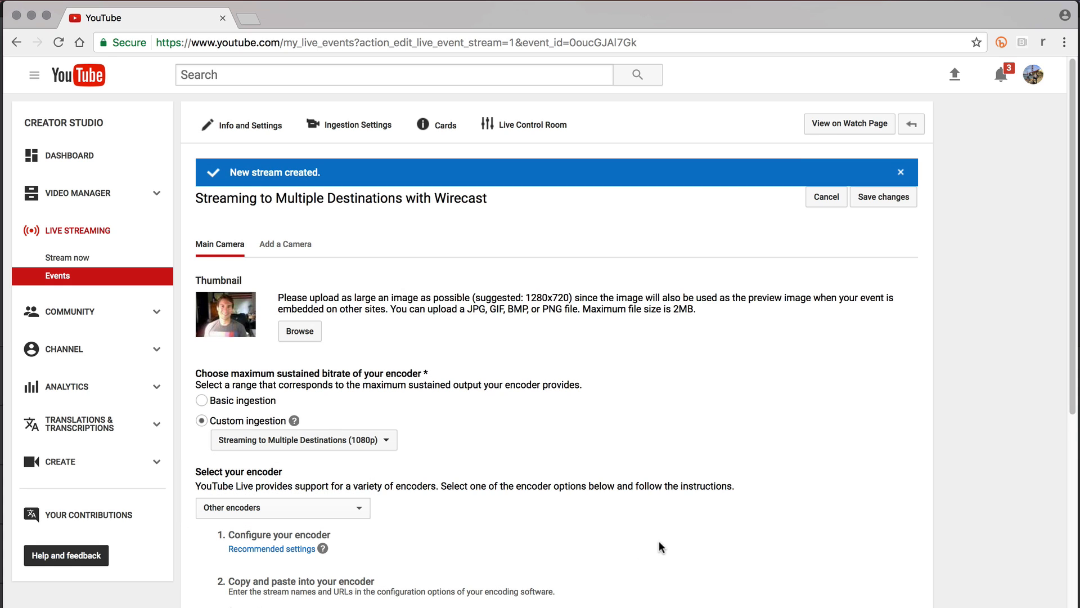
{"action": "scroll", "scroll_direction": "down", "scroll_amount": 3}
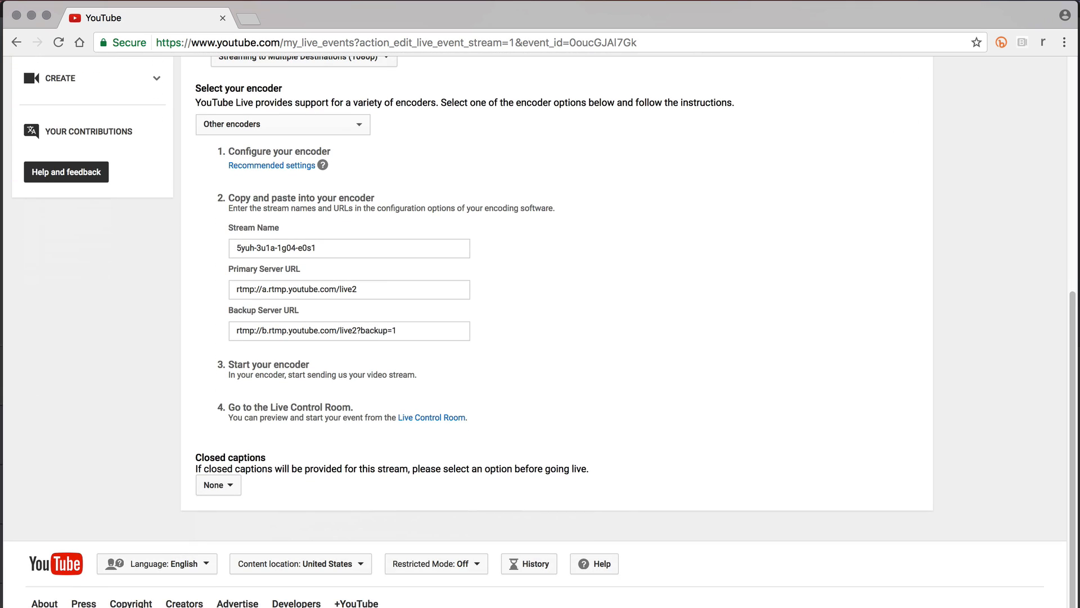
{"action": "left_click", "coordinate": [349, 289]}
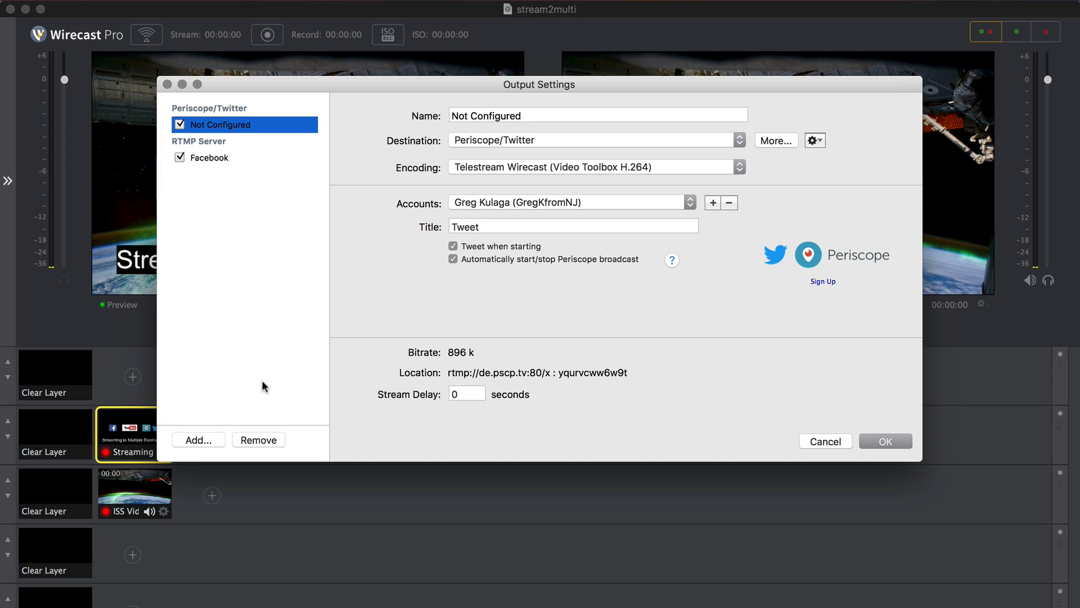
- Add a YouTube RTMP Server output with YouTube's server URL and copied stream name
{"action": "left_click", "coordinate": [198, 440]}
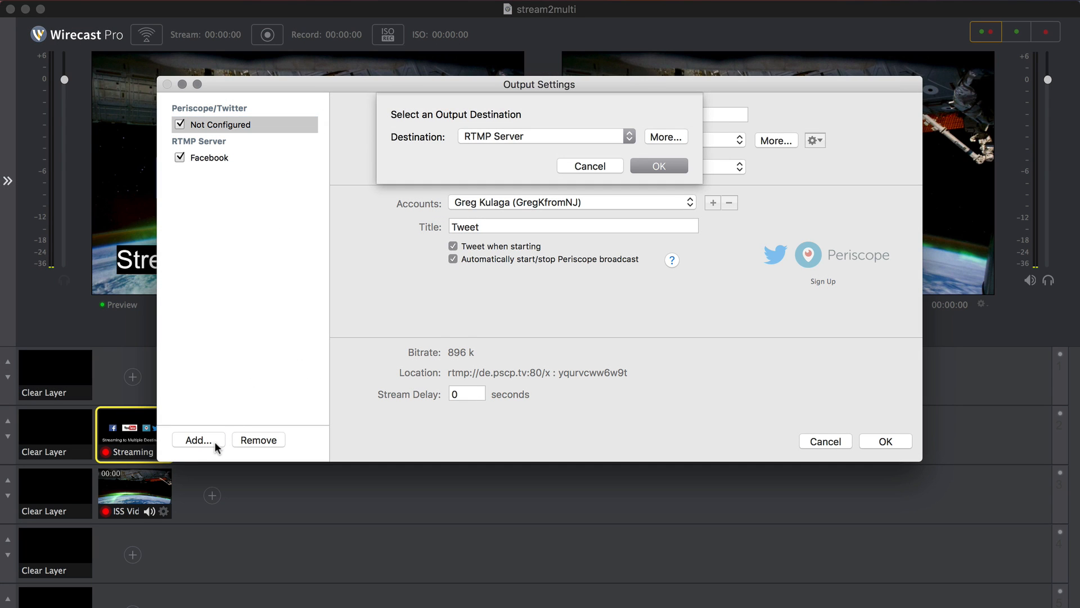
{"action": "left_click", "coordinate": [657, 165]}
{"action": "type", "text": "YouTube RTMP"}
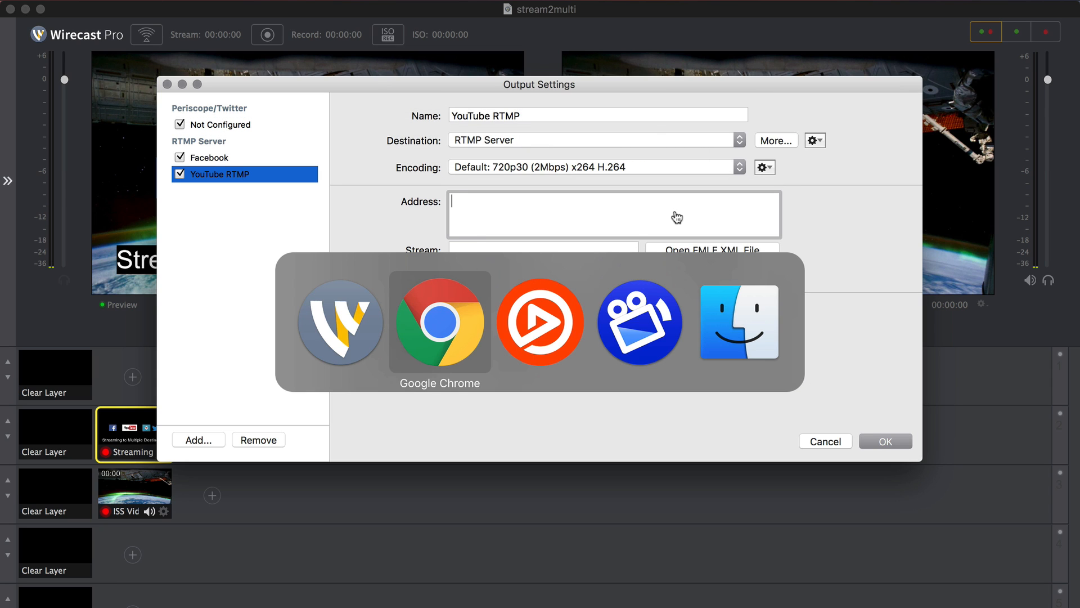
{"action": "left_click", "coordinate": [439, 322]}
{"action": "type", "text": "rtmp://a.rtmp.youtube.com/live2"}
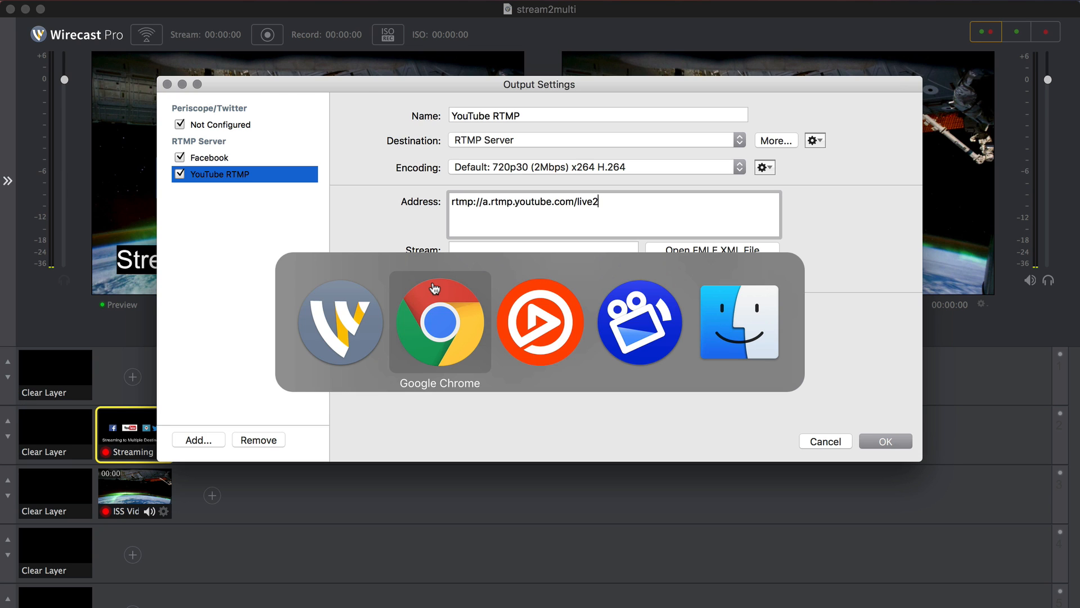
{"action": "left_click", "coordinate": [439, 322]}
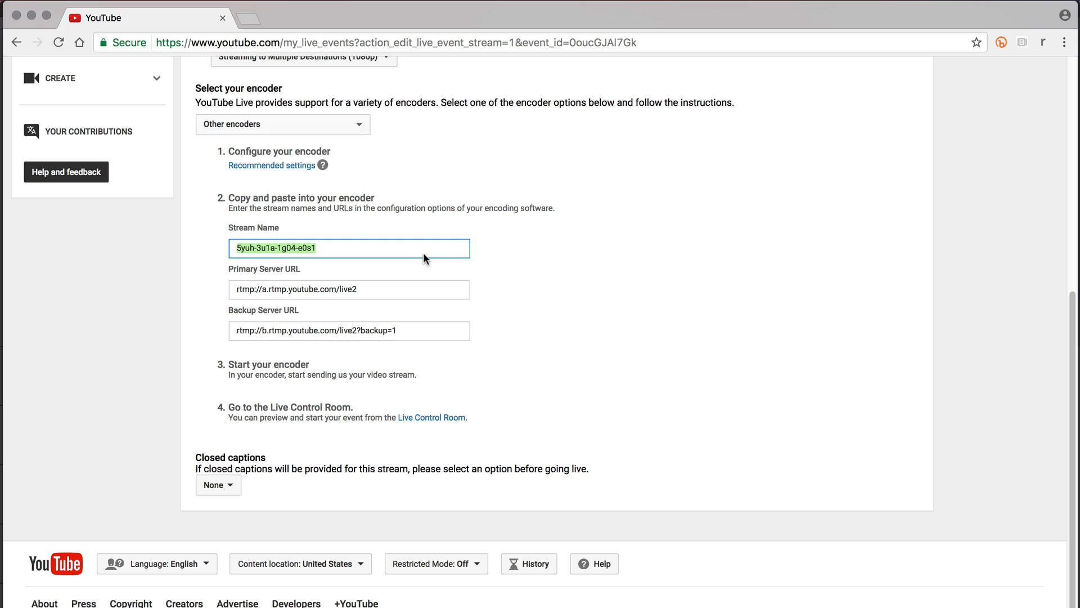
{"action": "key", "text": "cmd"}
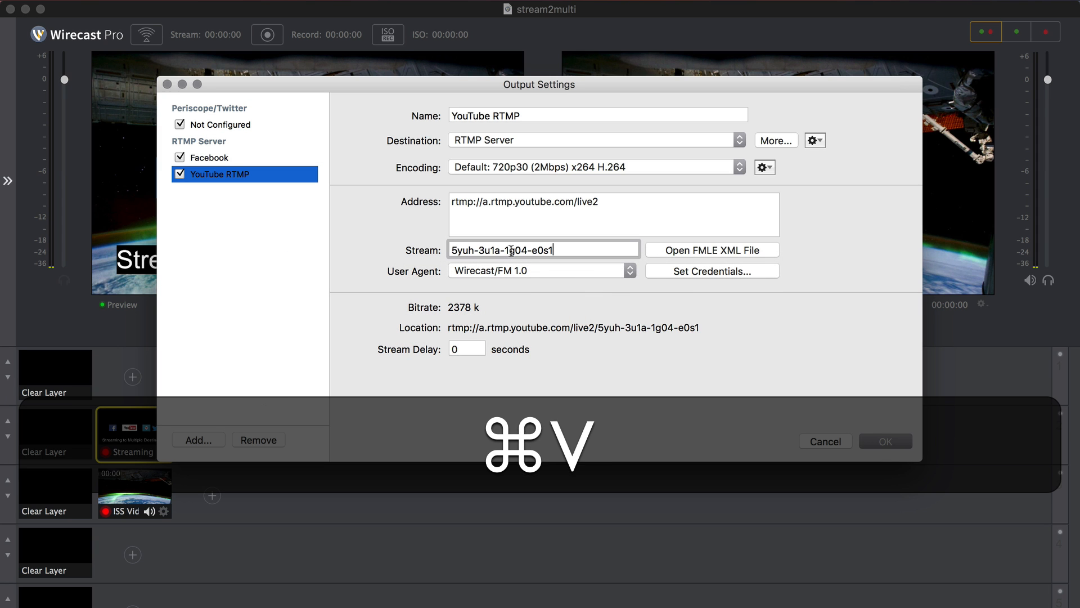
{"action": "left_click", "coordinate": [737, 166]}
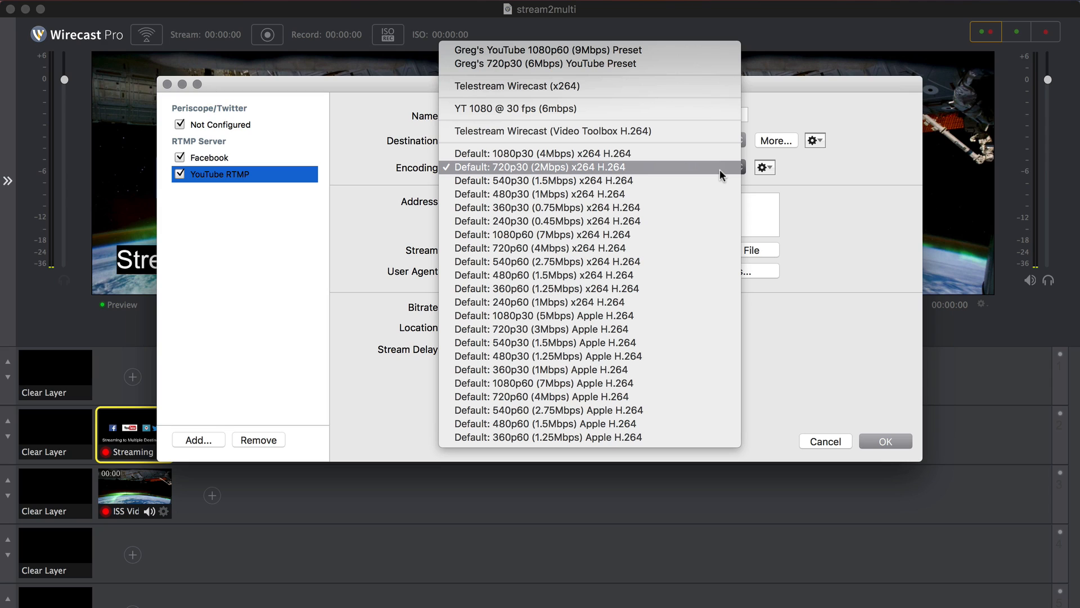
{"action": "mouse_move", "coordinate": [721, 185]}
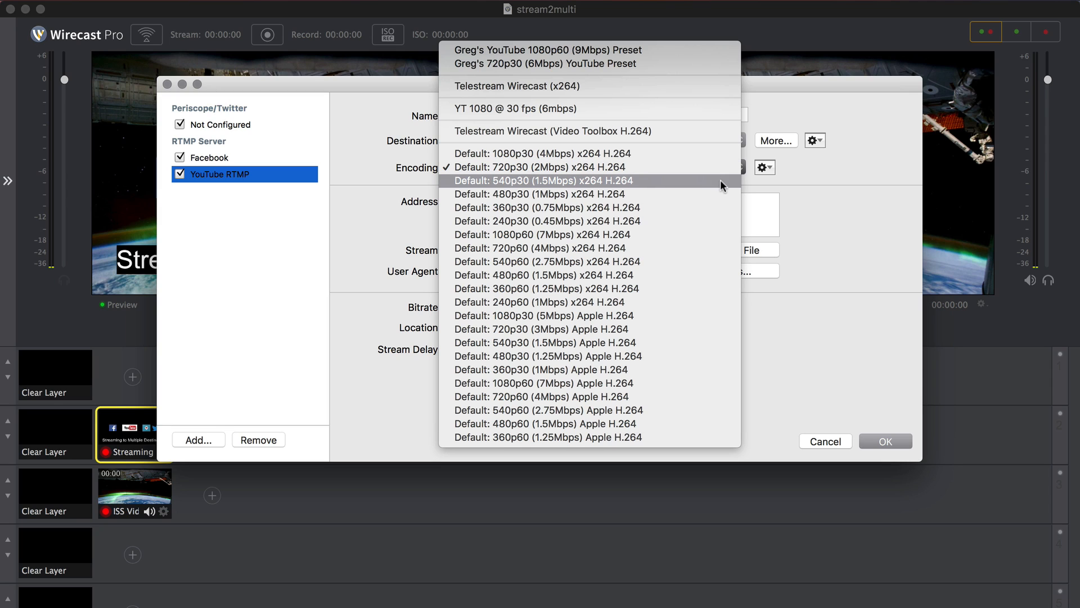
{"action": "mouse_move", "coordinate": [714, 207]}
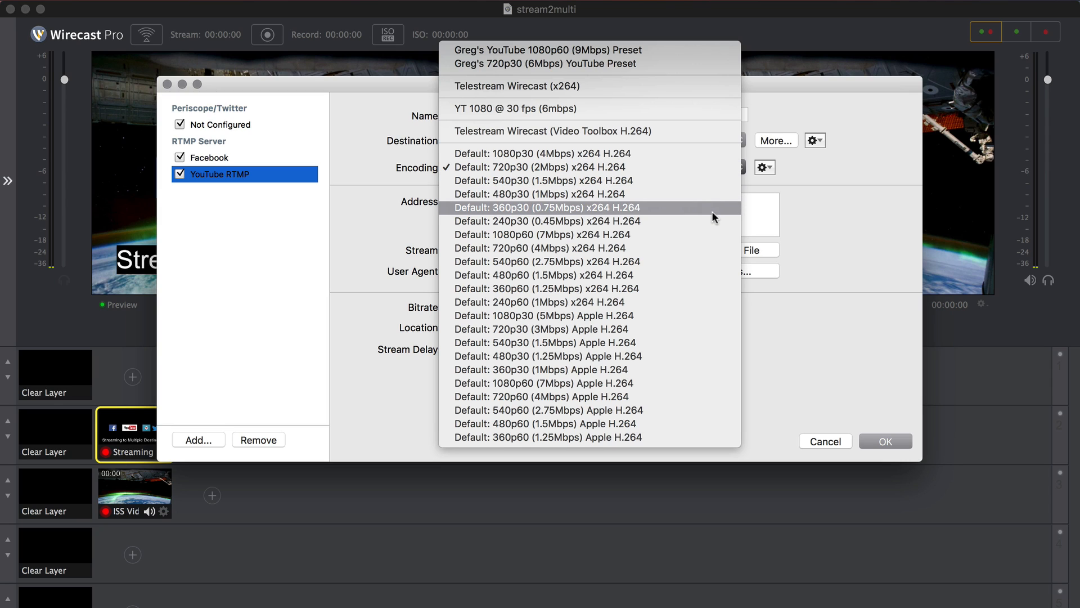
{"action": "mouse_move", "coordinate": [710, 234]}
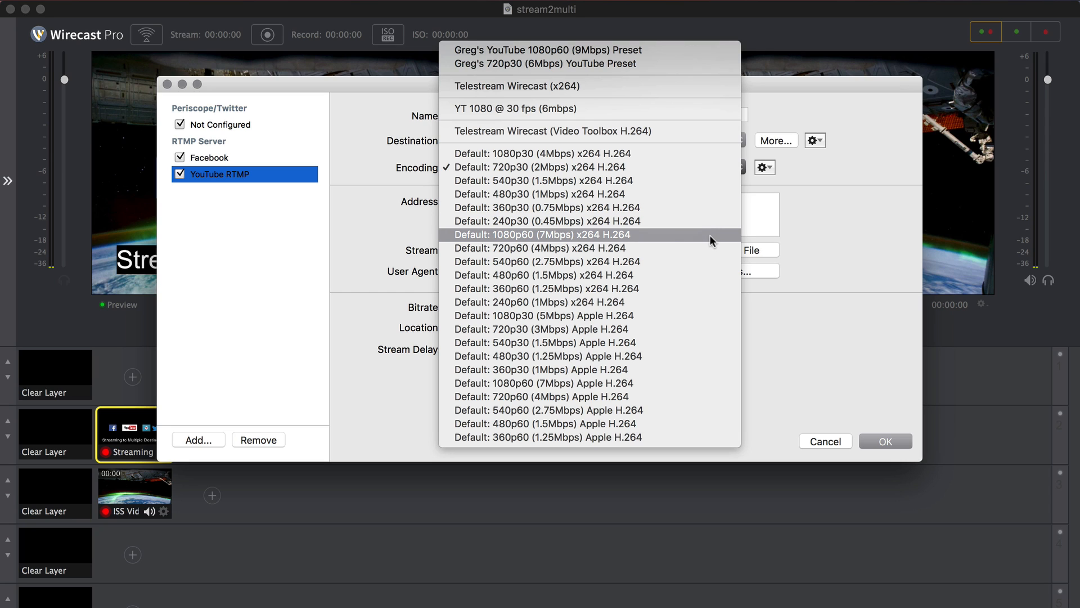
{"action": "left_click", "coordinate": [544, 167]}
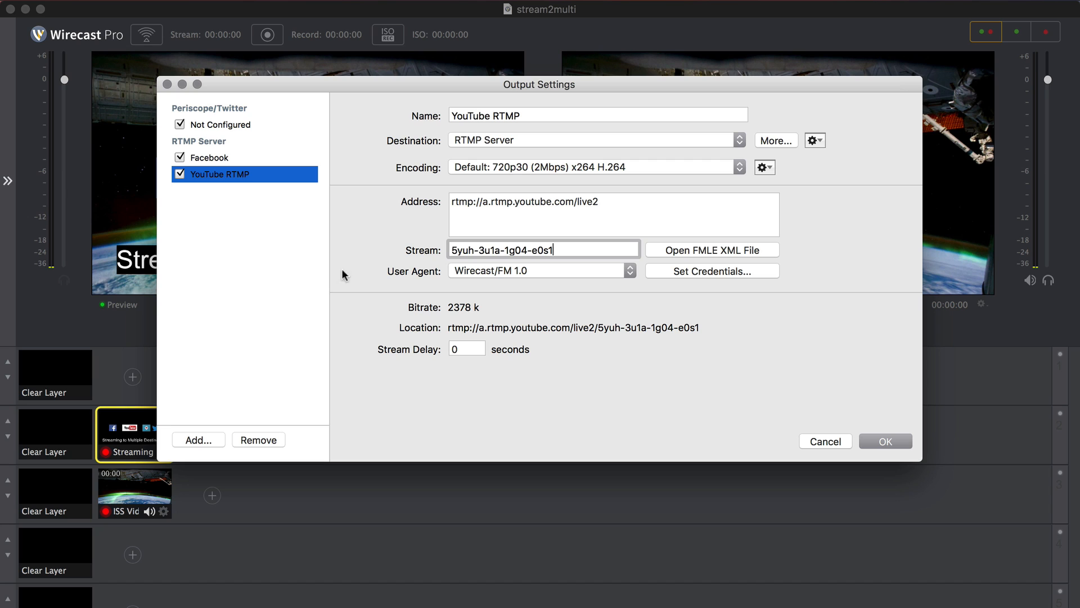
- Add a YouTube destination encoded as YouTube 1080p60 Apple H.264 at 9000 Kbps
{"action": "left_click", "coordinate": [774, 139]}
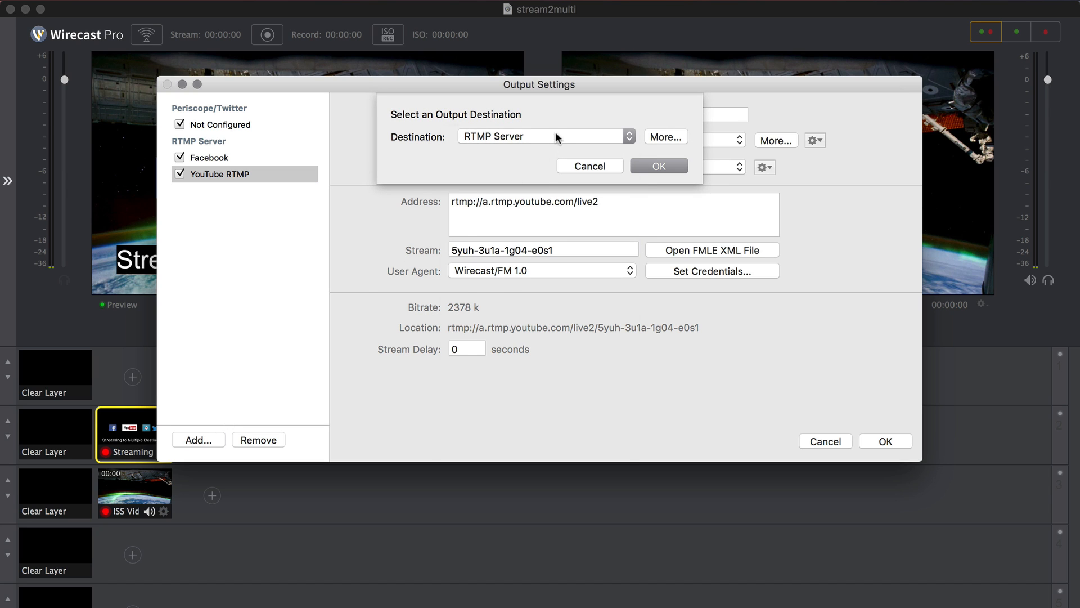
{"action": "left_click", "coordinate": [544, 136]}
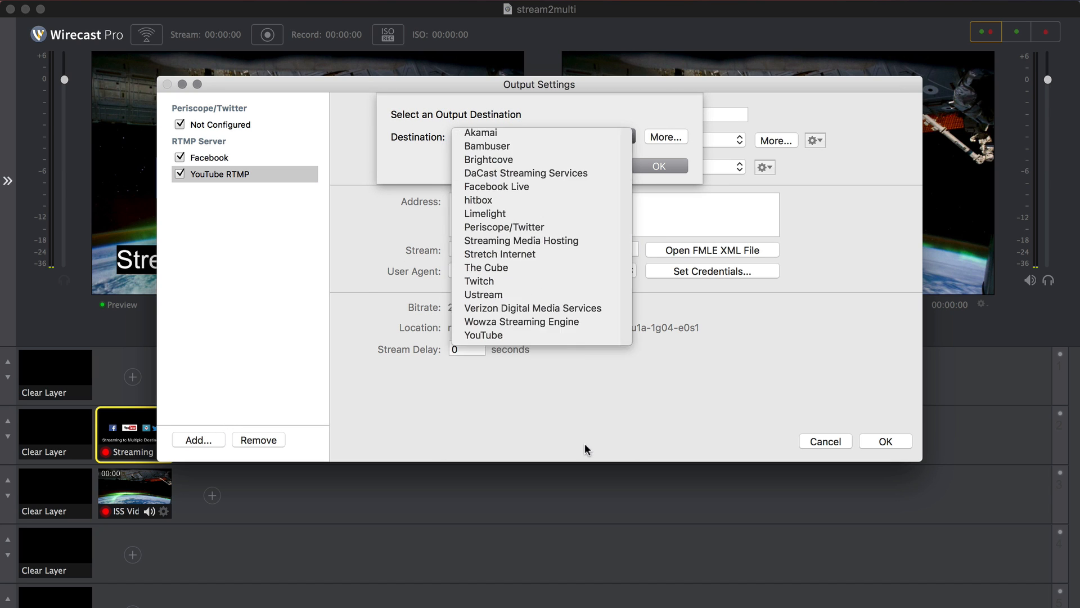
{"action": "left_click", "coordinate": [483, 335]}
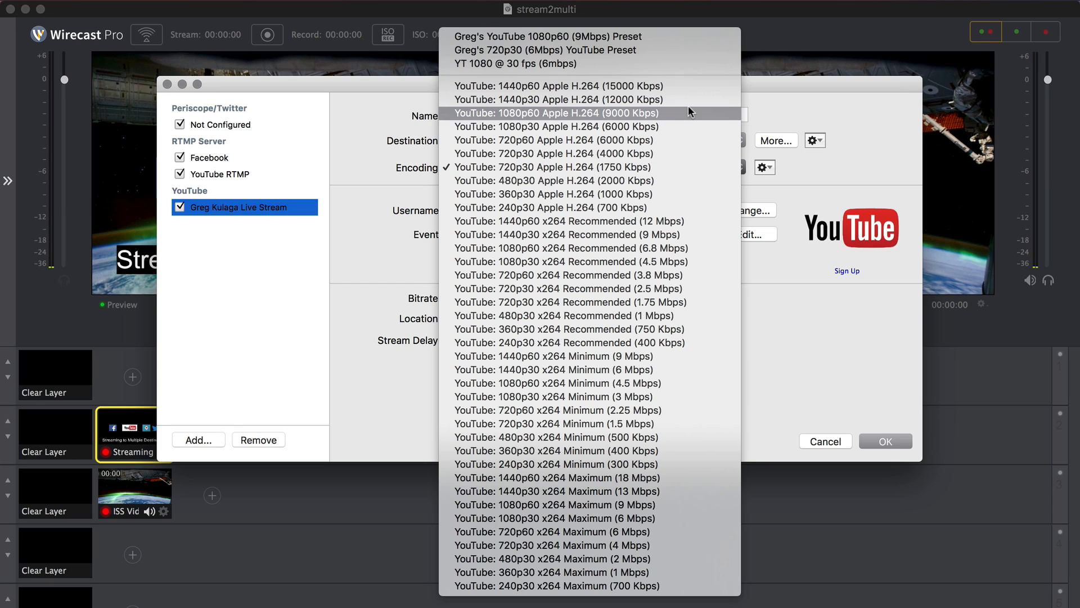
{"action": "left_click", "coordinate": [555, 113]}
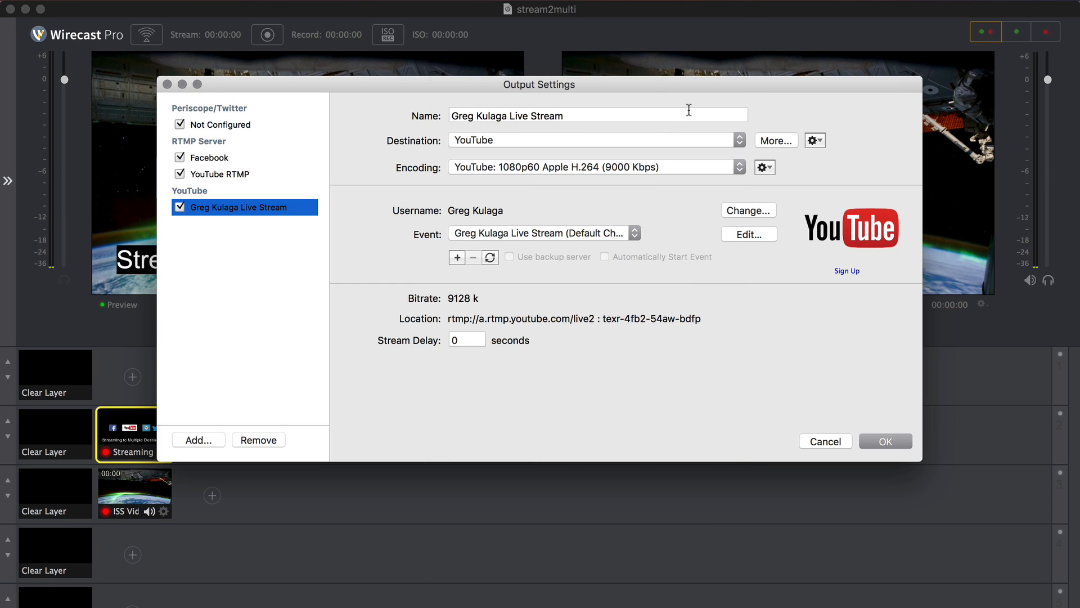
{"action": "left_click", "coordinate": [764, 167]}
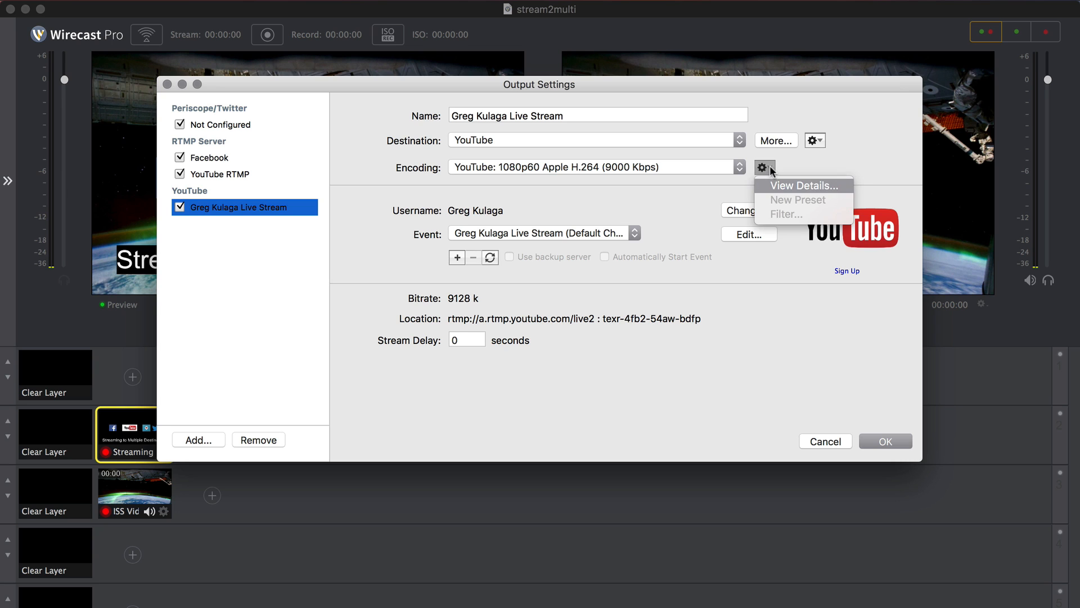
- Save the encoder settings as a new preset named 'YouTube 1080p60 (9mbps)'
{"action": "left_click", "coordinate": [802, 184]}
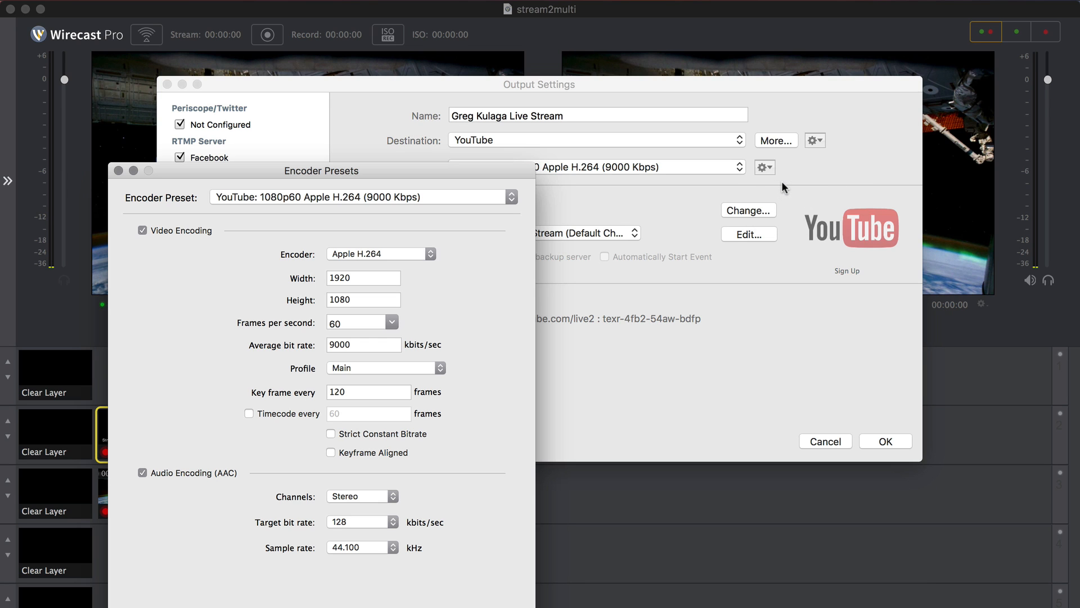
{"action": "left_click_drag", "start_coordinate": [321, 170], "coordinate": [453, 152]}
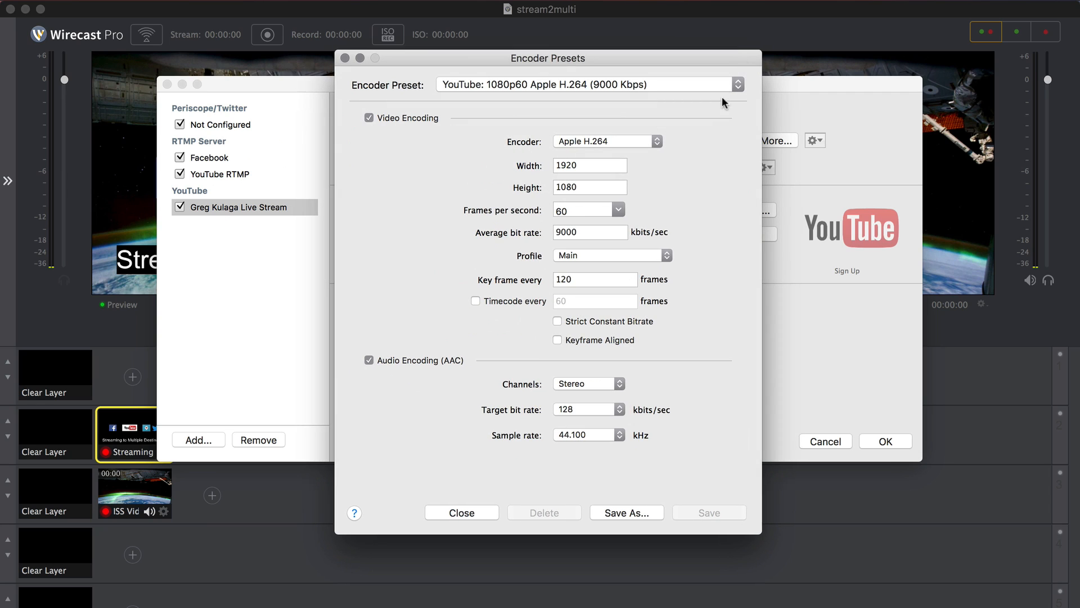
{"action": "left_click", "coordinate": [625, 512]}
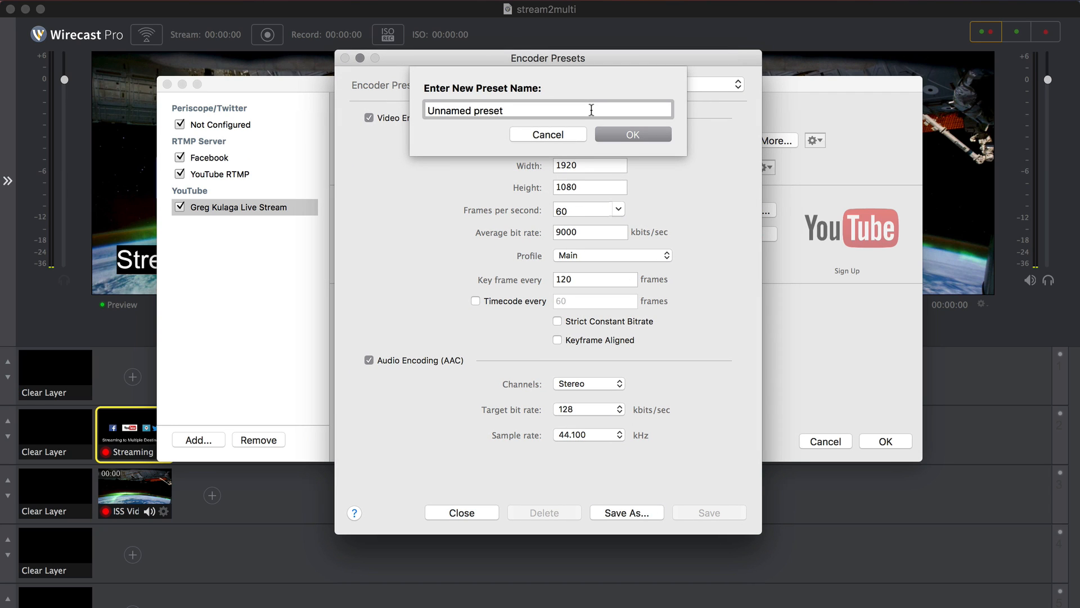
{"action": "type", "text": "YouTube 1080p60 (9mbps)"}
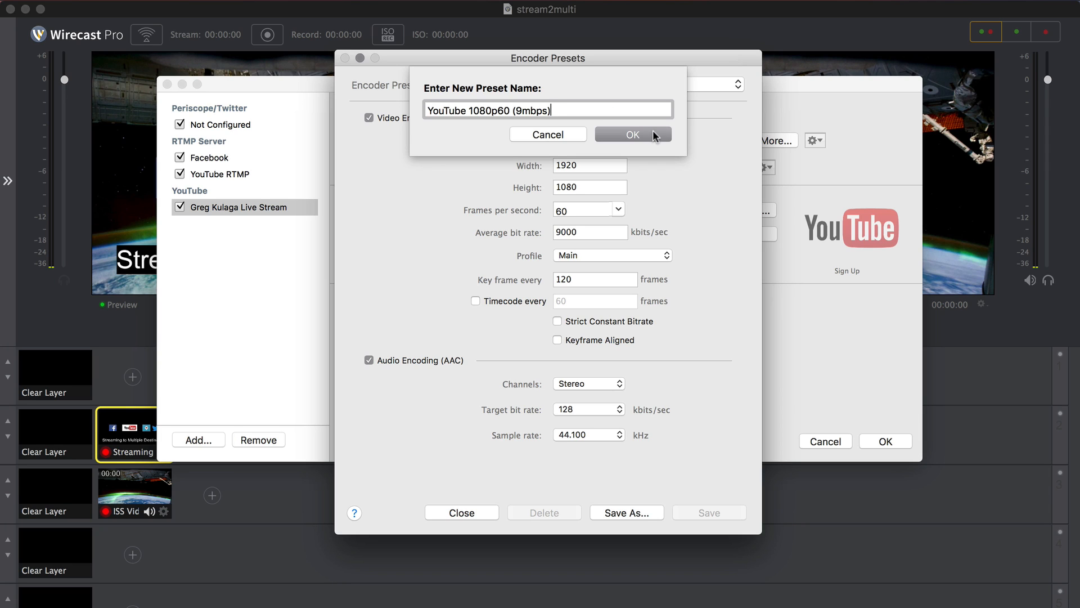
{"action": "left_click", "coordinate": [631, 134]}
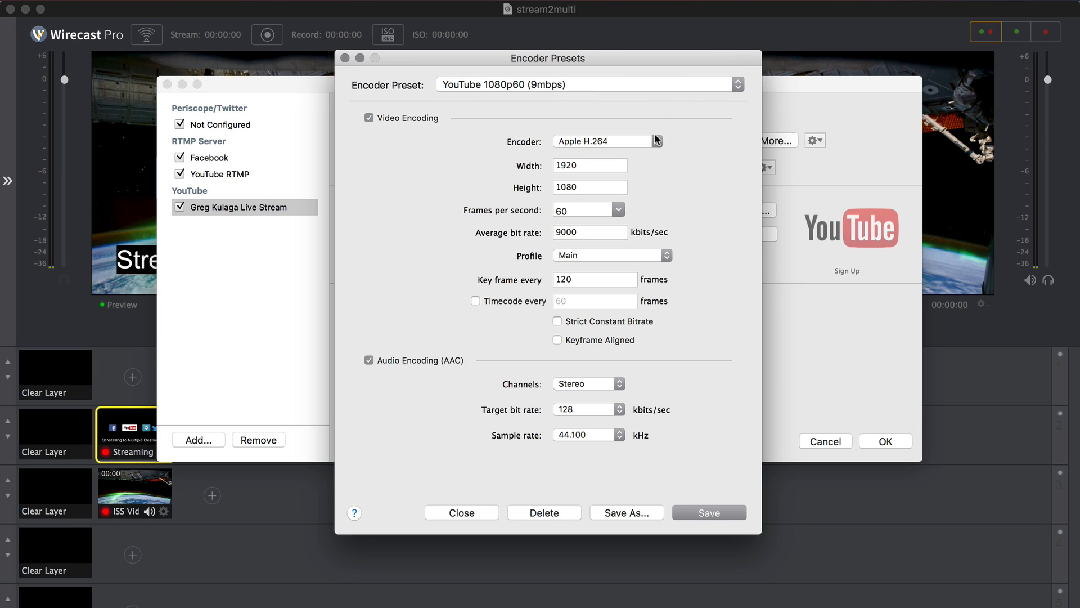
{"action": "mouse_move", "coordinate": [740, 520]}
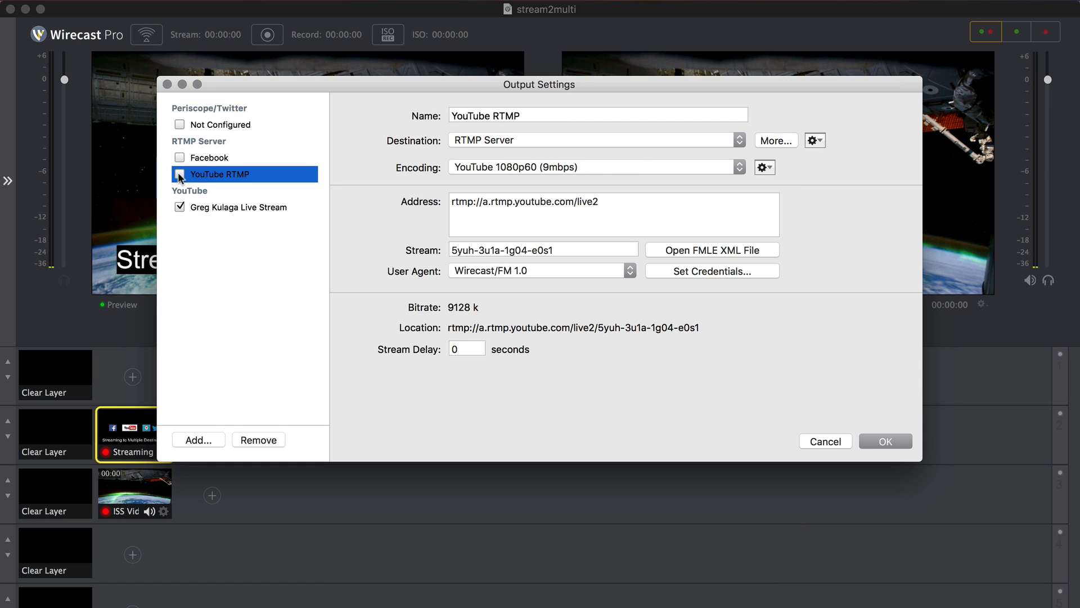
- Re-enable the Facebook and YouTube RTMP outputs
{"action": "left_click", "coordinate": [210, 158]}
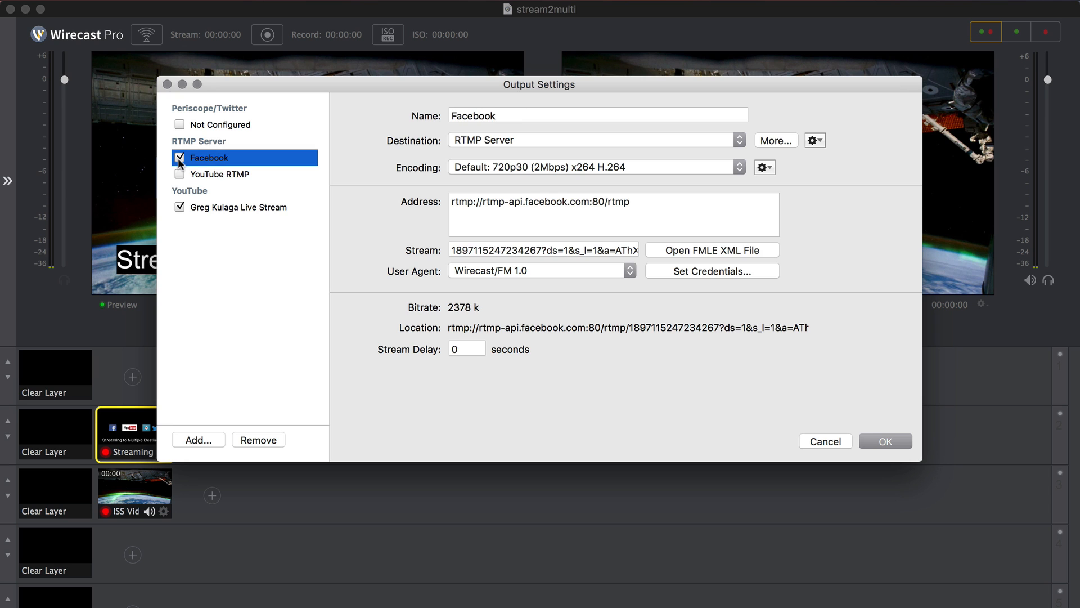
{"action": "left_click", "coordinate": [226, 124]}
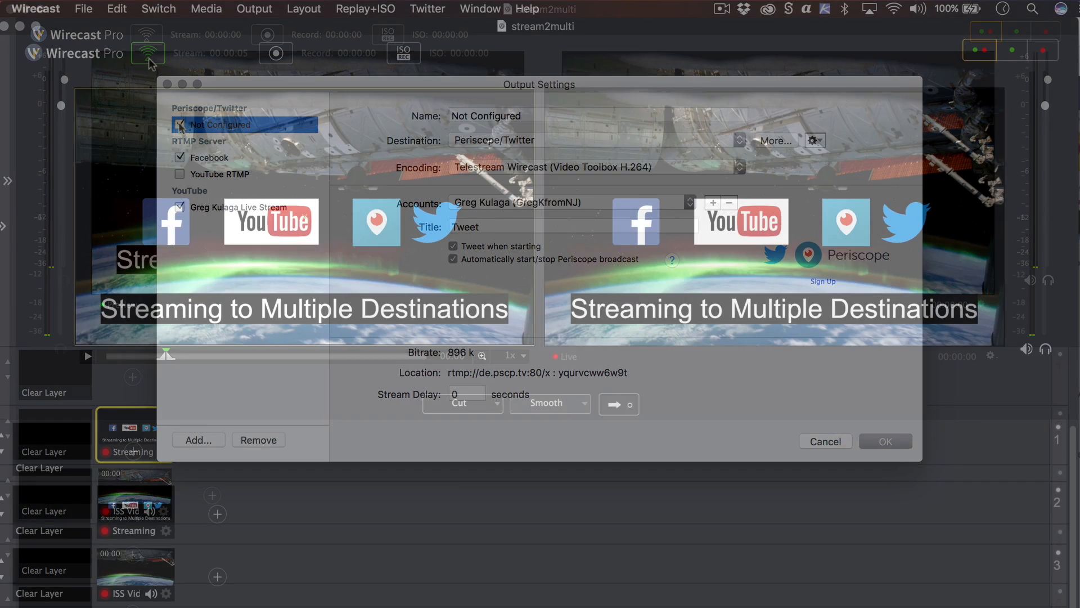
- Go live to the enabled destinations for about 28 seconds, then stop the broadcast
{"action": "left_click", "coordinate": [823, 441]}
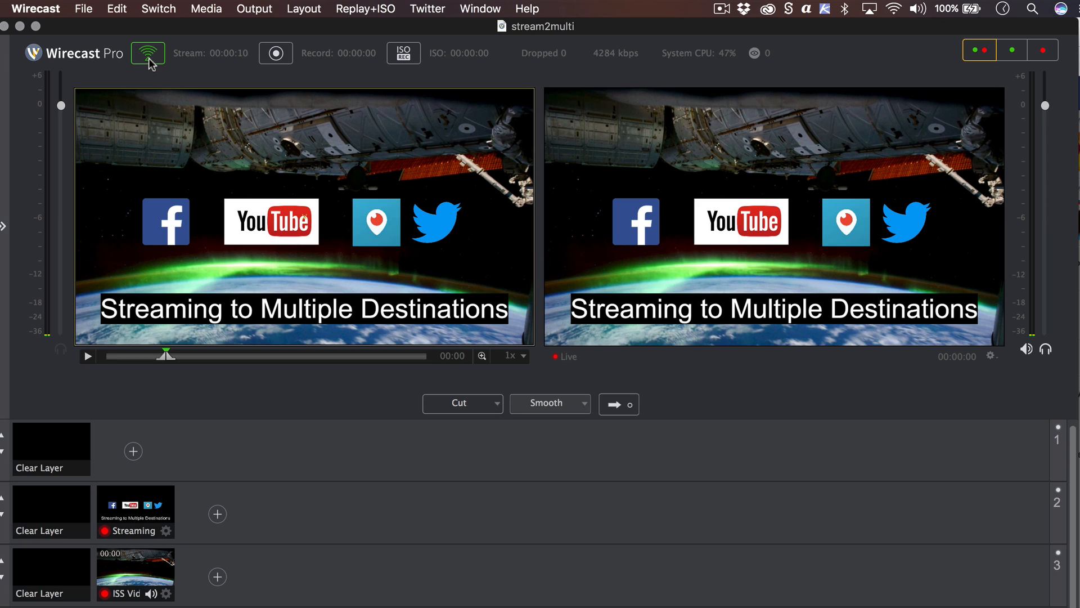
{"action": "left_click", "coordinate": [274, 53]}
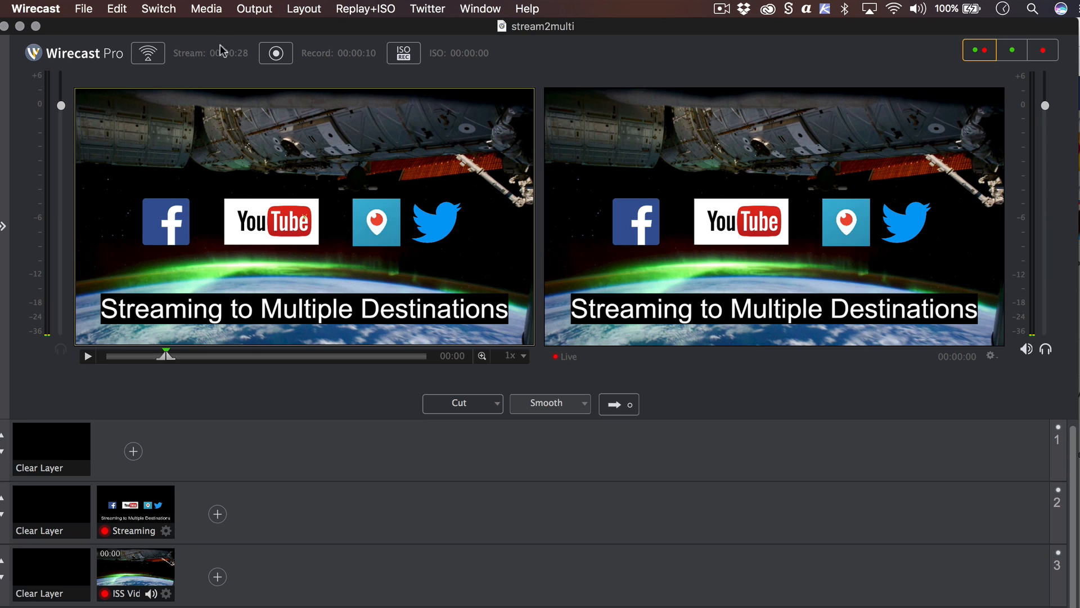
- Start broadcasting to all configured destinations from the Output menu
{"action": "left_click", "coordinate": [254, 8]}
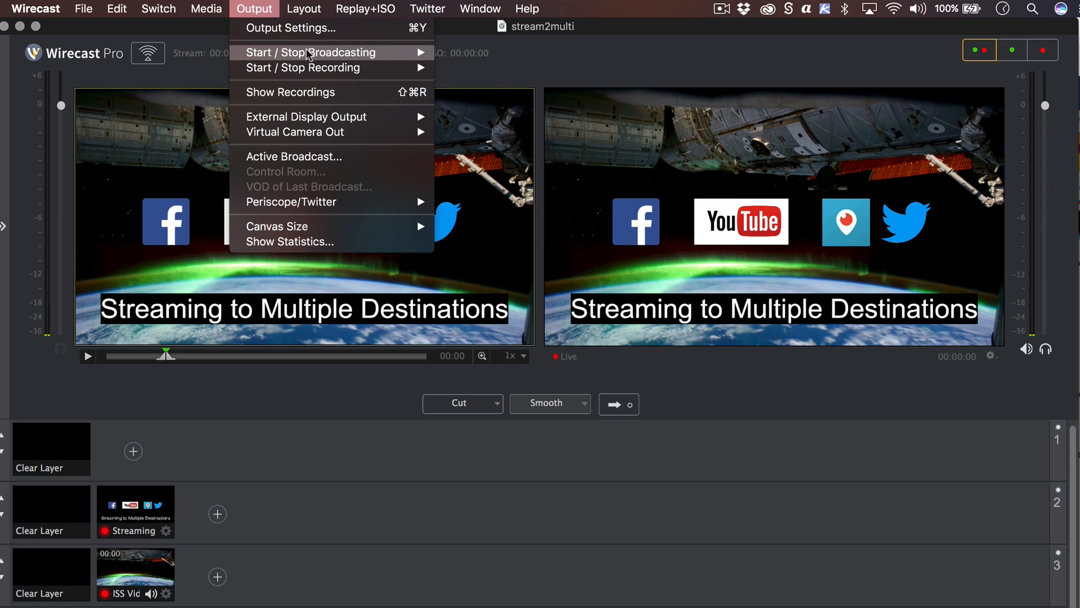
{"action": "mouse_move", "coordinate": [312, 53]}
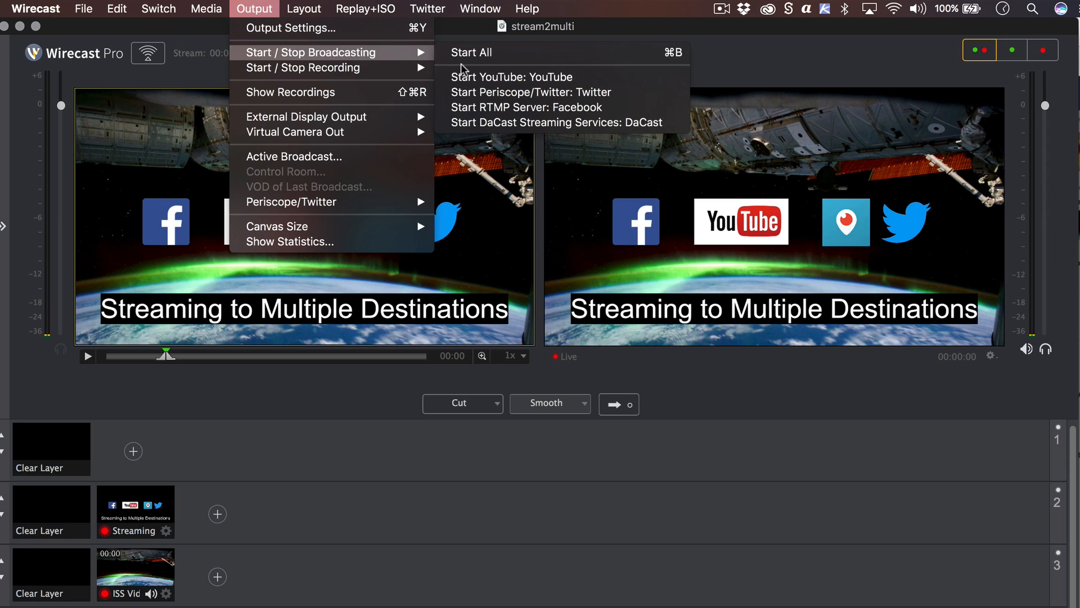
{"action": "left_click", "coordinate": [470, 52]}
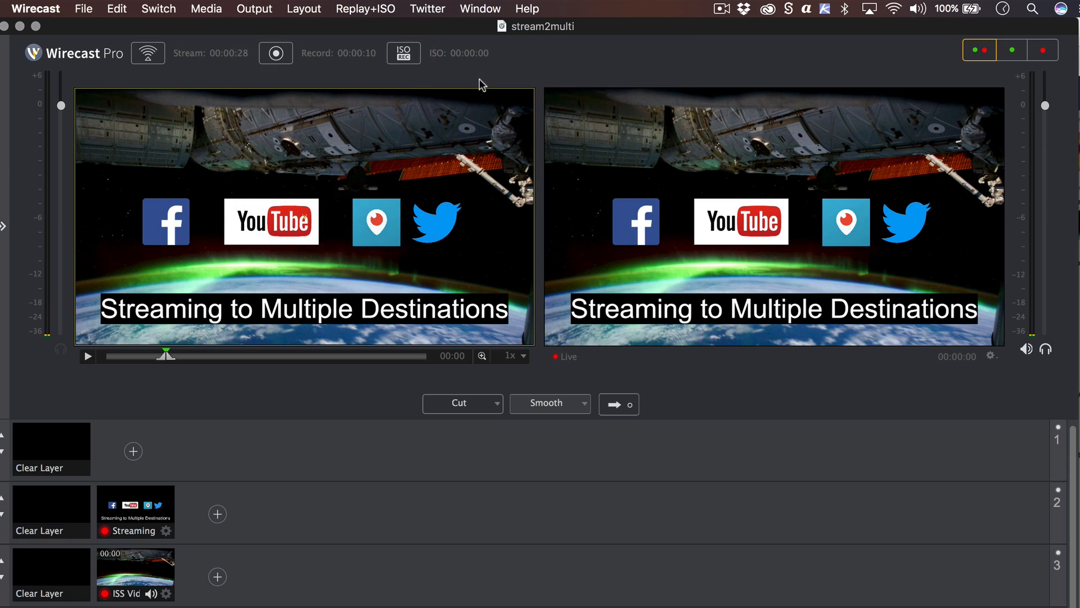
{"action": "left_click", "coordinate": [147, 53]}
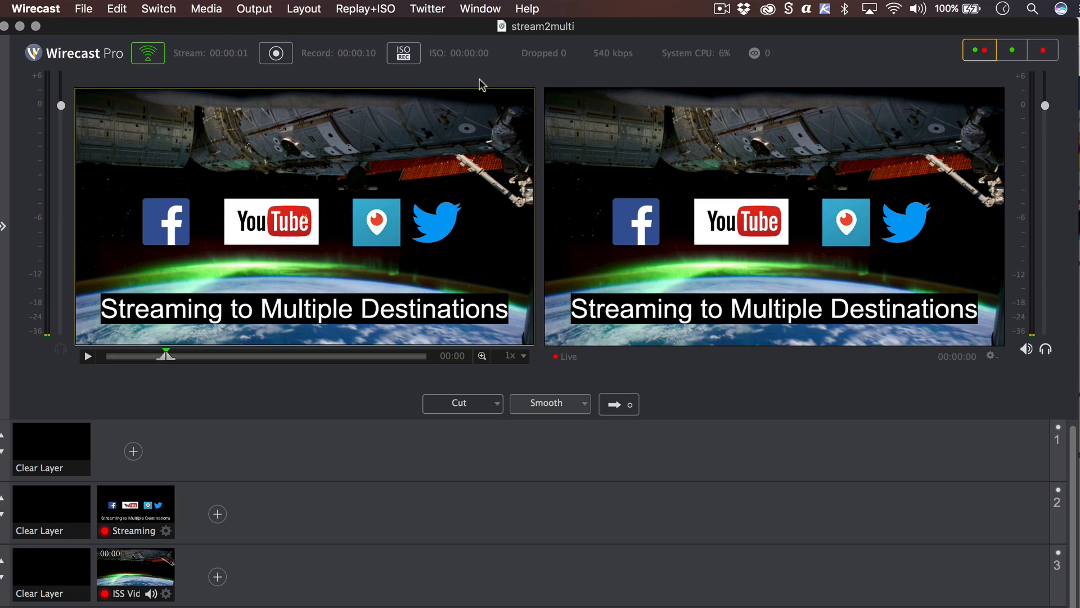
{"action": "mouse_move", "coordinate": [473, 97]}
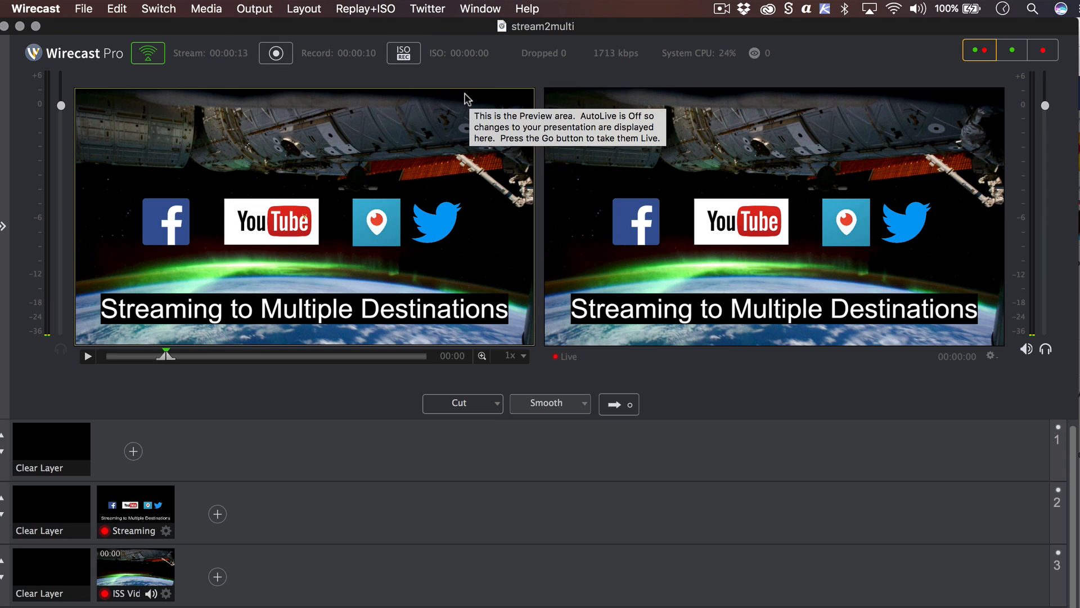
- Start recording to disk as a MOV file
{"action": "left_click", "coordinate": [254, 8]}
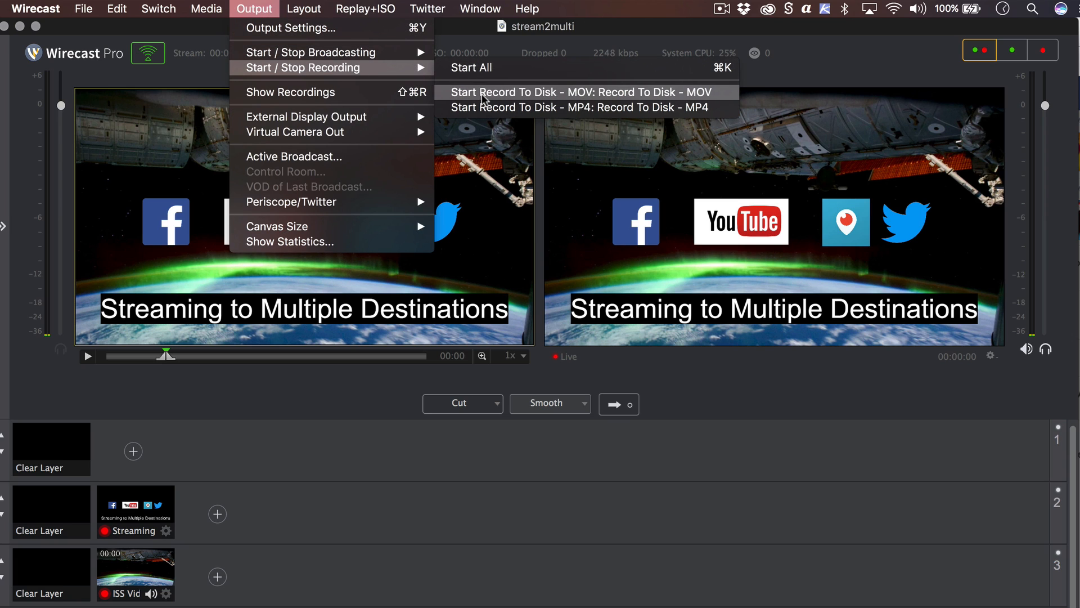
{"action": "left_click", "coordinate": [584, 93]}
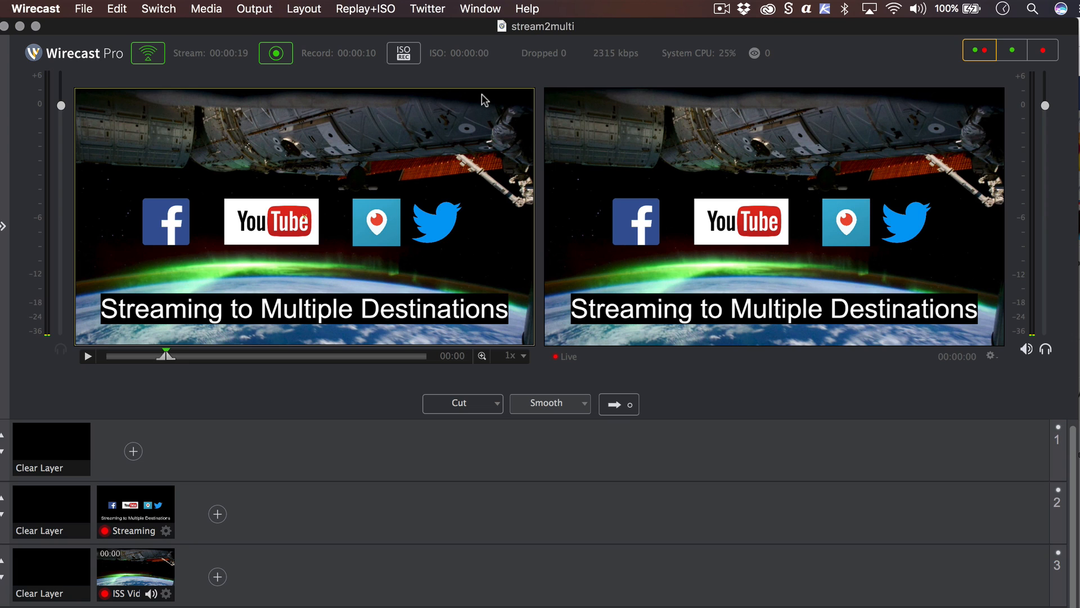